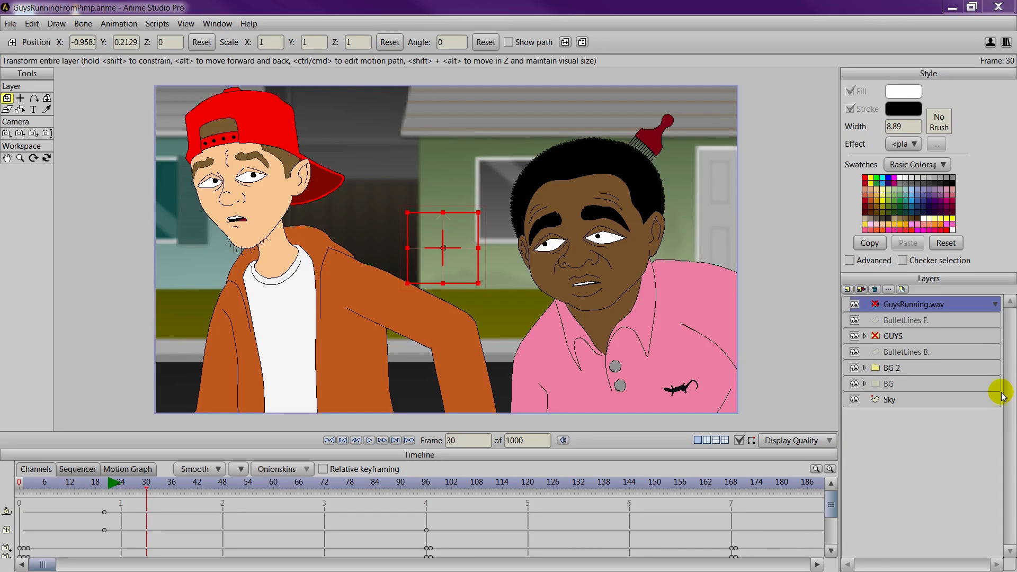
mouse_move(1007, 415)
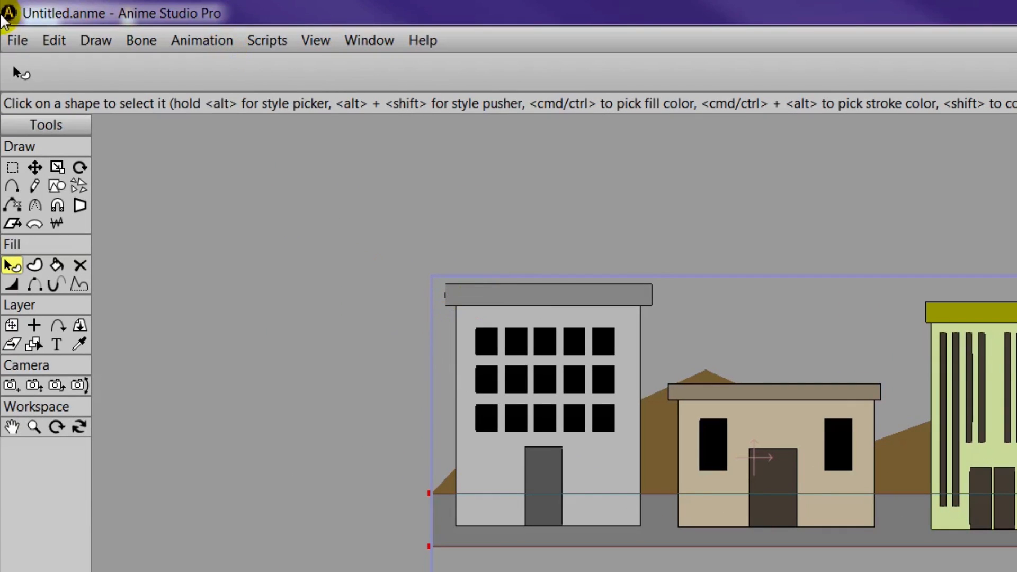
Set Project Settings height to 1280 with Constrain proportions off, giving a 1280 by 1280 frame
click(56, 310)
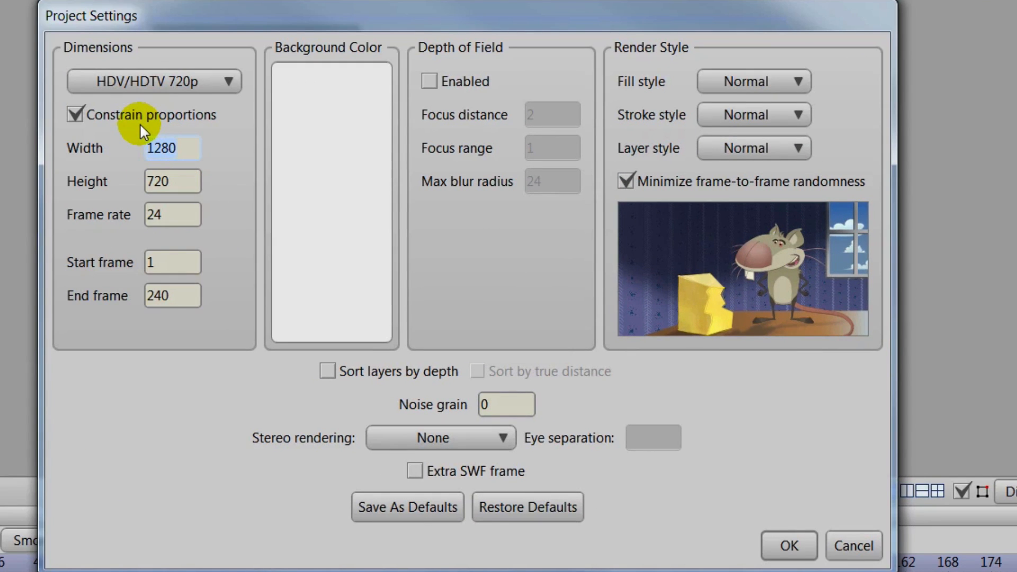
click(172, 148)
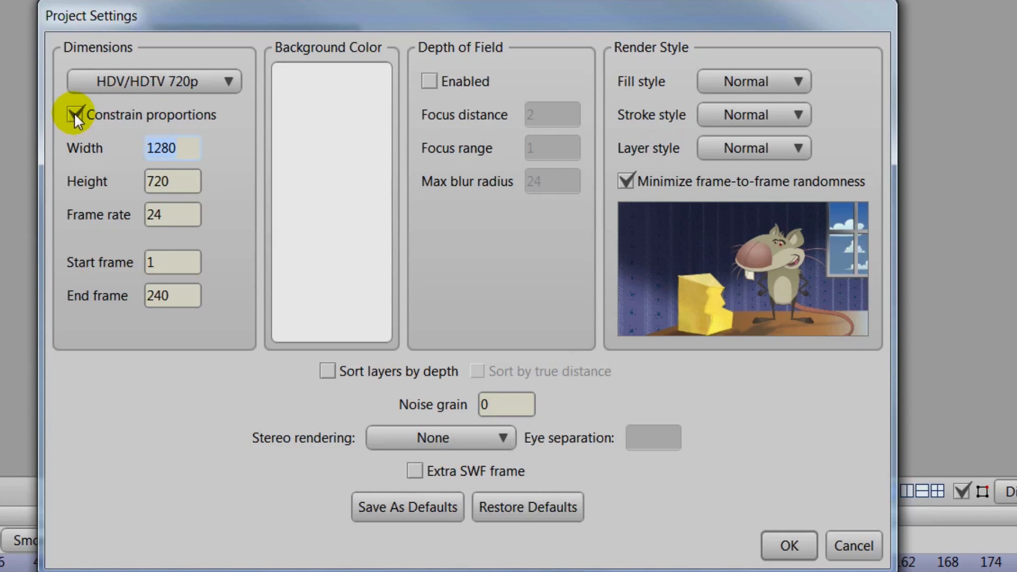
click(72, 115)
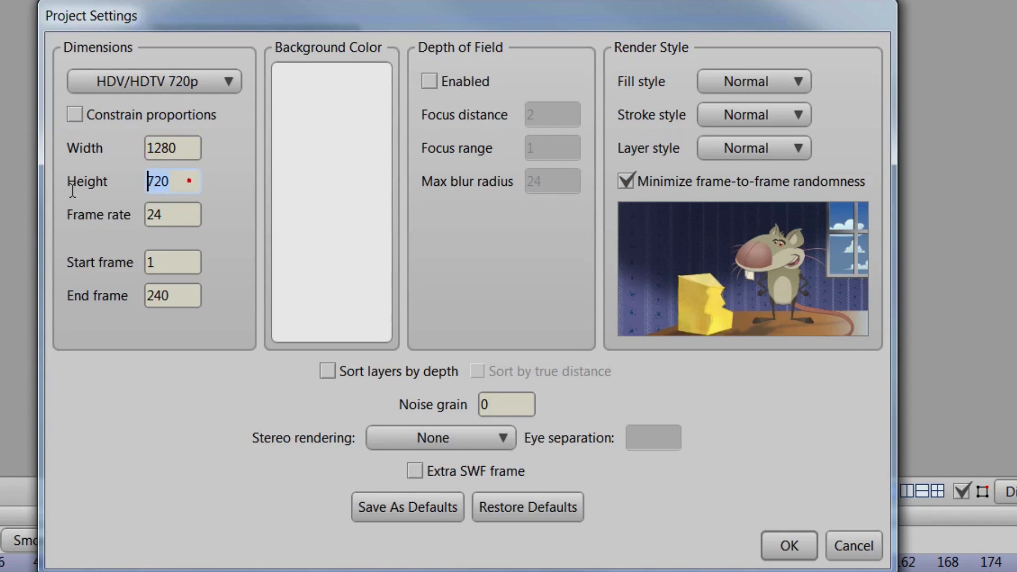
text(1280)
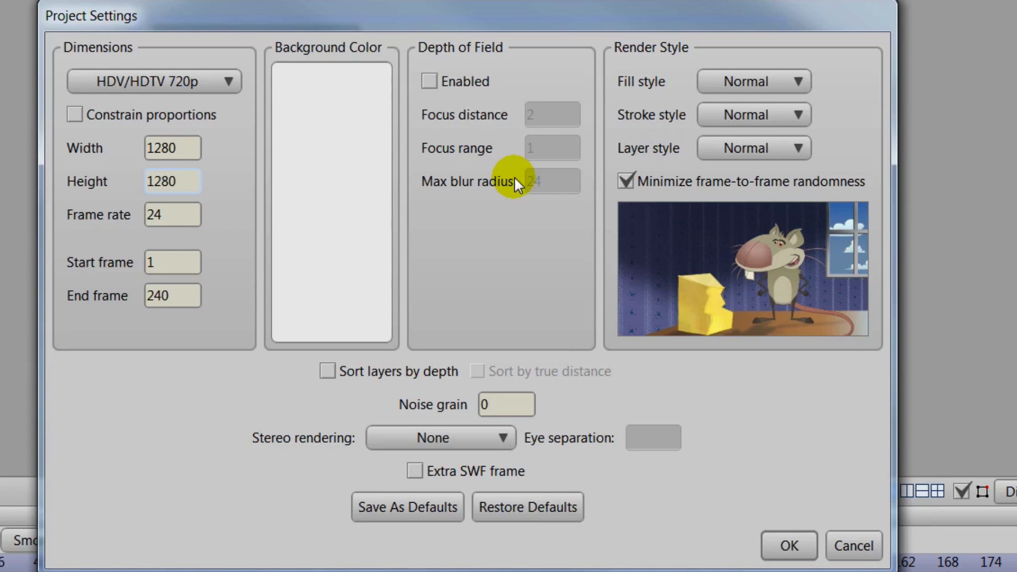
click(789, 547)
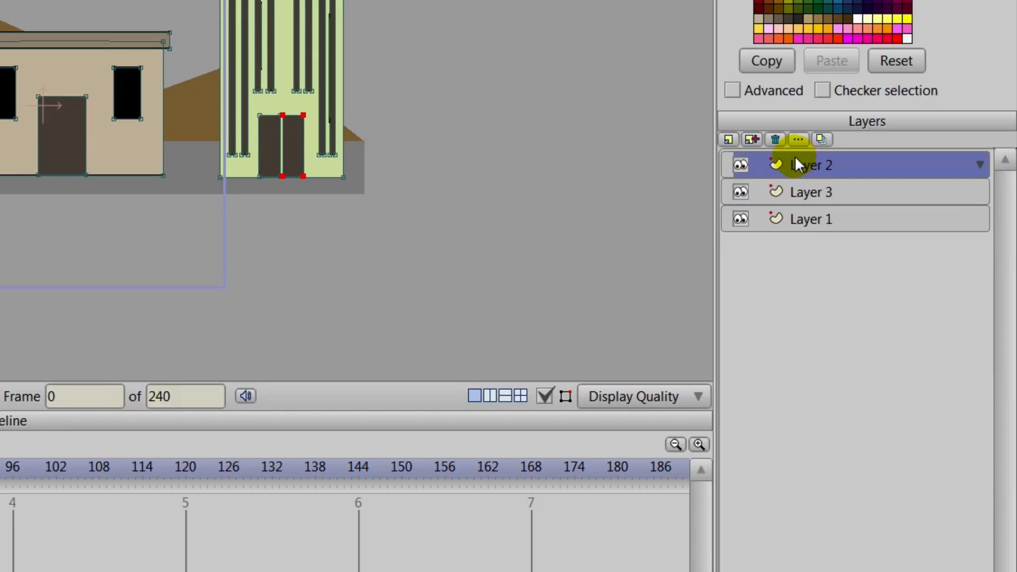
Create group Layer 4 and move Layers 1, 2 and 3 inside it, then collapse it
click(729, 140)
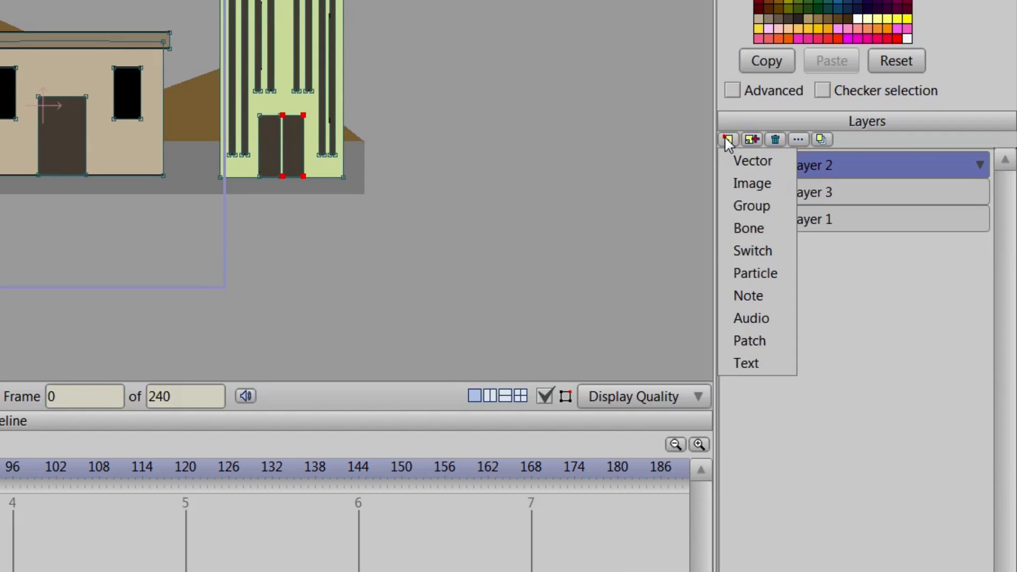
click(752, 205)
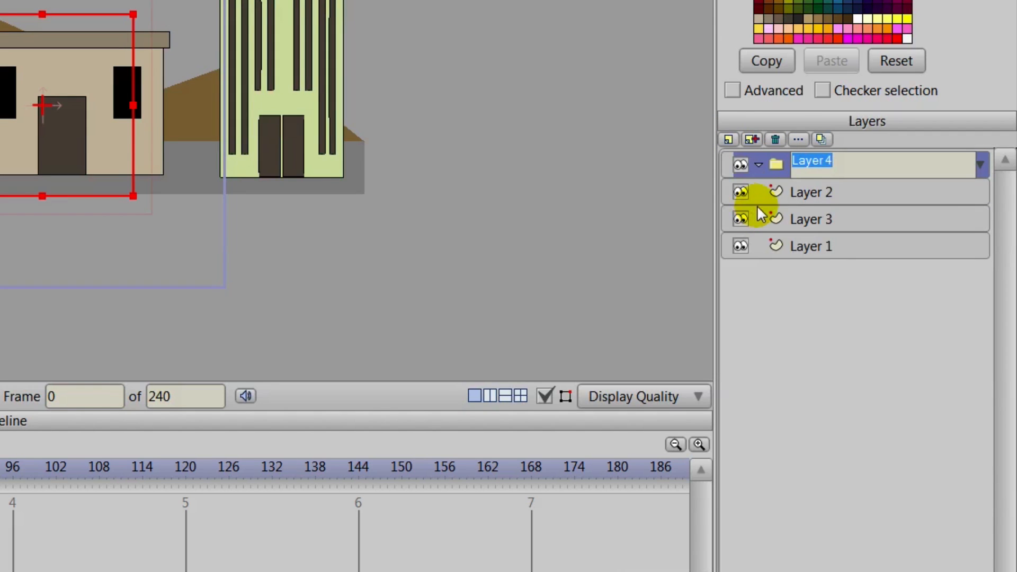
click(812, 192)
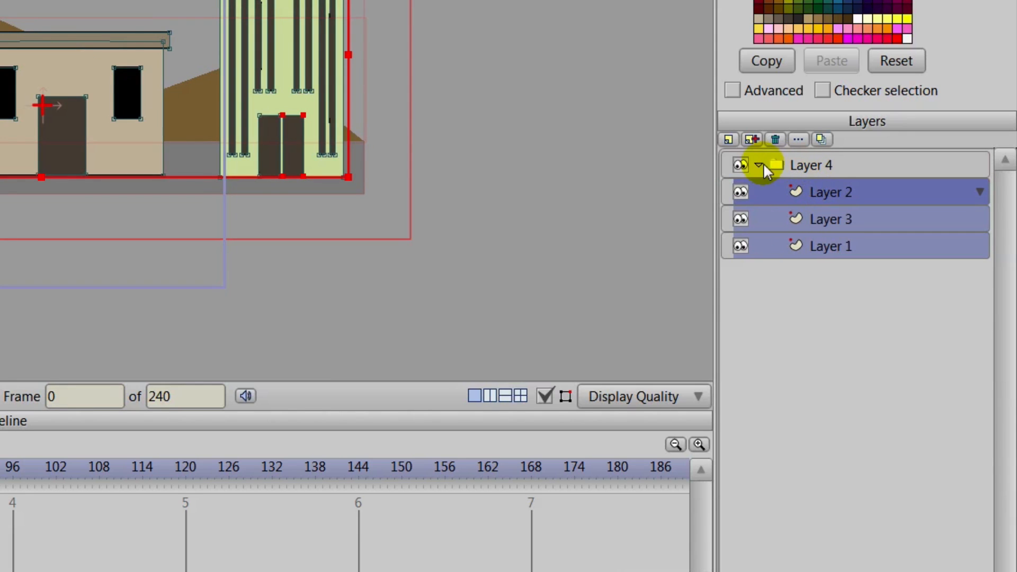
click(761, 164)
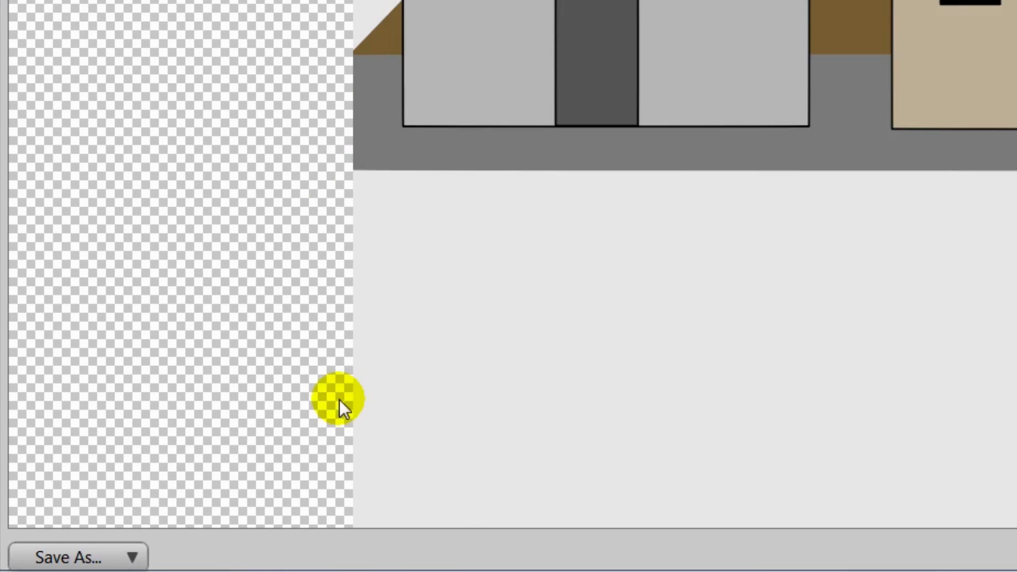
Choose PNG format and browse to Smith Micro\Anime Studio Pro 9.5\Resources\Support\brushes
click(79, 554)
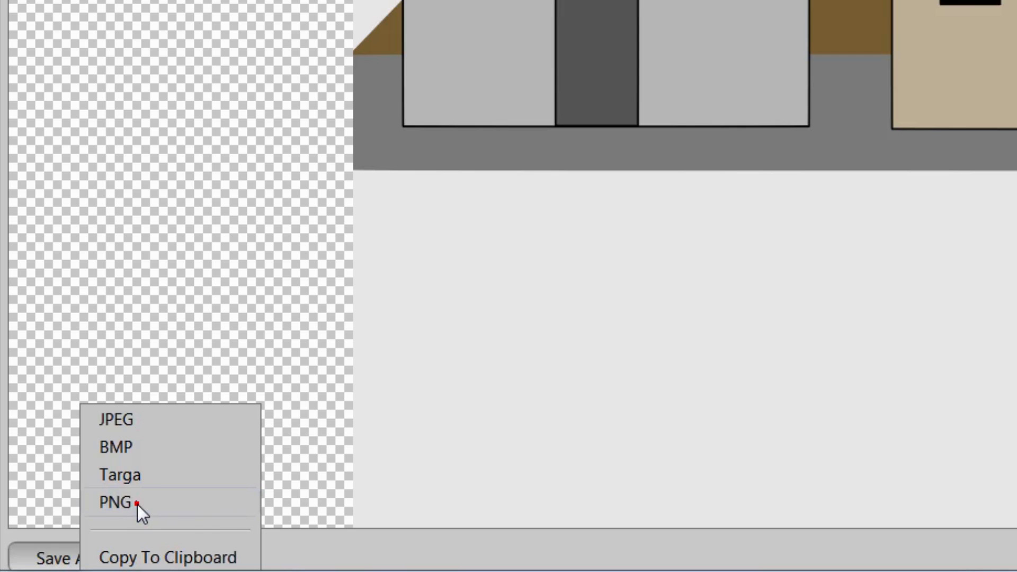
click(110, 516)
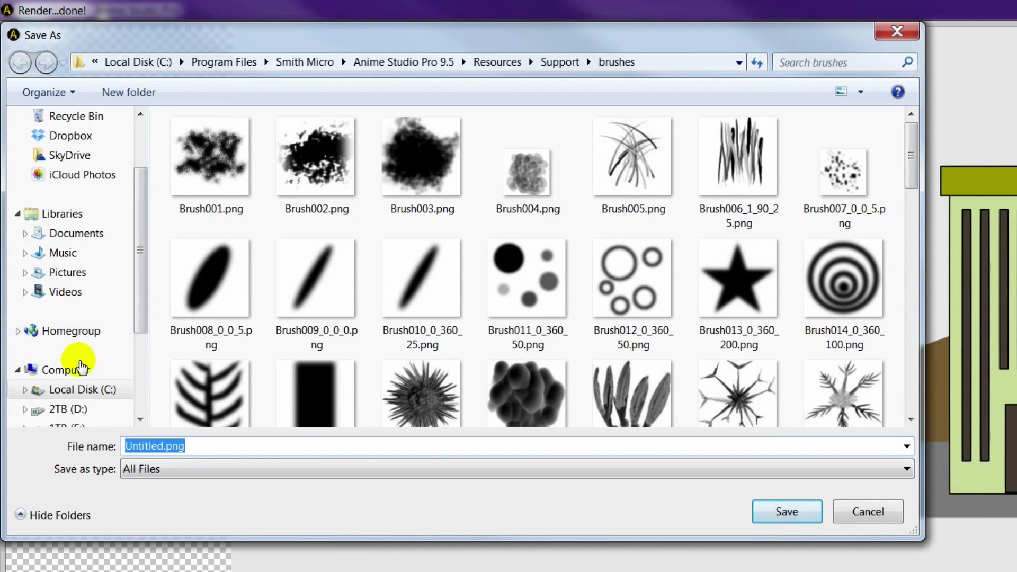
click(63, 369)
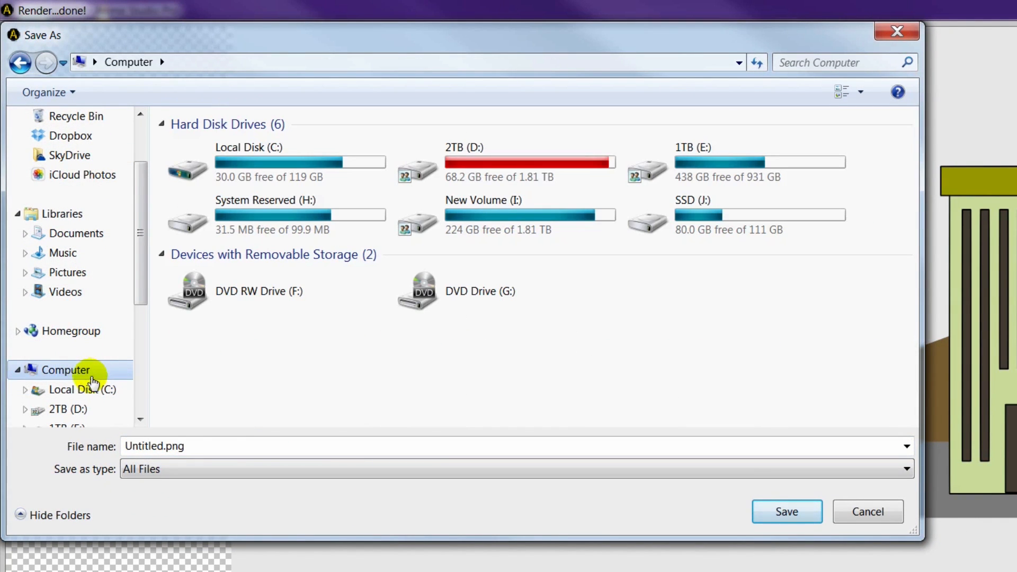
mouse_move(105, 381)
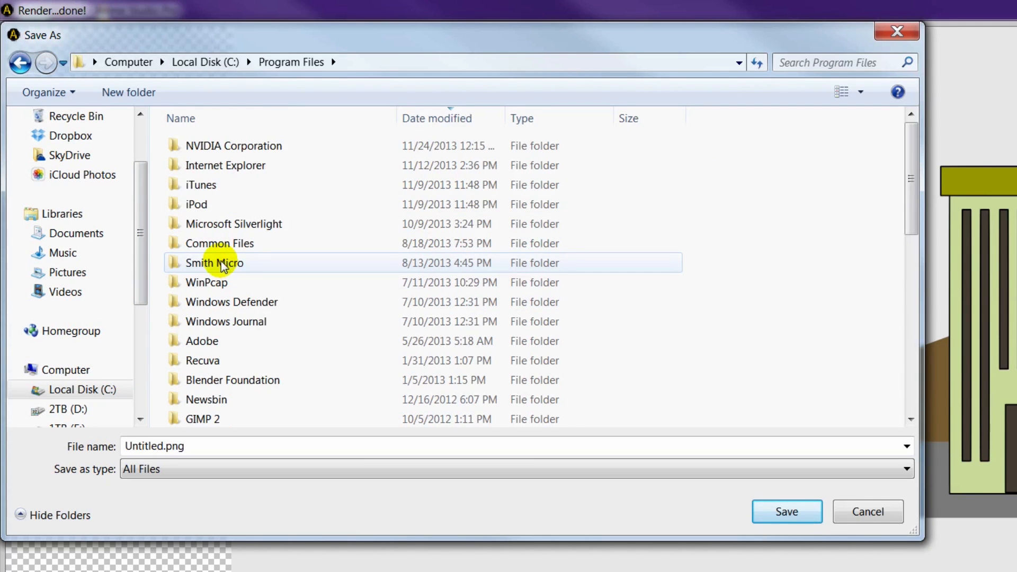
double_click(214, 263)
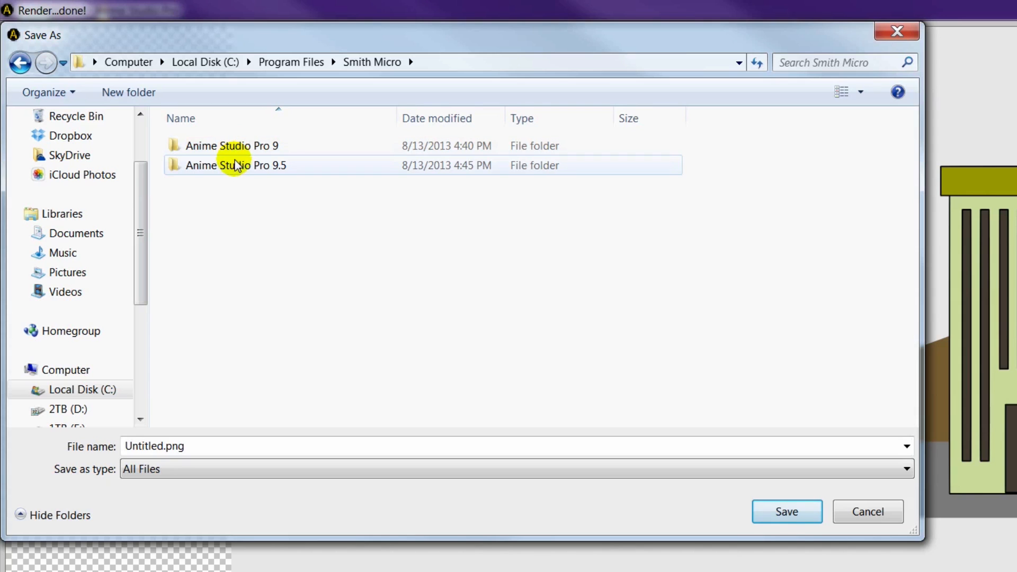
double_click(236, 166)
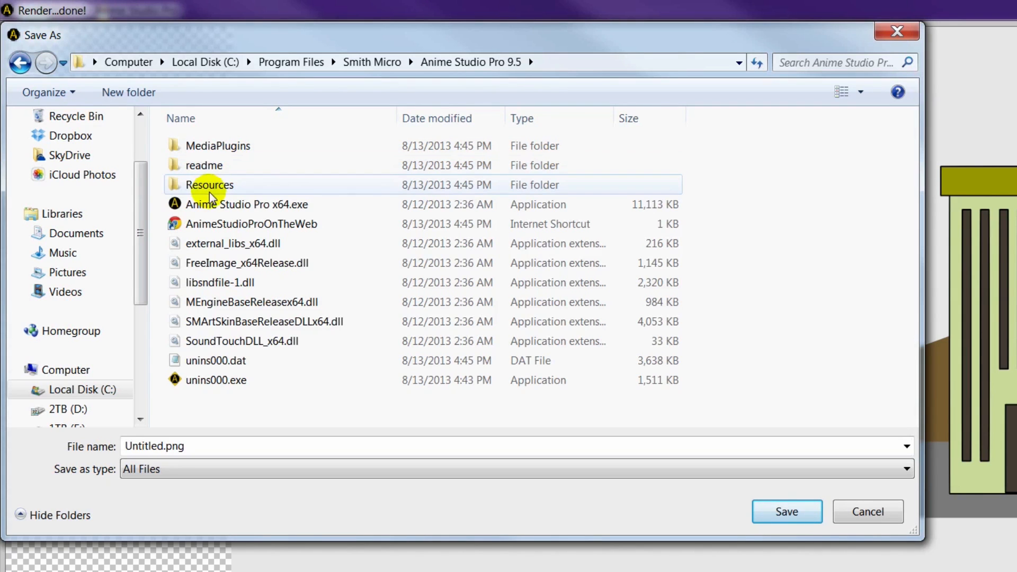
double_click(211, 185)
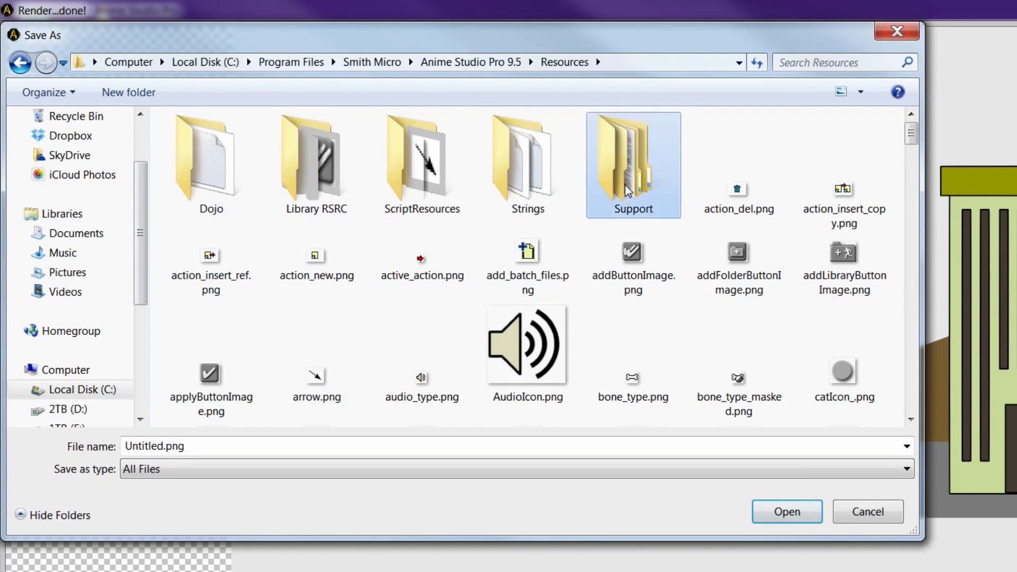
double_click(633, 159)
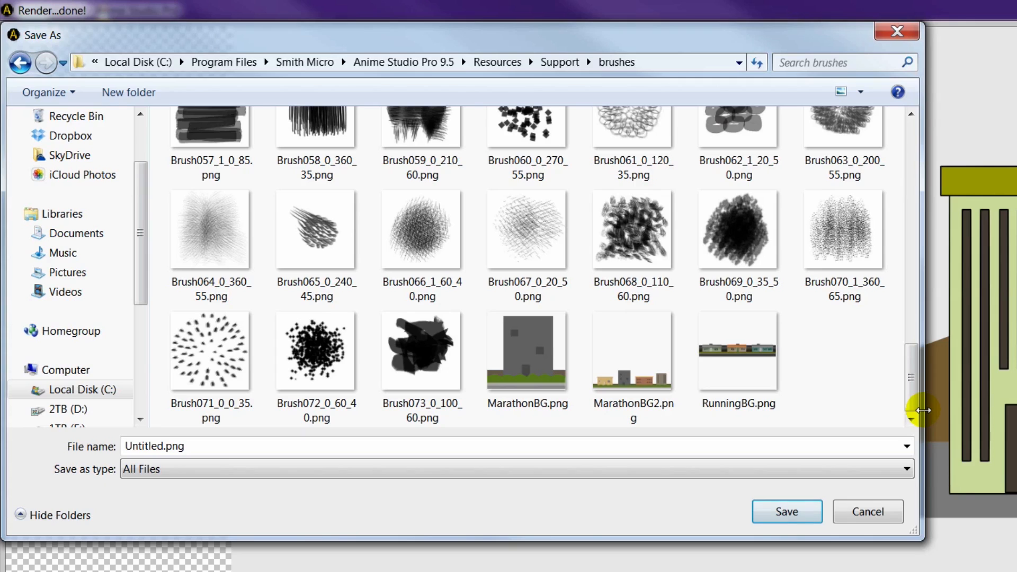
Save the rendered image there under the name Buildings
click(154, 446)
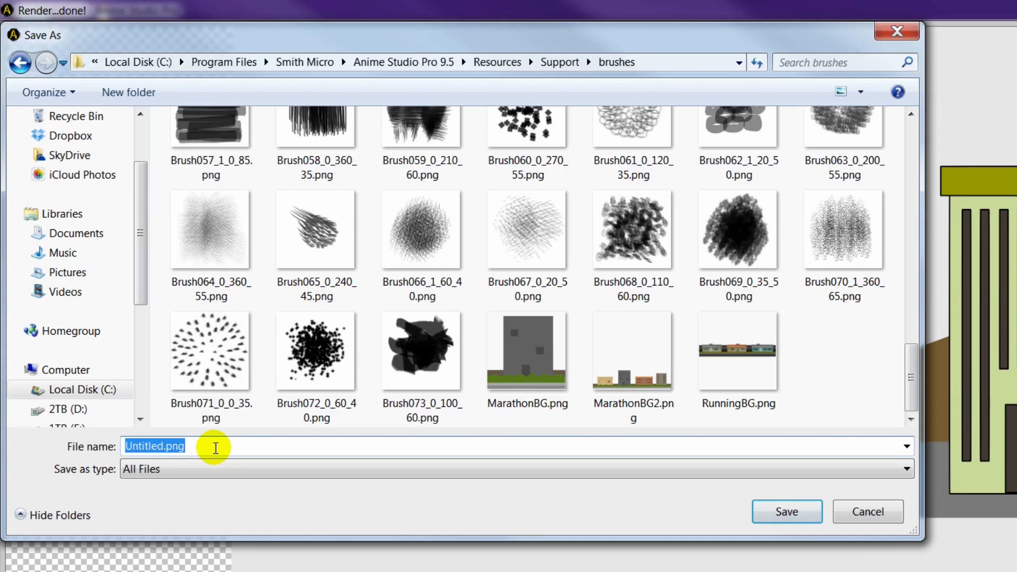
text(Building)
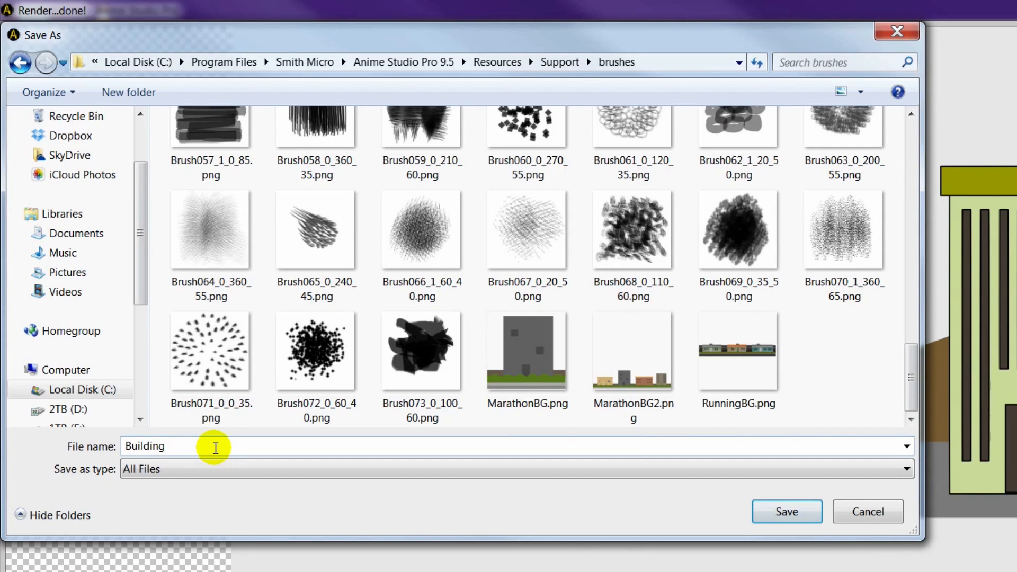
text(s)
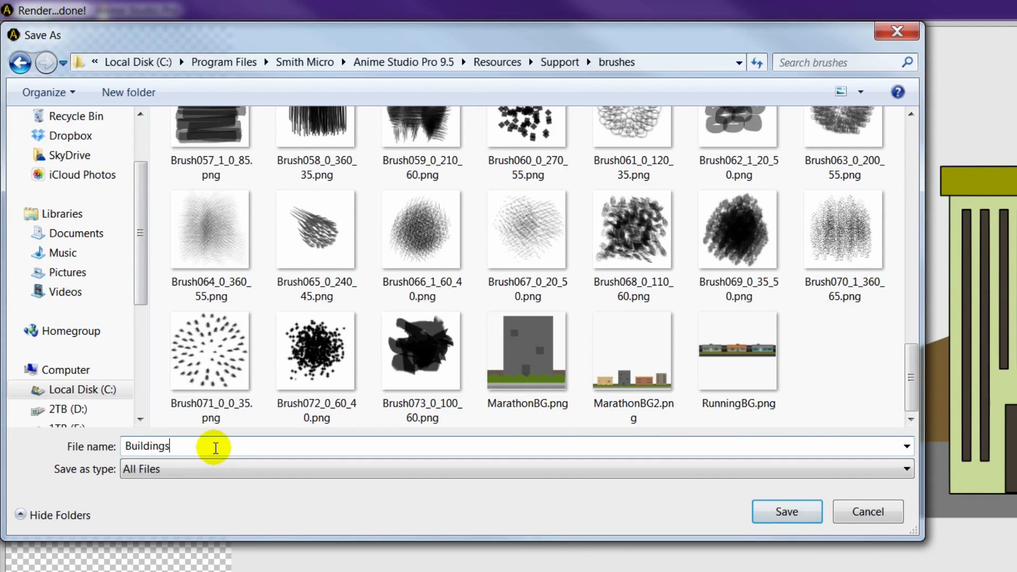
click(788, 512)
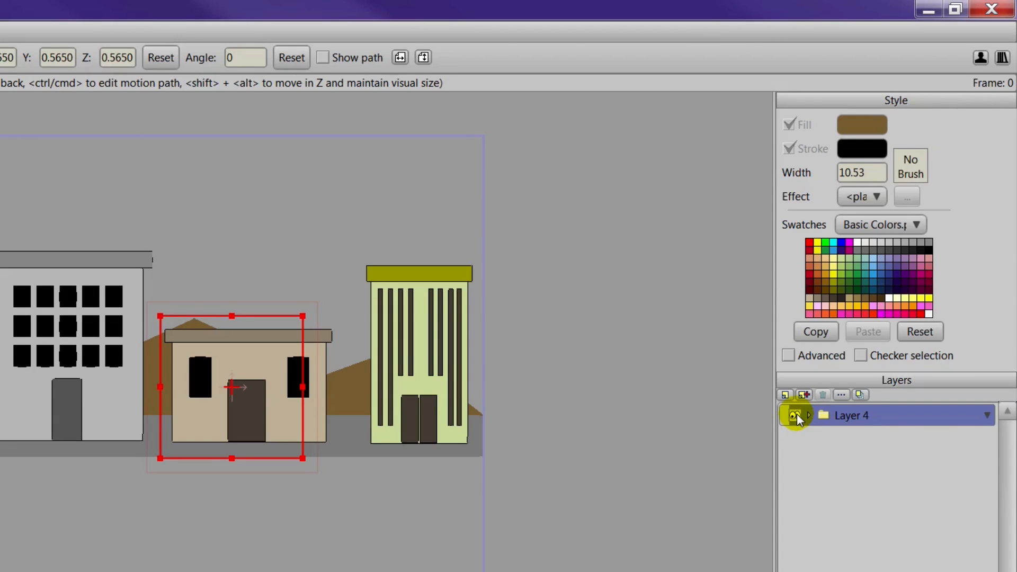
Hide Layer 4 and add a new vector layer named Buildings above it
click(791, 416)
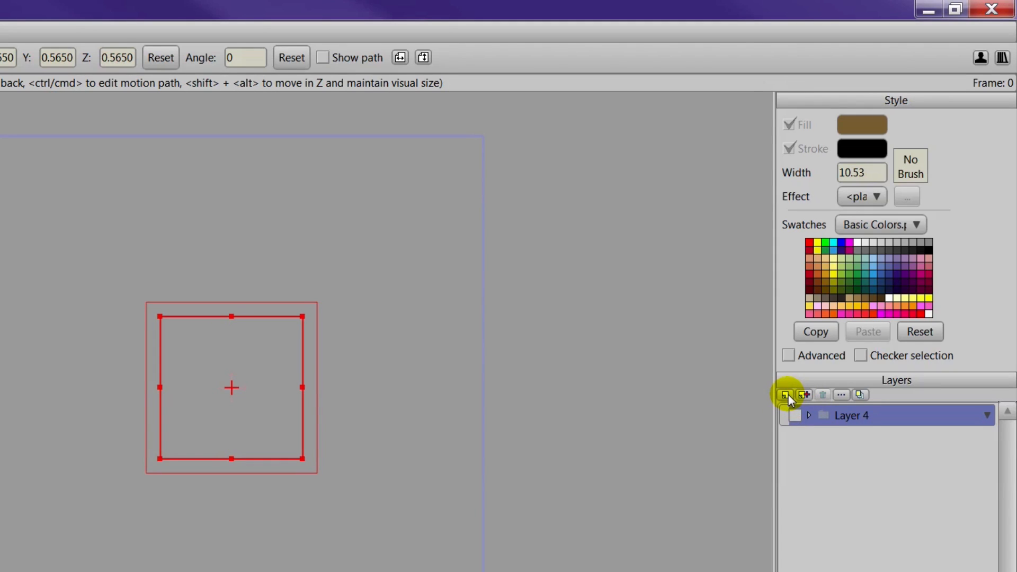
click(783, 395)
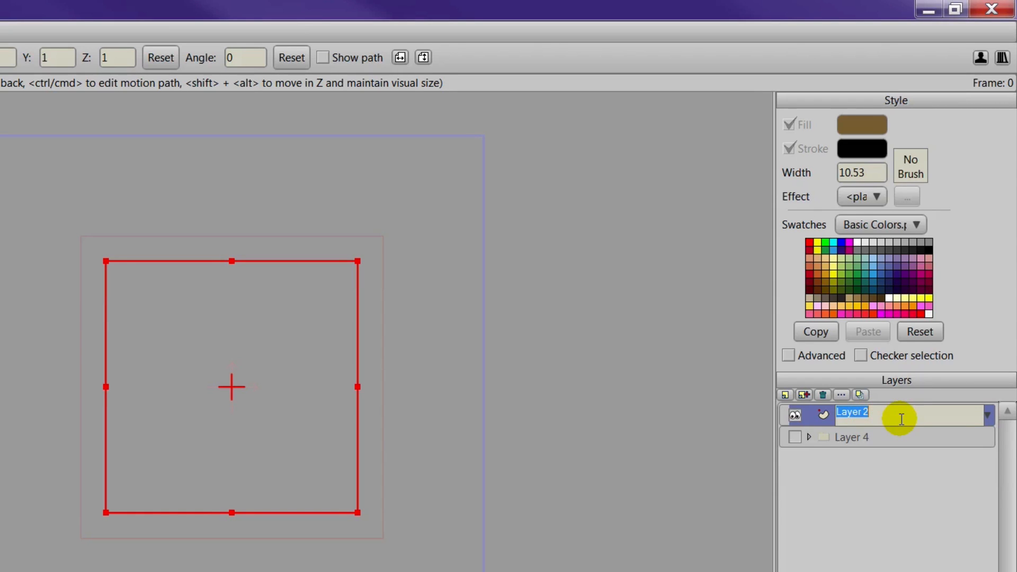
text(Buildings)
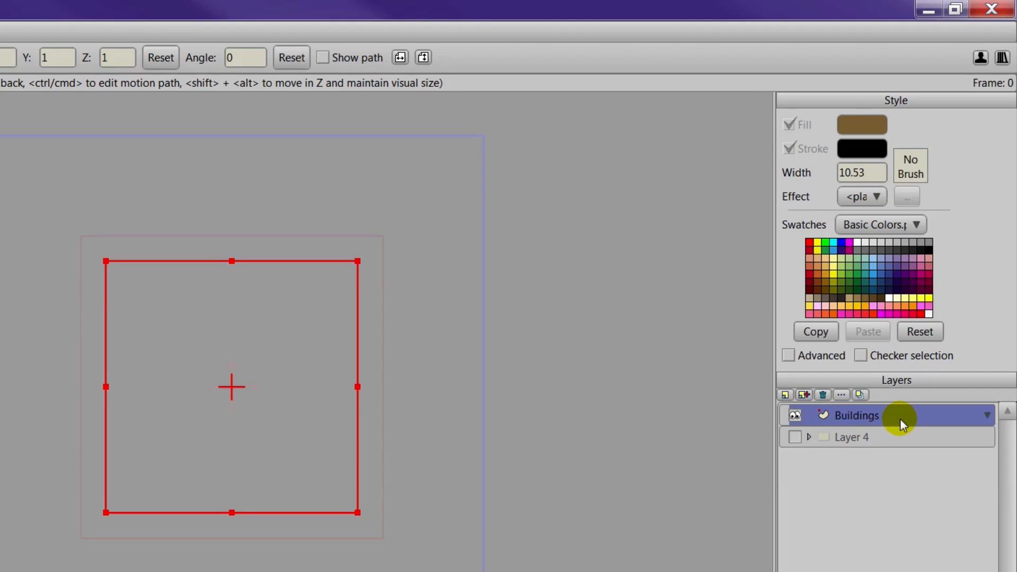
click(12, 32)
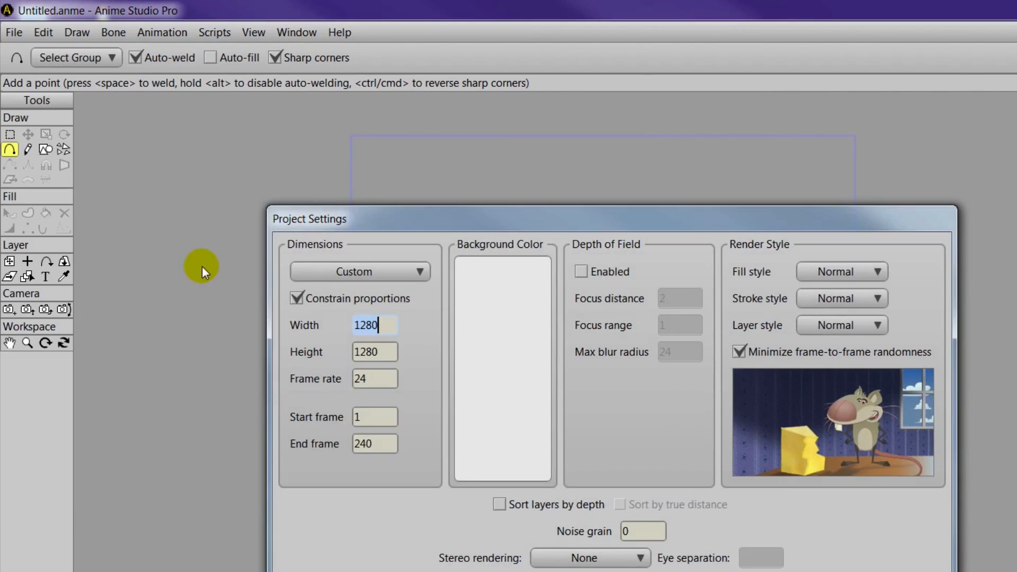
Close Project Settings to return to the canvas
click(361, 271)
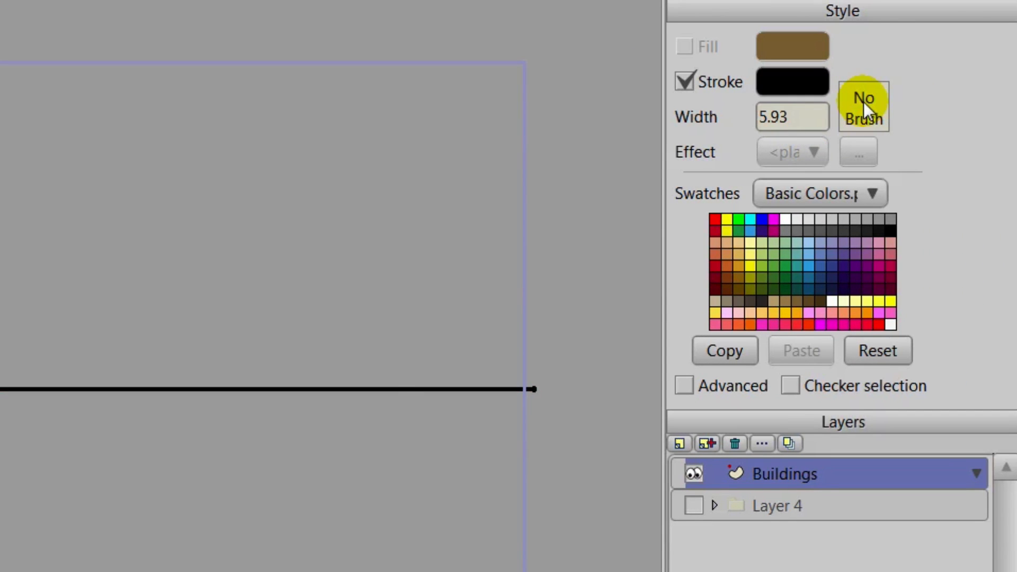
Browse the stroke's brush choices and dismiss them unchanged, then go to the File menu
click(864, 106)
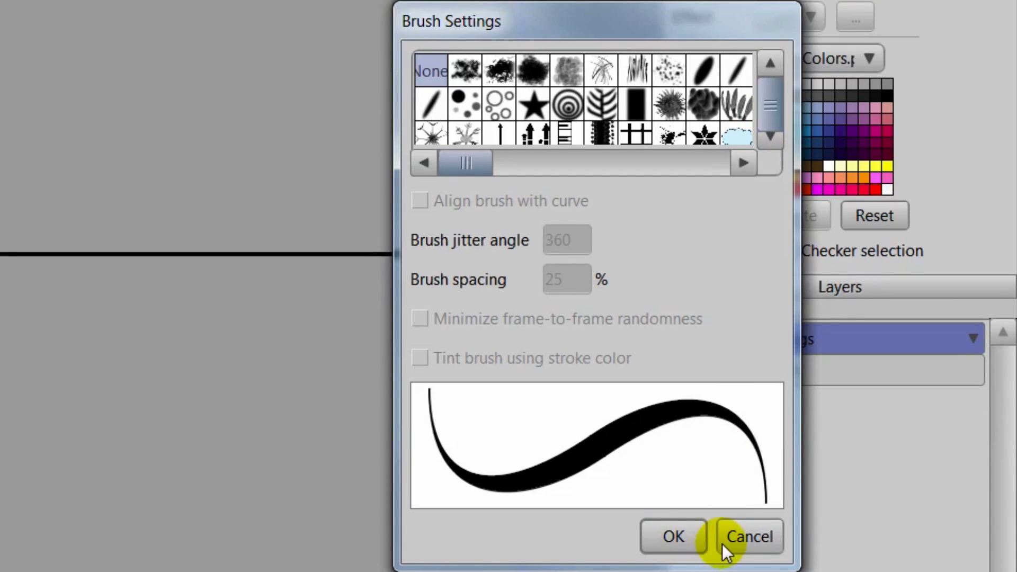
click(749, 537)
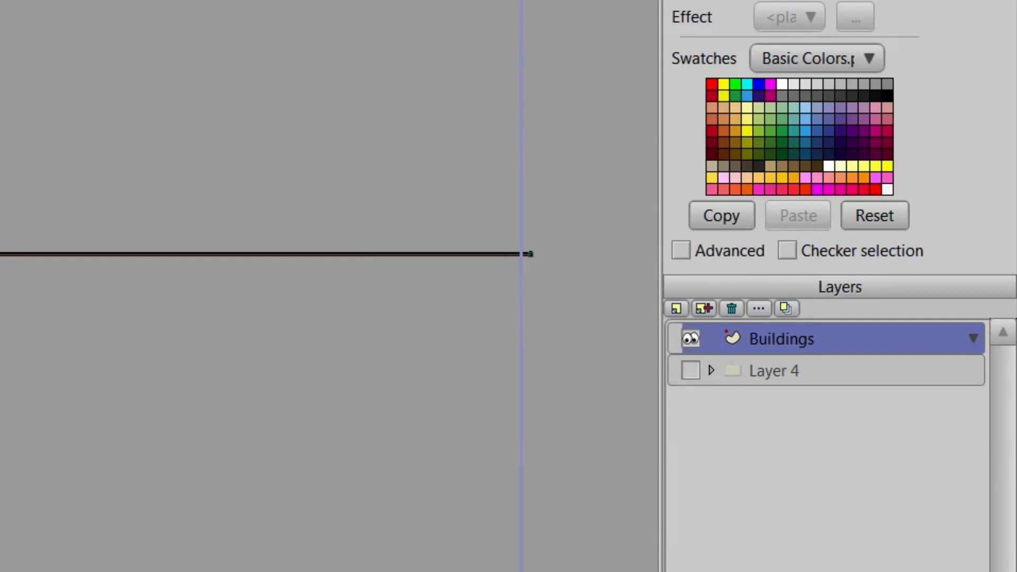
click(11, 33)
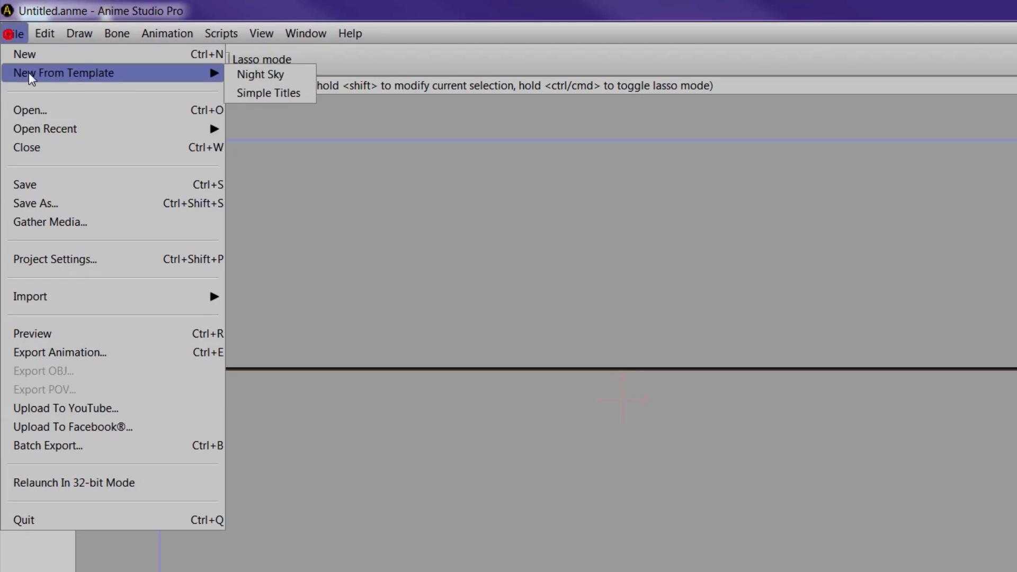
Save the project as Buildings.anme in the Desktop Tutorials folder
click(36, 204)
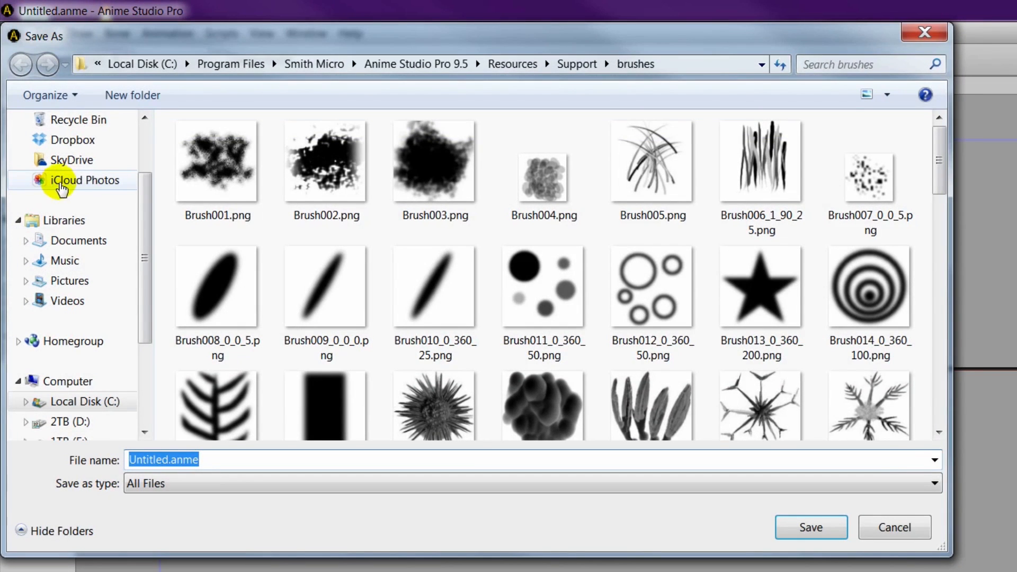
scroll(up, 3)
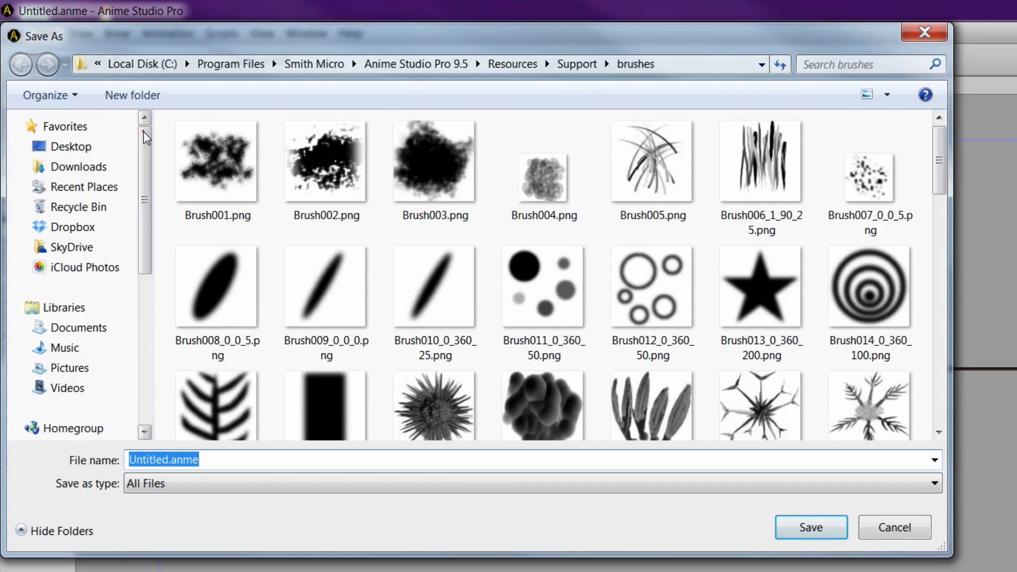
click(70, 147)
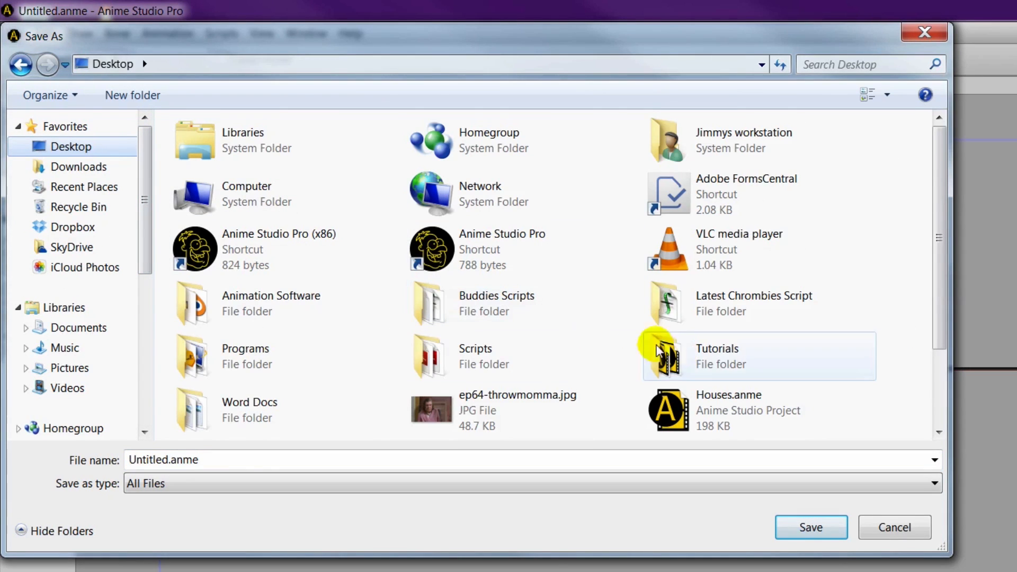
mouse_move(348, 356)
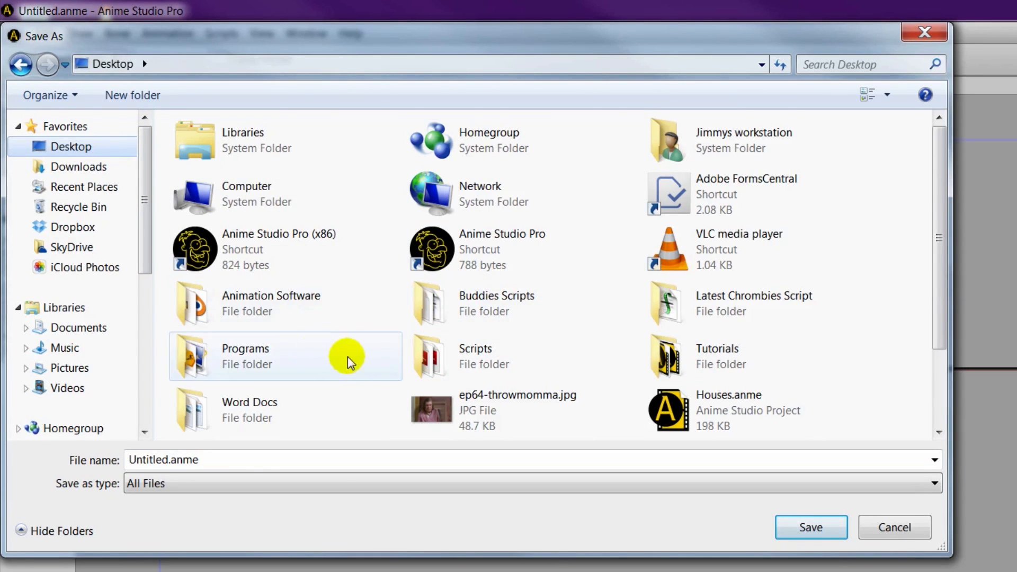
double_click(716, 356)
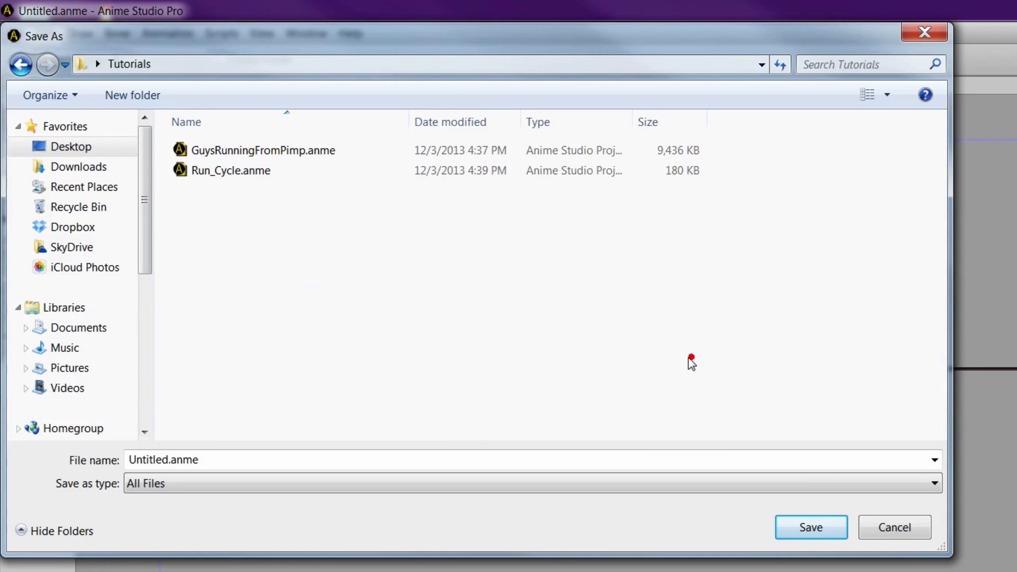
click(179, 460)
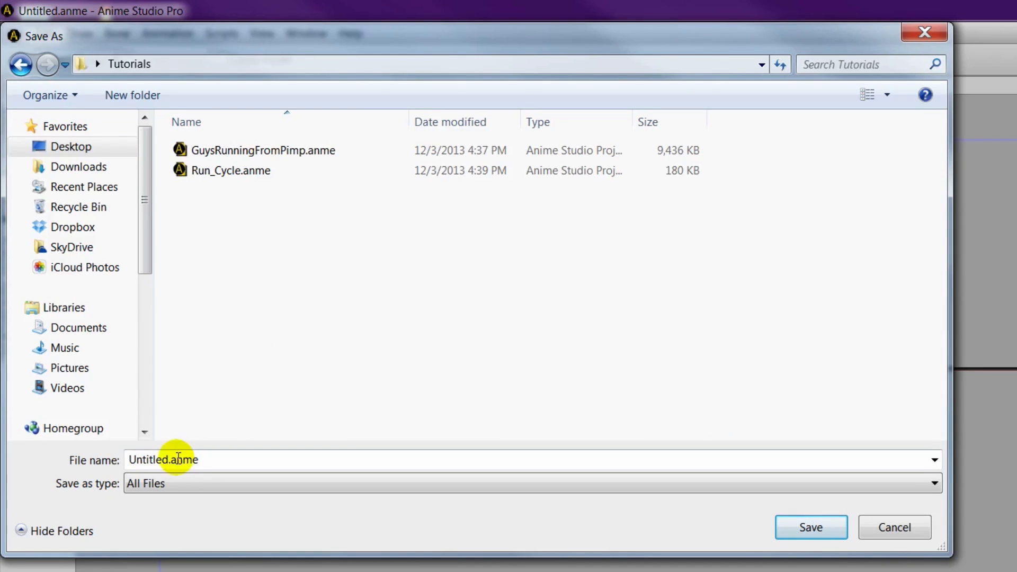
text(Buildings)
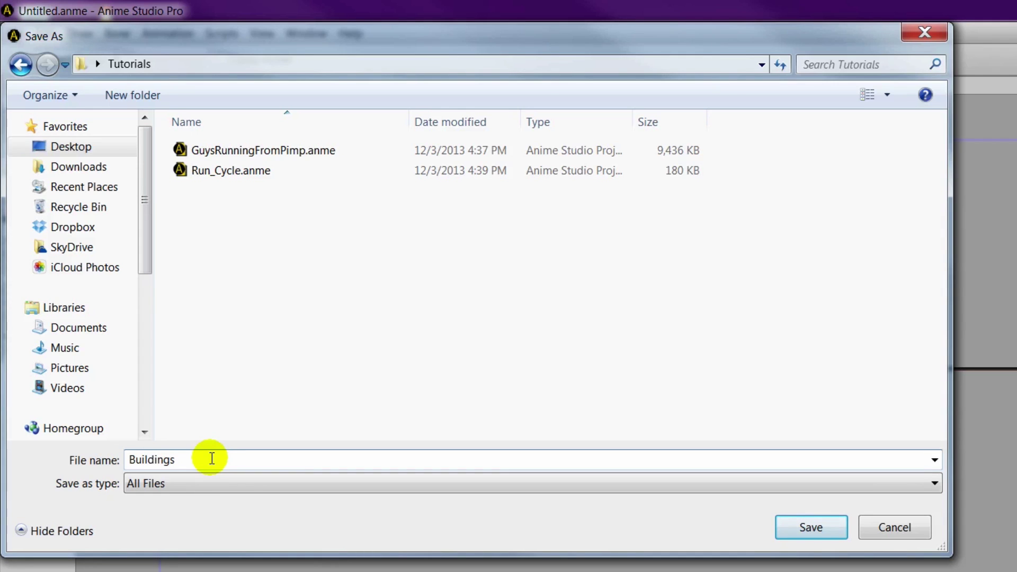
click(814, 528)
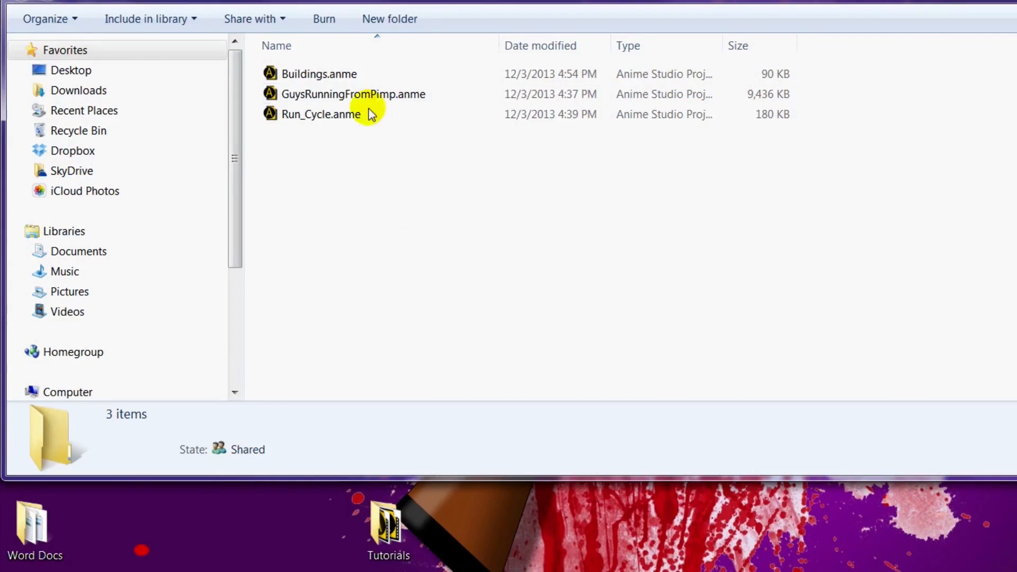
Reopen the saved Buildings.anme project from Explorer
double_click(318, 74)
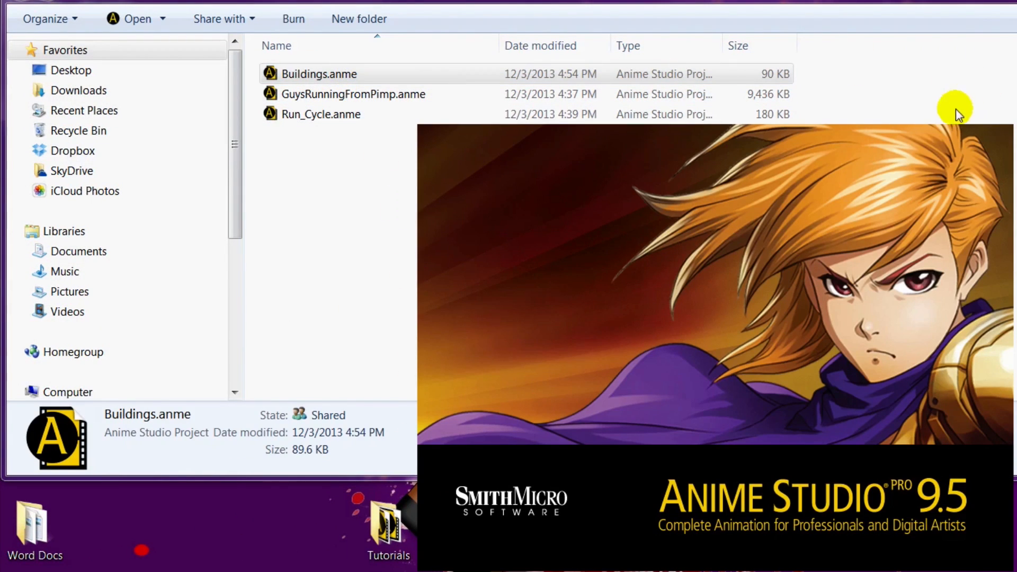
mouse_move(956, 119)
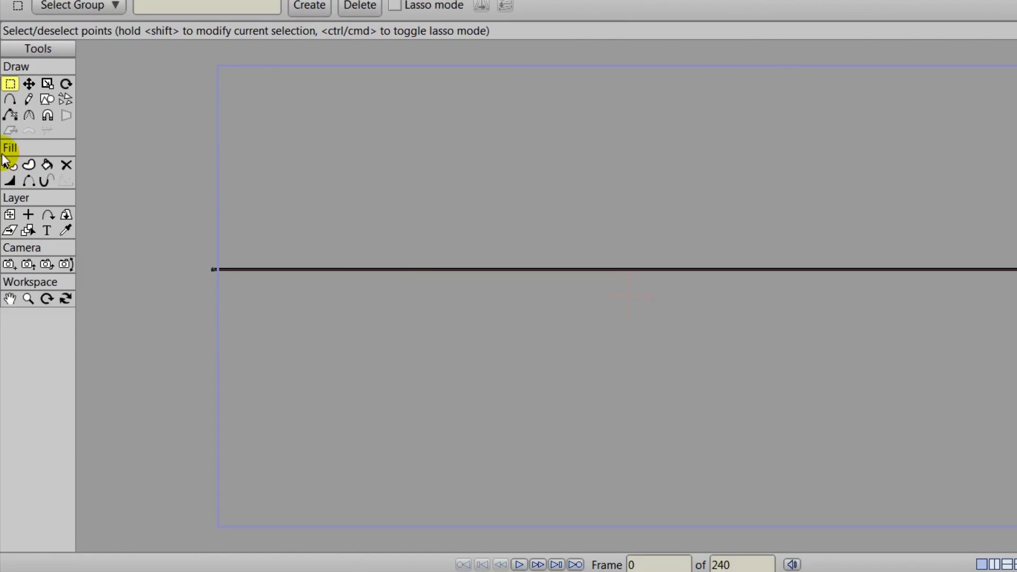
Select the line shape and bring up its stroke brush settings
click(8, 165)
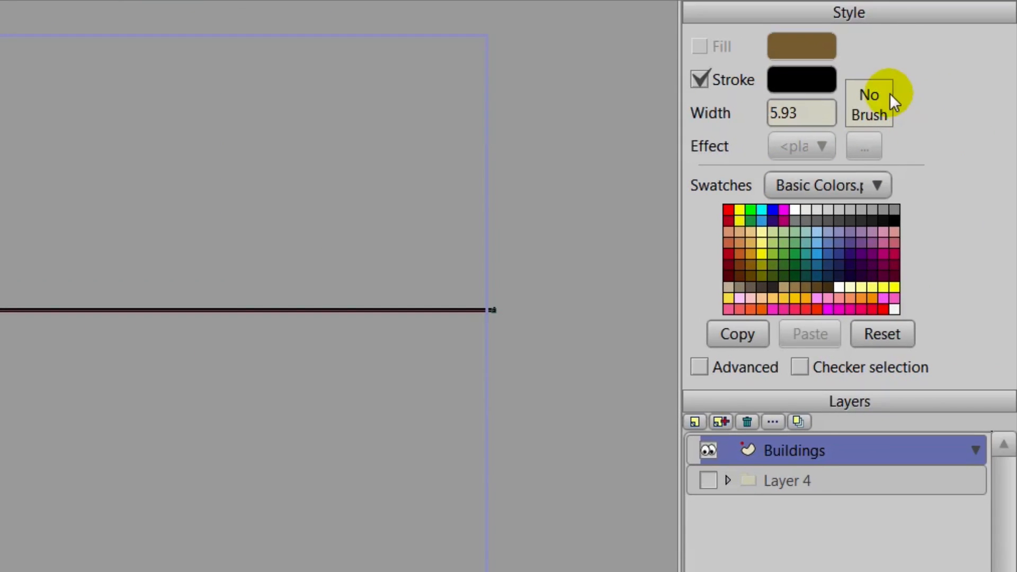
click(869, 104)
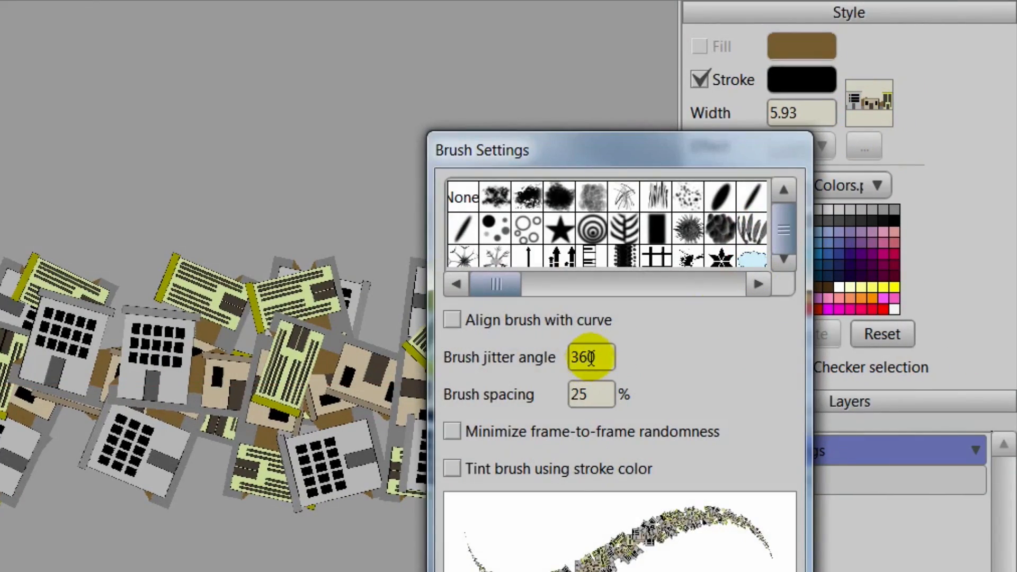
Try jitter angle and spacing values, settling on jitter angle 0 and spacing 125%, and apply
text(310)
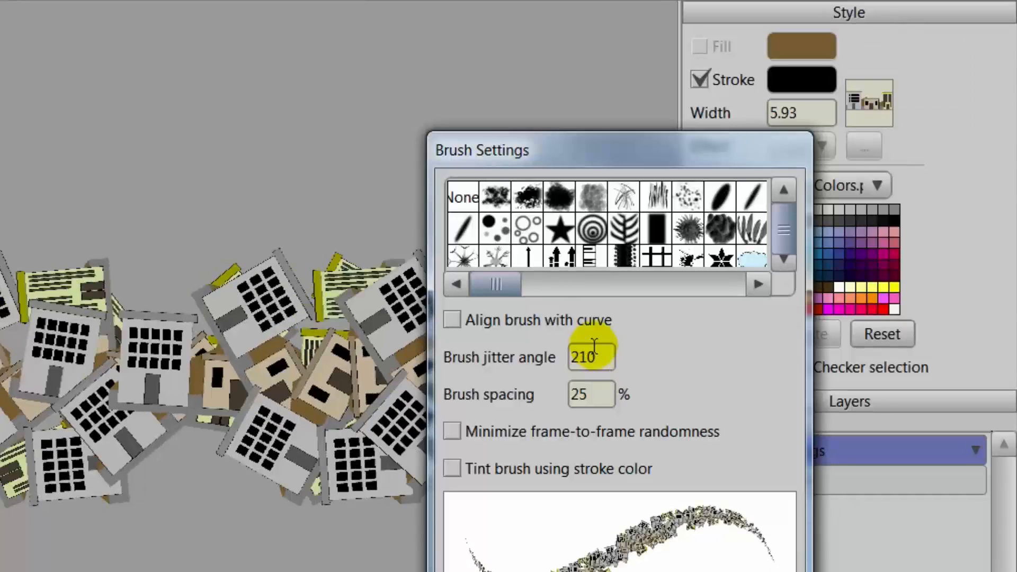
text(130)
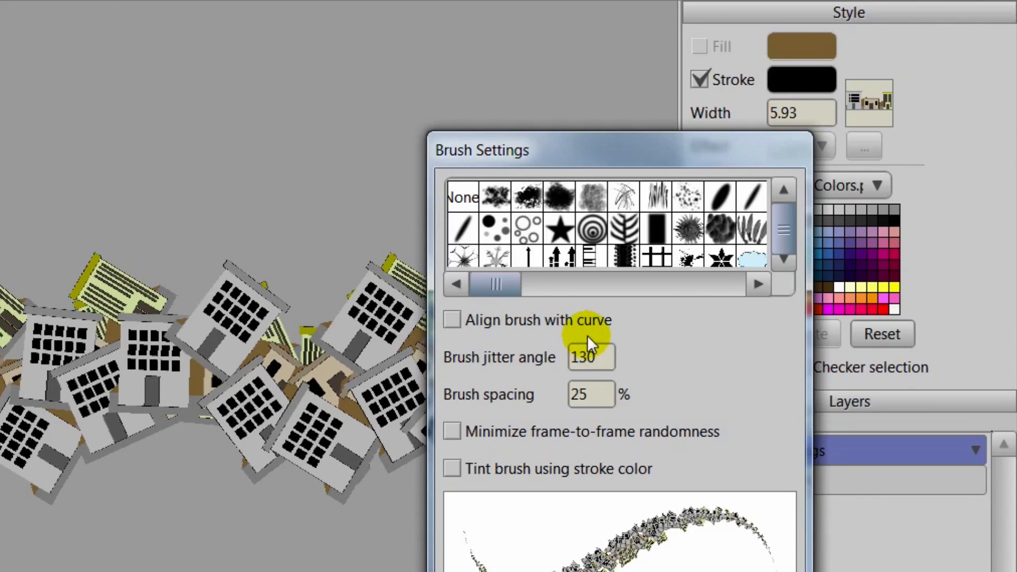
text(10)
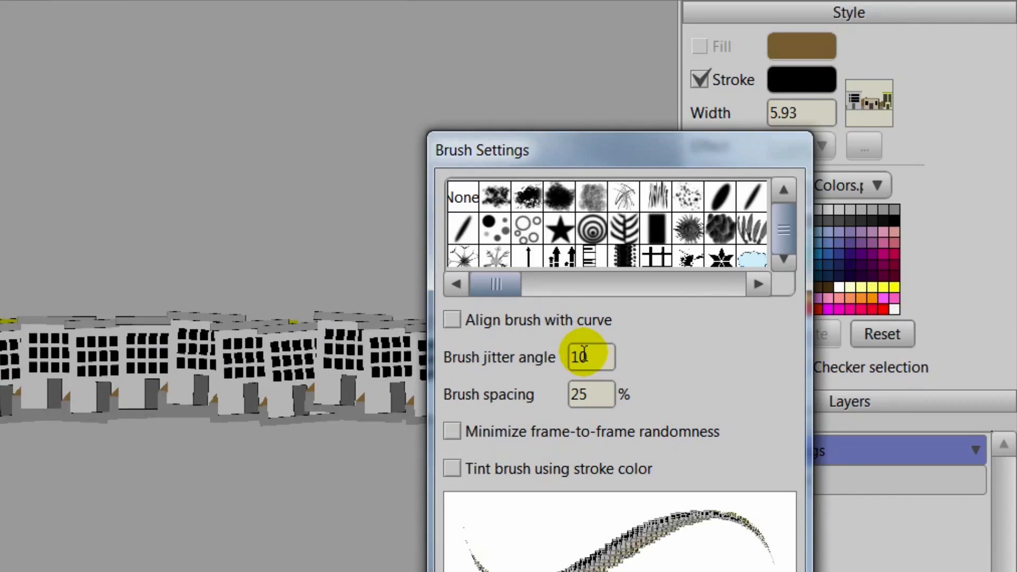
text(0)
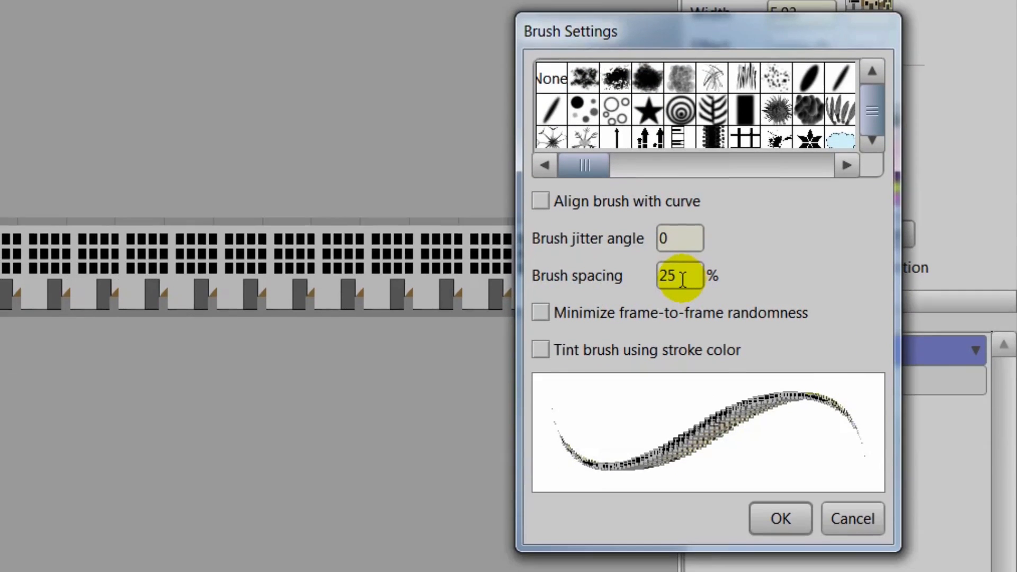
text(45)
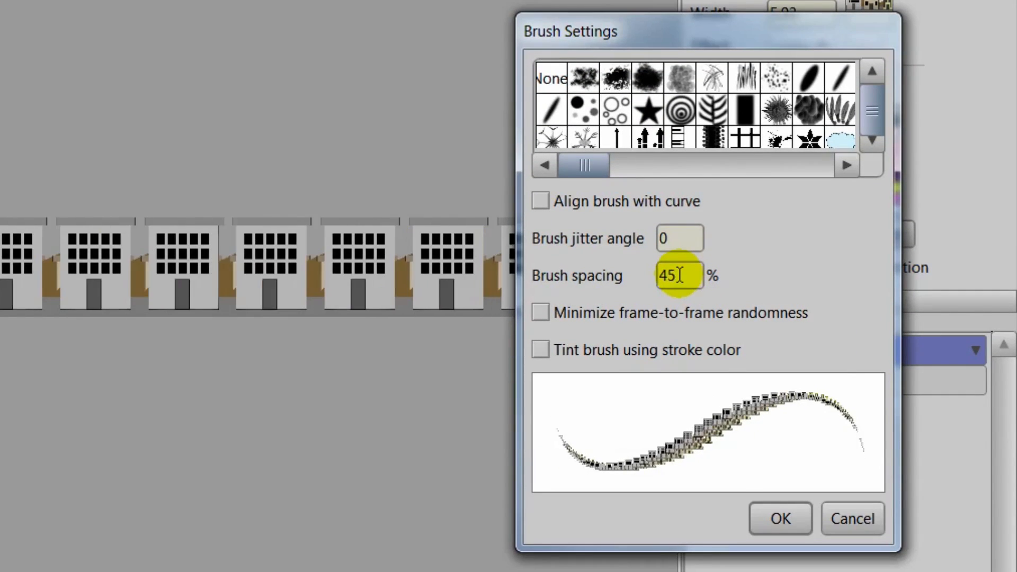
text(75)
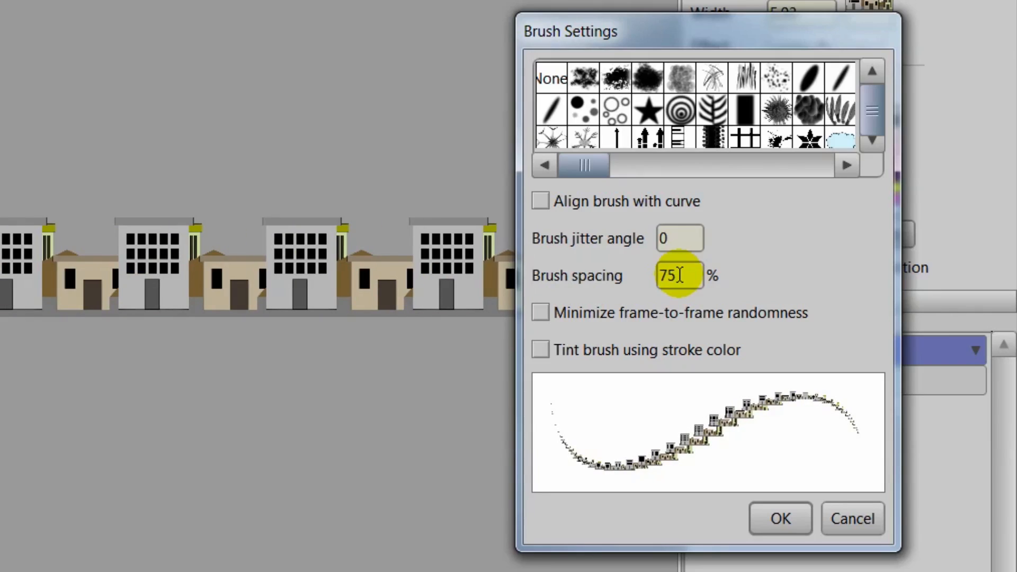
text(120)
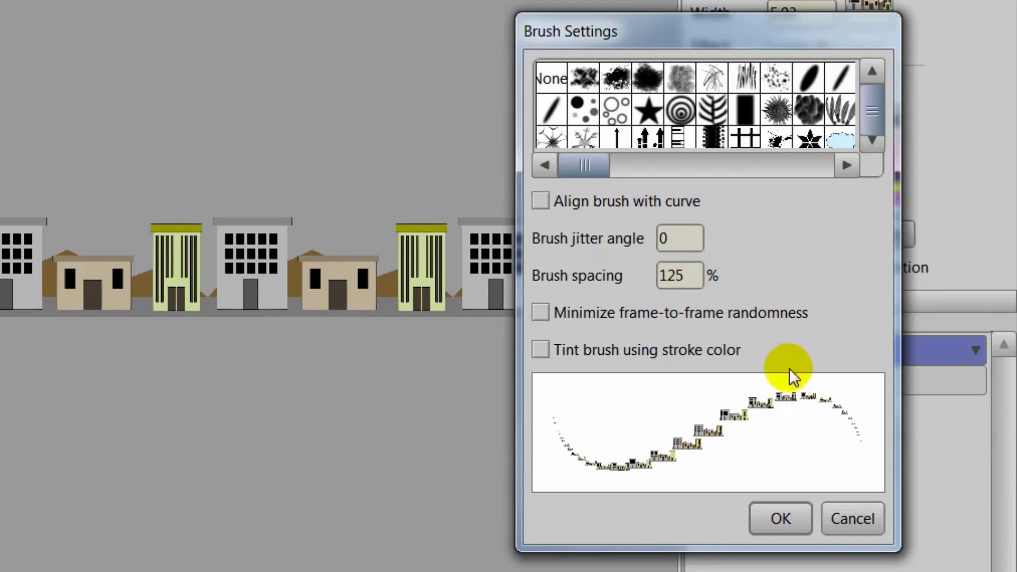
click(780, 519)
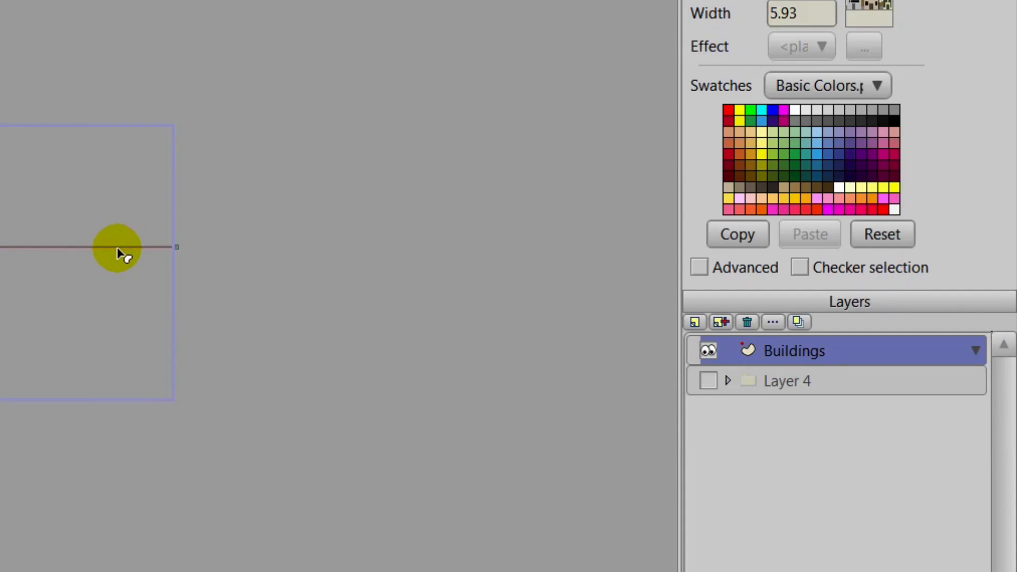
mouse_move(113, 253)
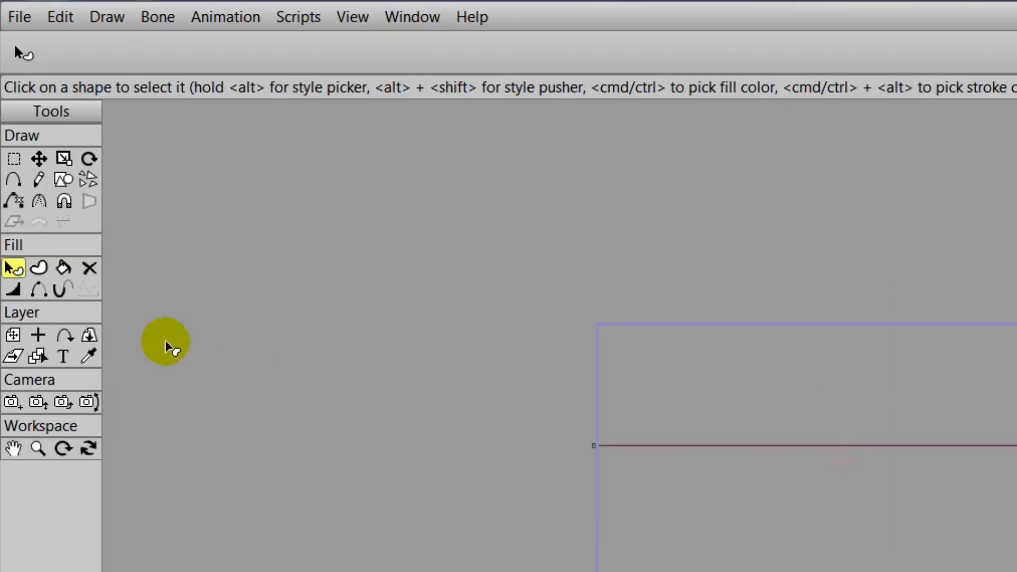
Zoom and track the camera to preview the building row, then reset its position
click(38, 403)
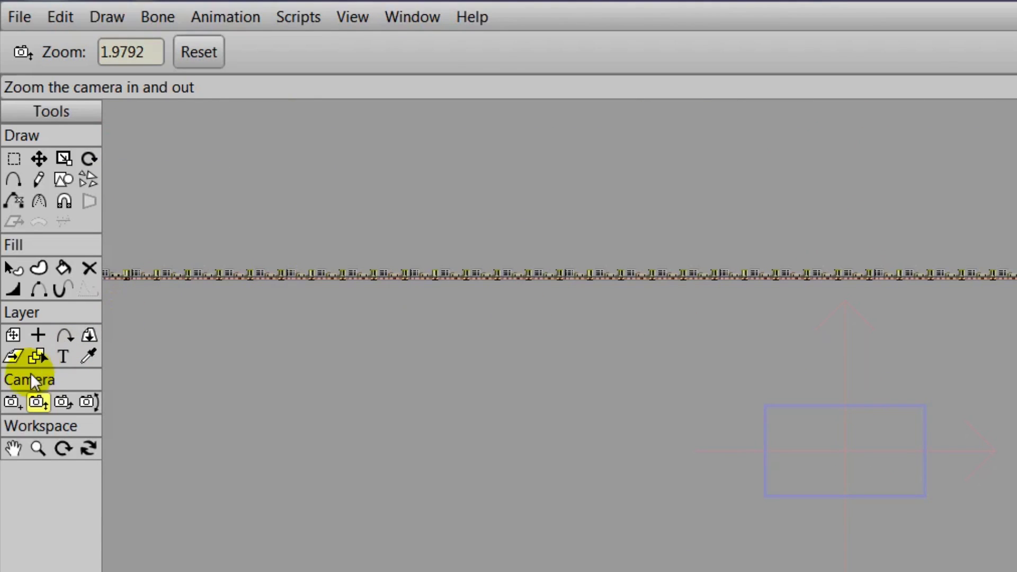
click(11, 401)
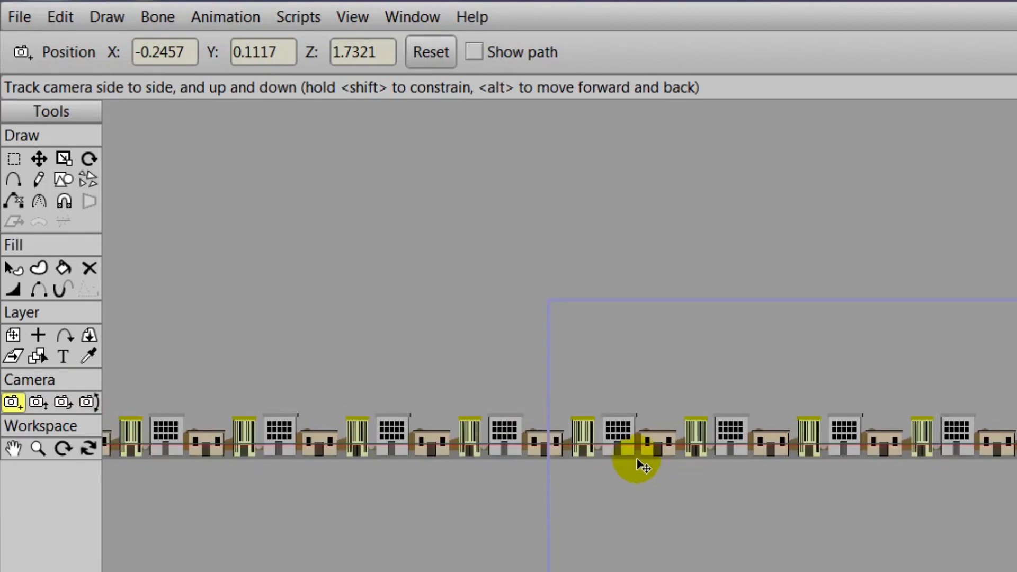
click(431, 51)
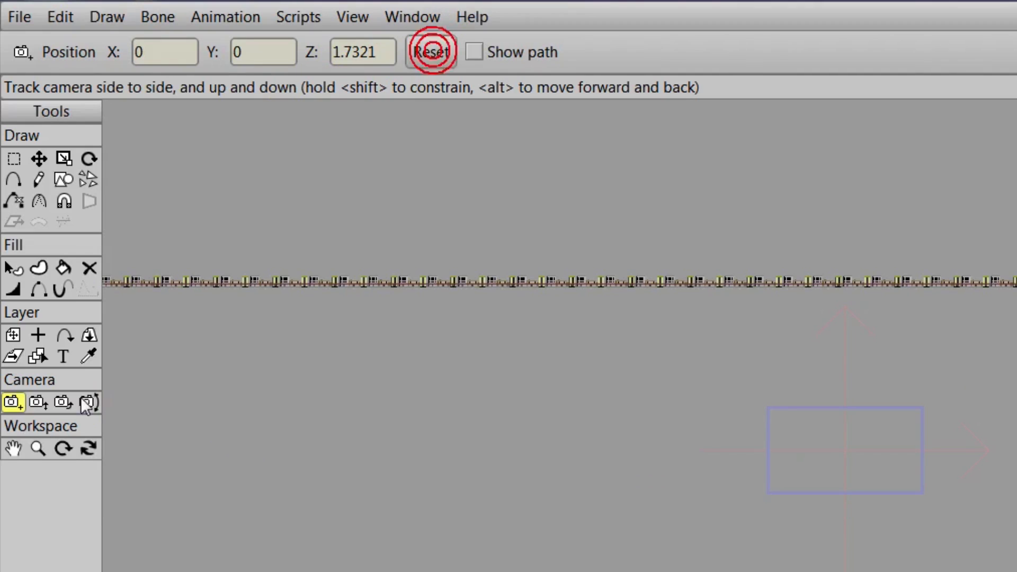
click(38, 402)
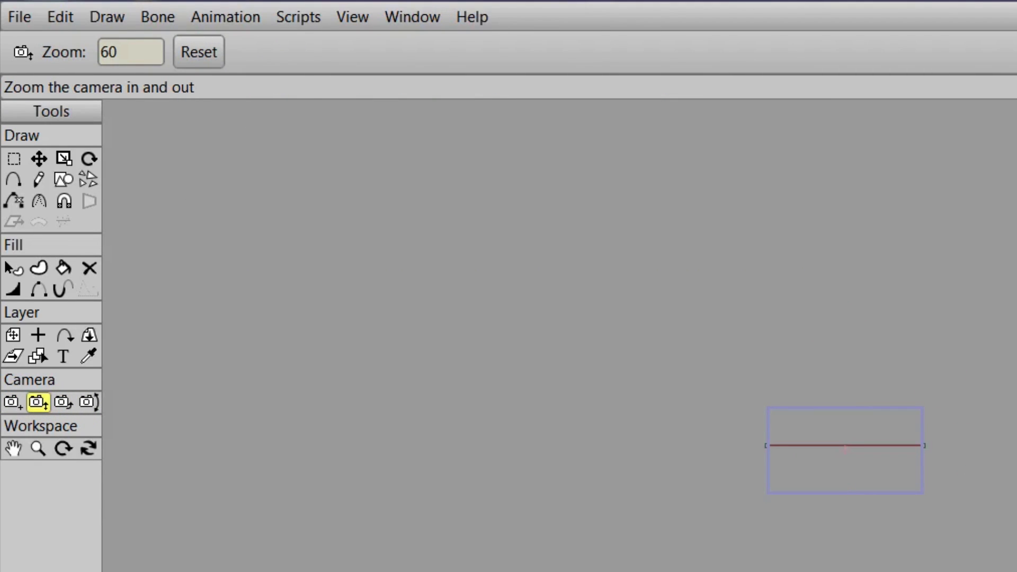
Scale the Buildings layer up and reset its position to X 0, Y 0
click(13, 334)
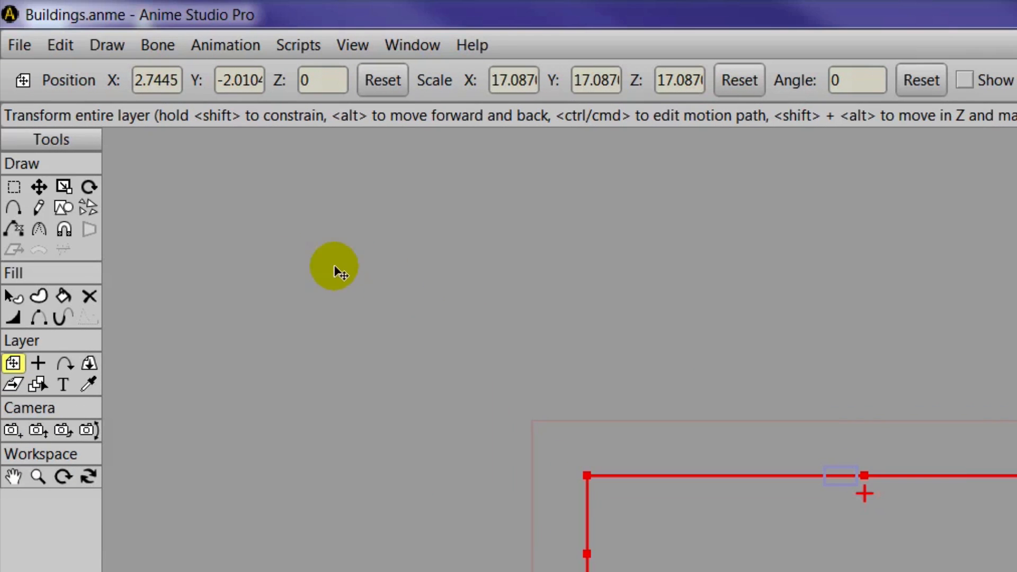
click(382, 80)
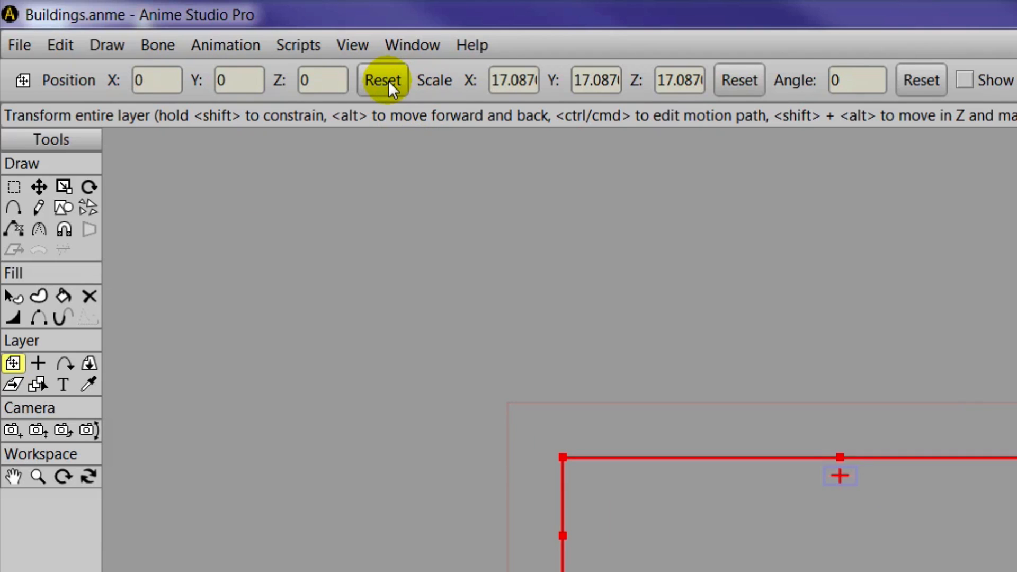
click(382, 81)
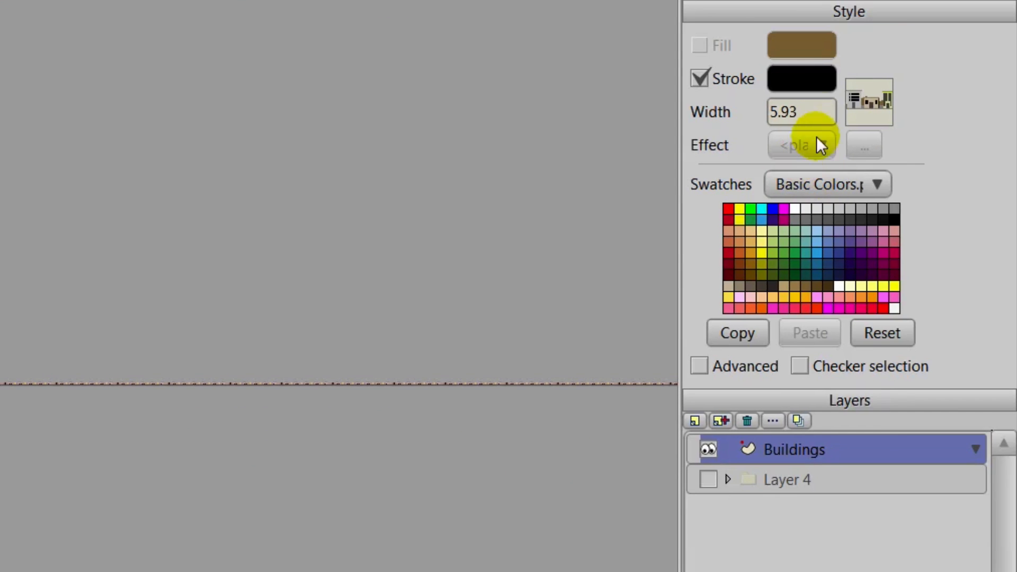
Set the Buildings stroke width to 52 and adjust the end point of the buildings line
text(24)
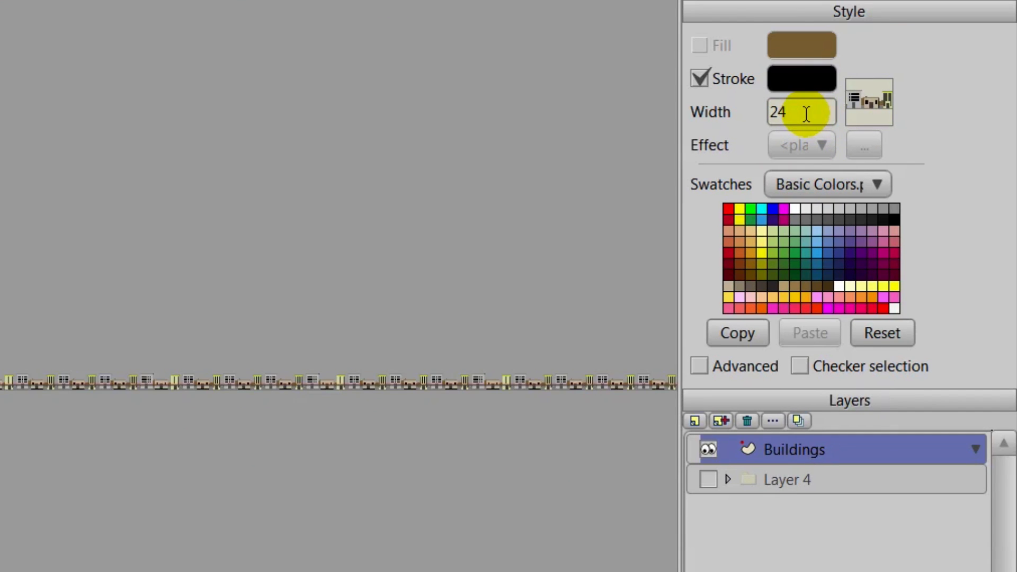
text(52)
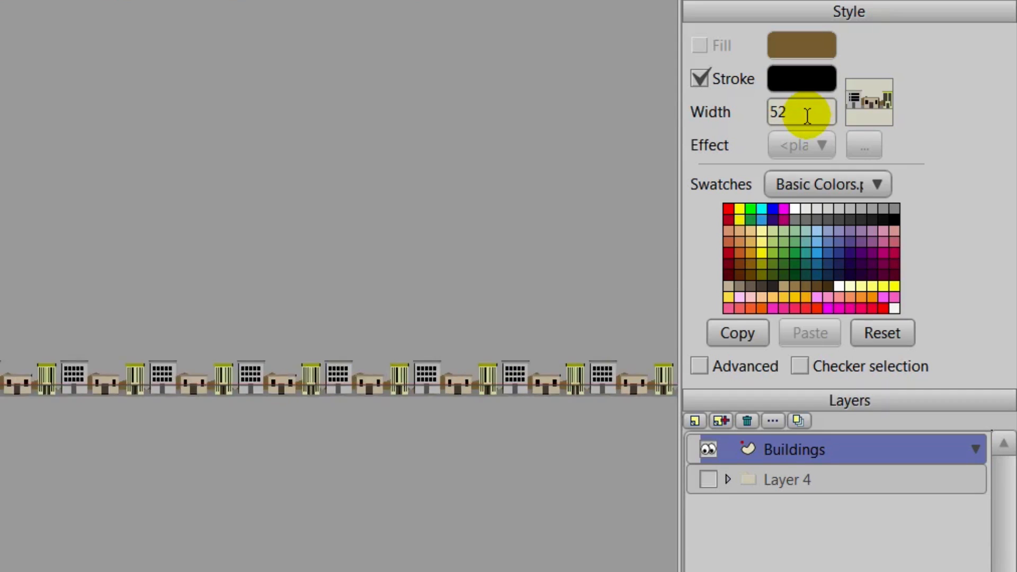
text(3)
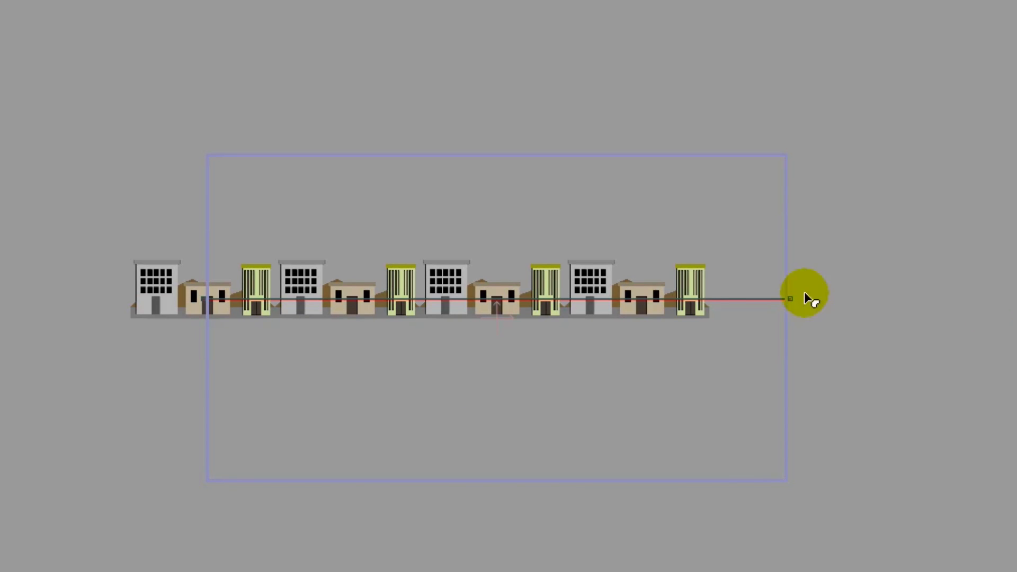
drag(808, 299, 727, 306)
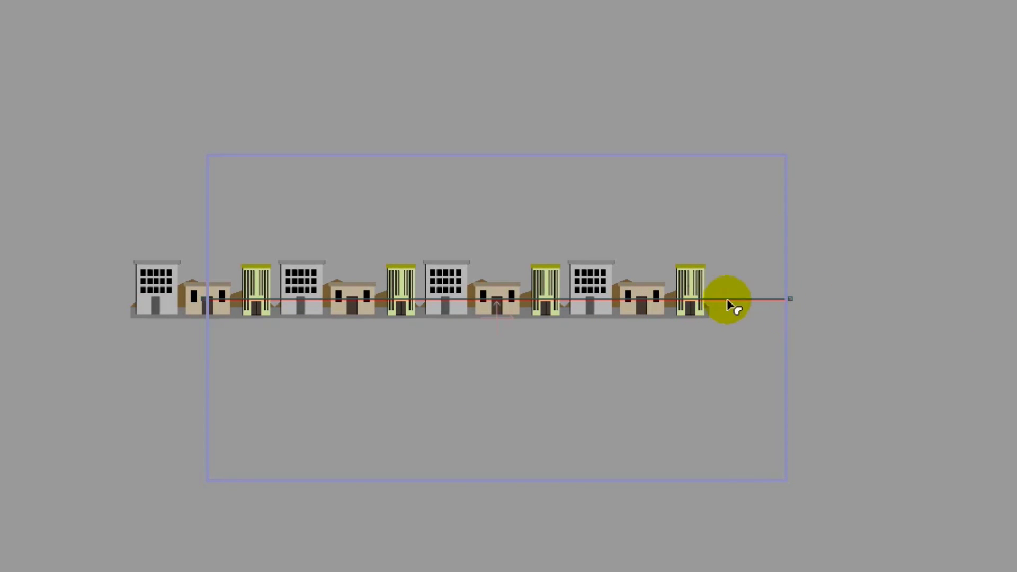
drag(724, 302, 788, 300)
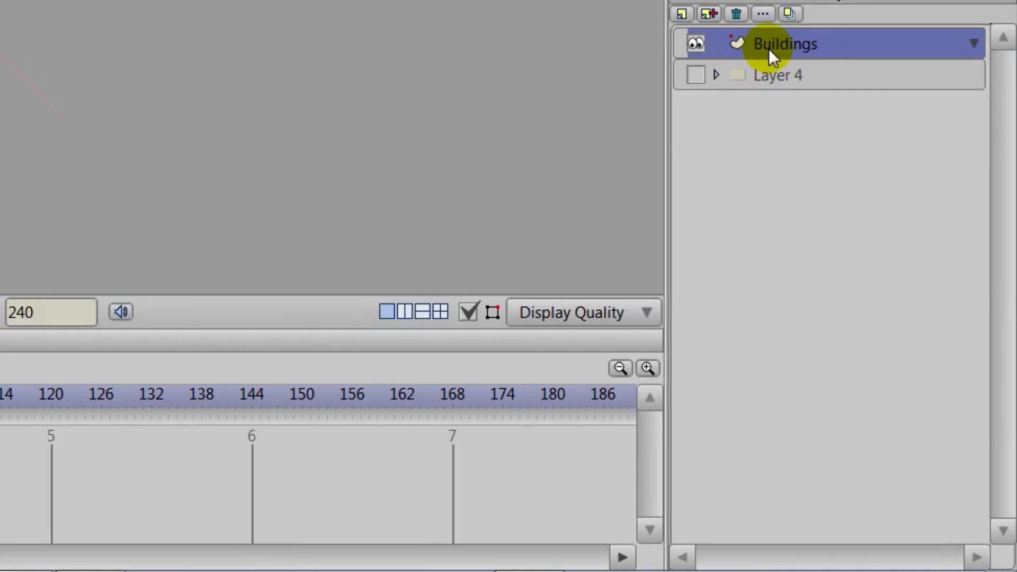
Create a new vector layer above Buildings and name it Sky
click(676, 15)
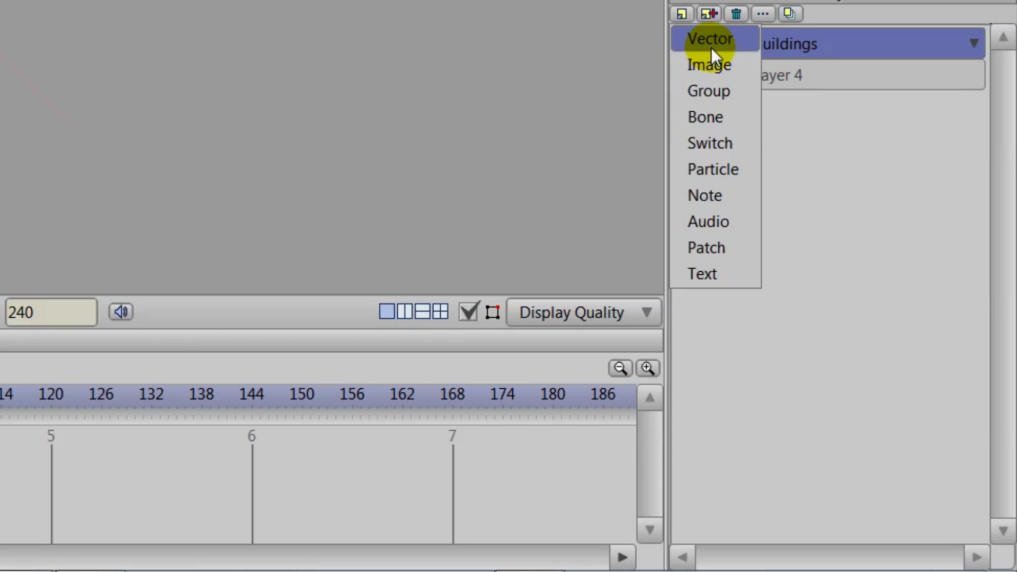
mouse_move(717, 72)
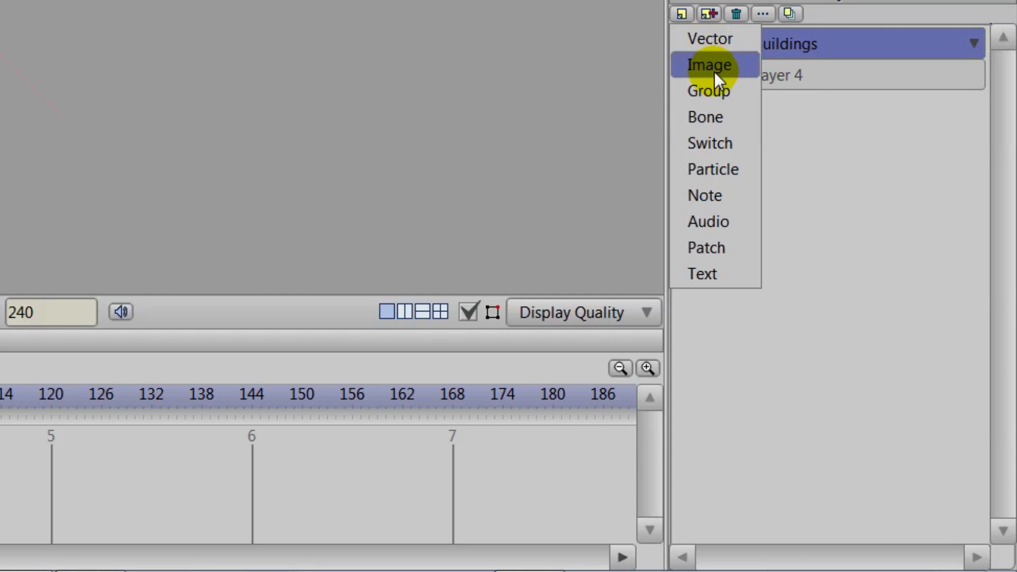
click(708, 65)
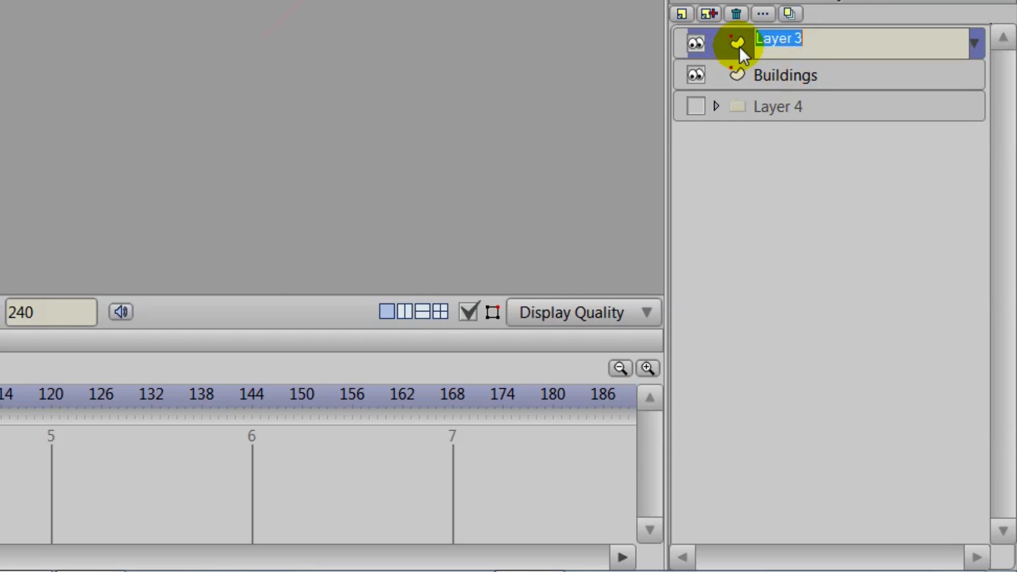
text(Sky)
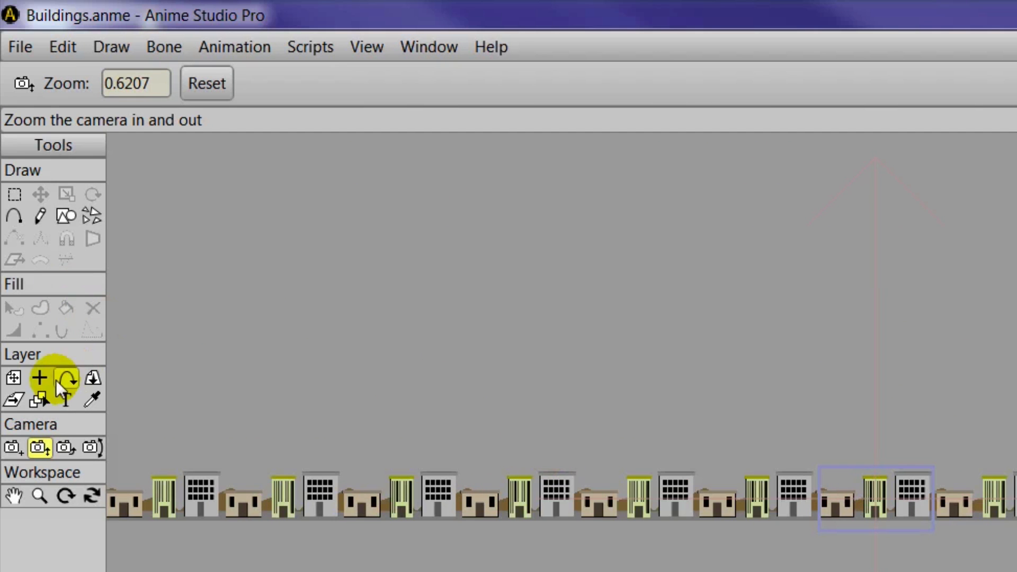
Draw a filled rectangle on the Sky layer and show the fill effect choices
click(65, 216)
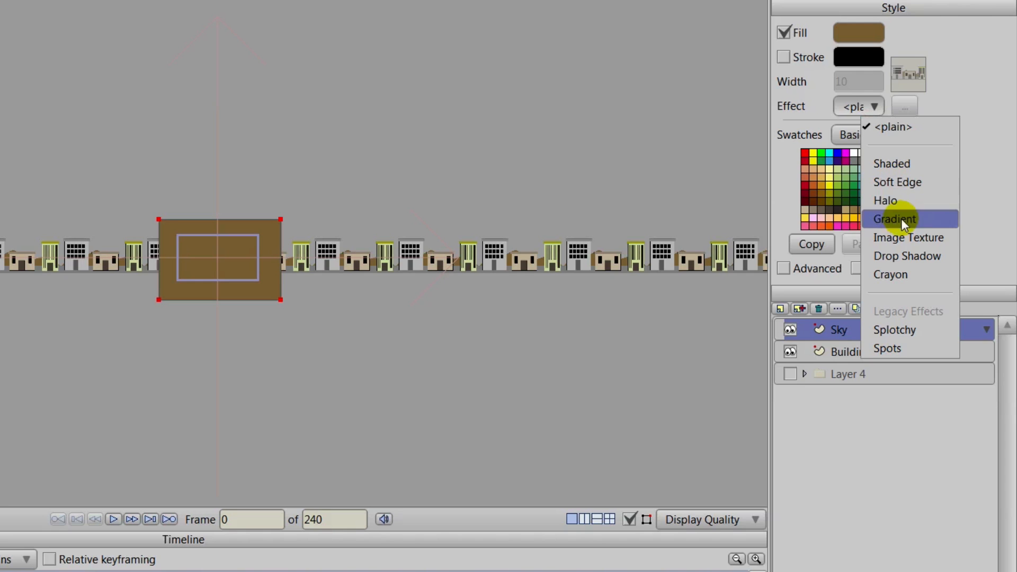
Give the sky rectangle a gradient fill with a pale blue stop, running top to bottom
click(893, 218)
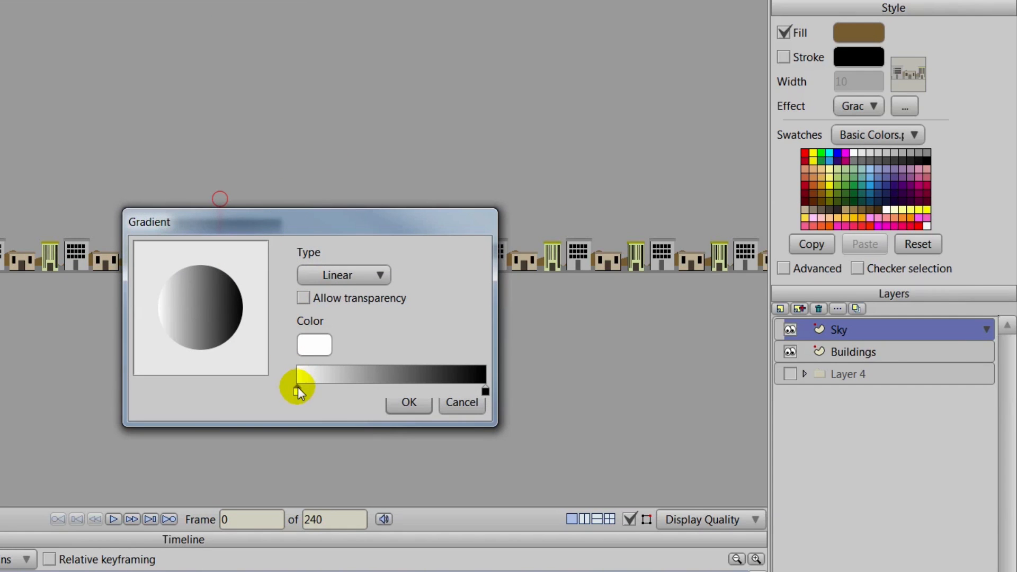
click(314, 346)
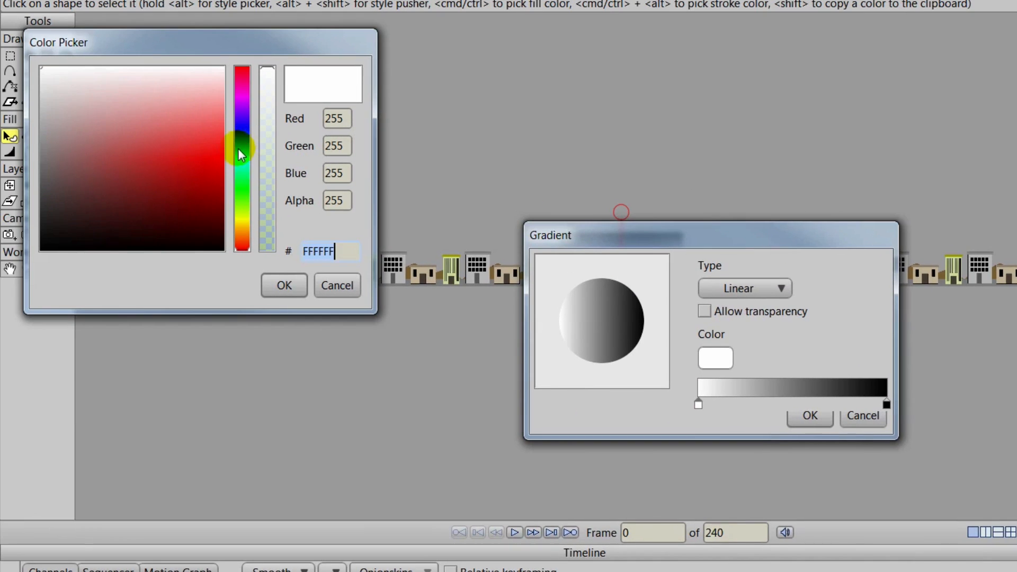
click(176, 98)
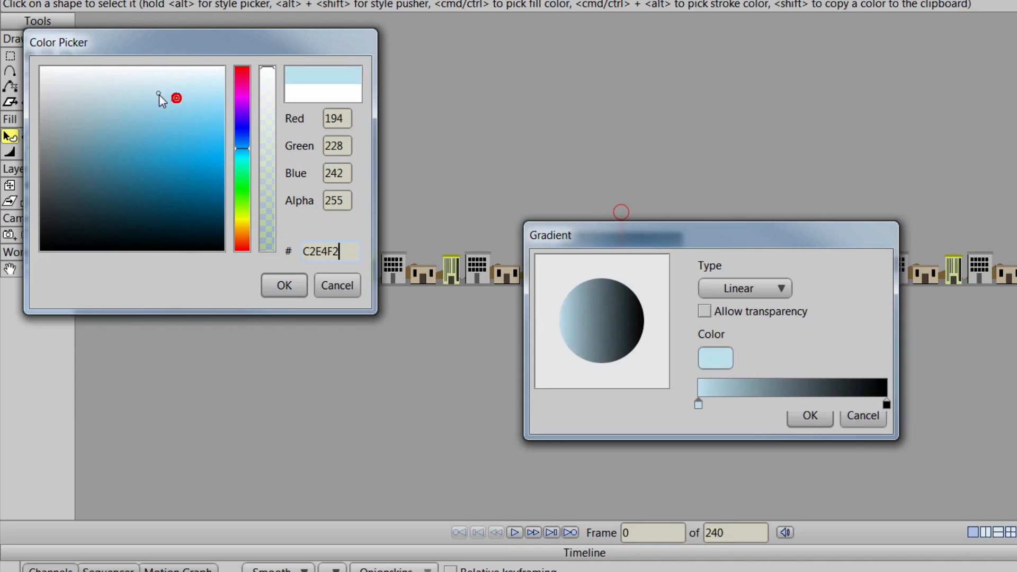
click(284, 286)
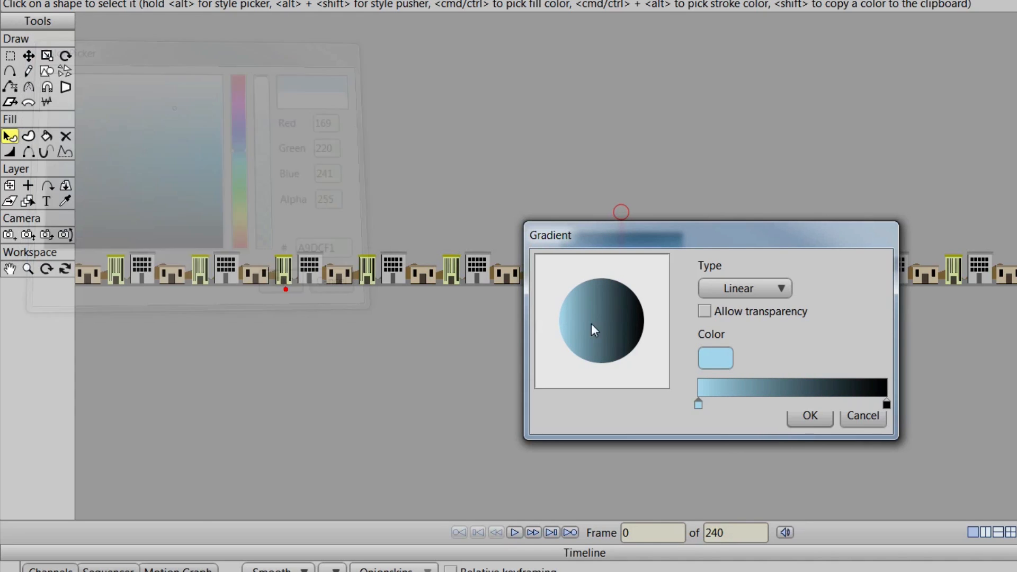
click(715, 358)
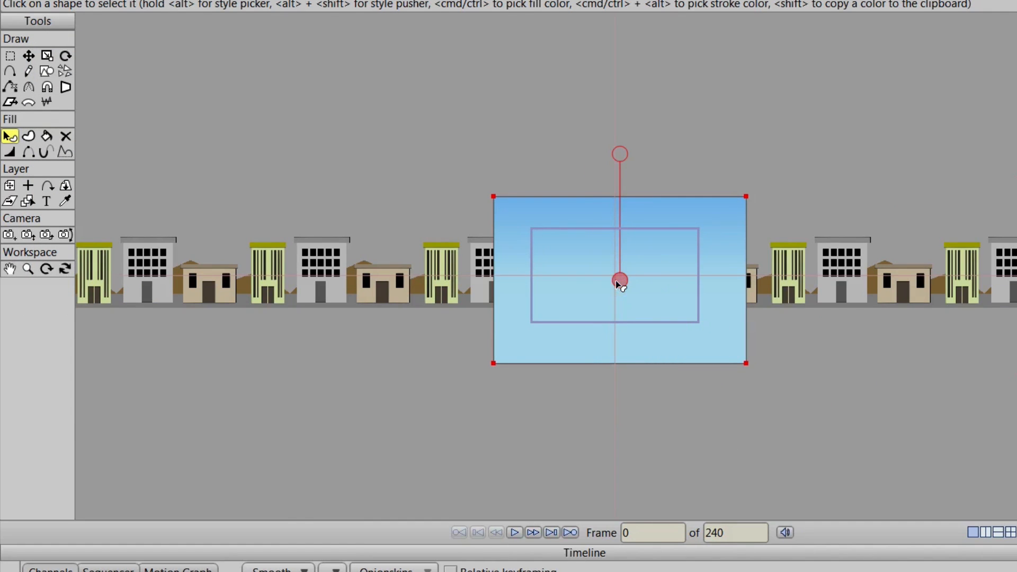
drag(618, 280, 618, 299)
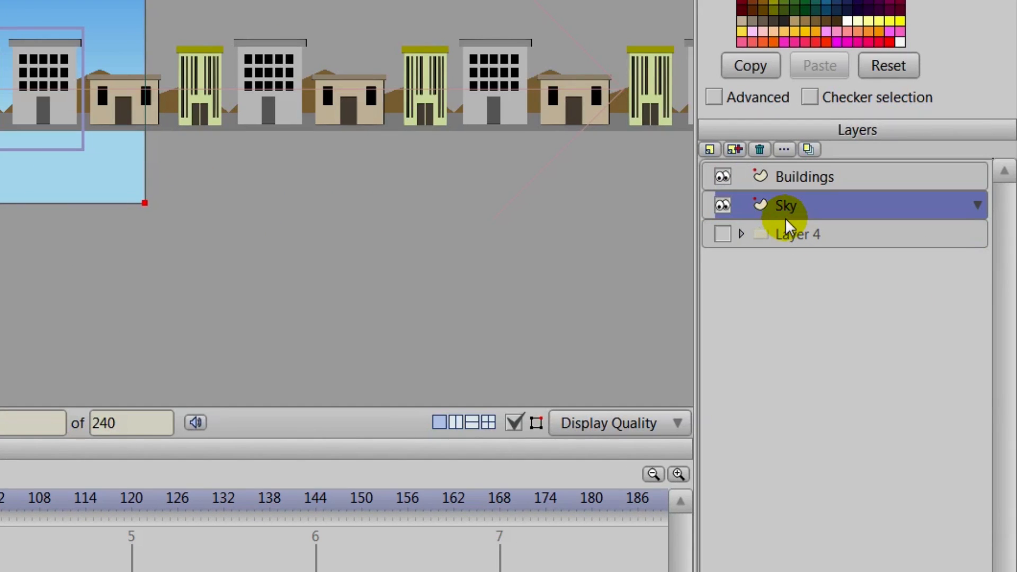
mouse_move(729, 148)
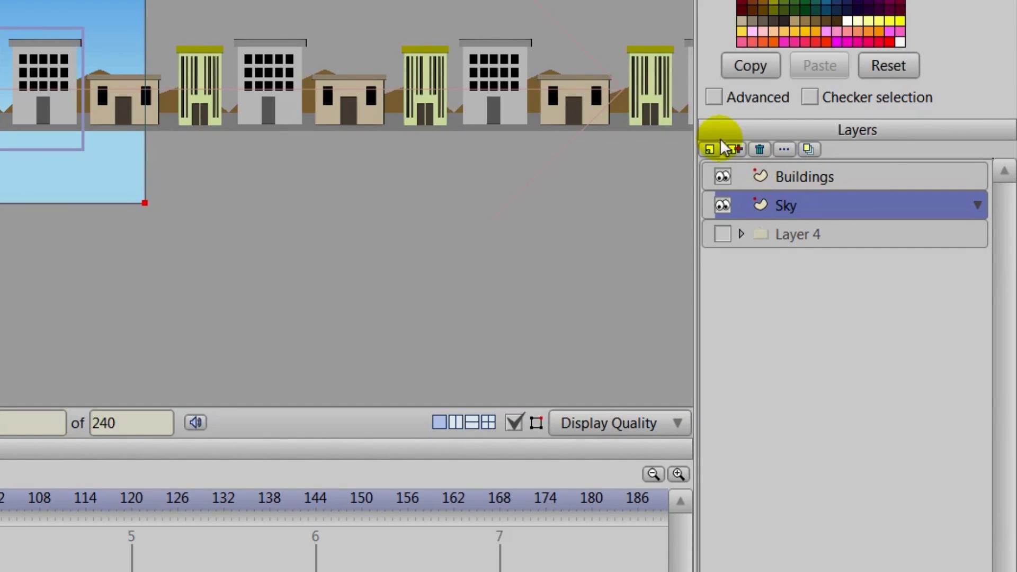
Select the Buildings layer and add a new vector layer above it
click(805, 176)
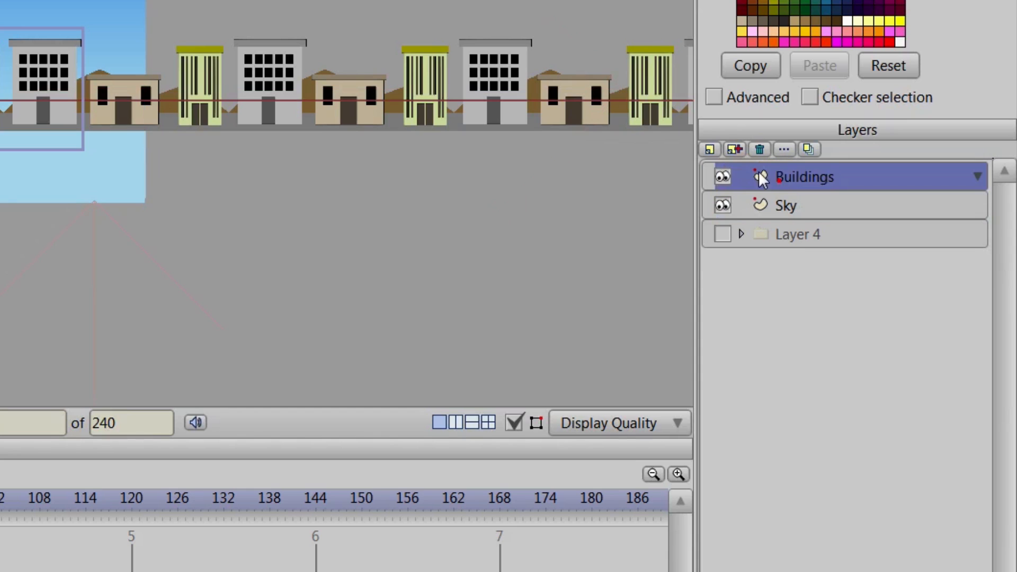
click(735, 148)
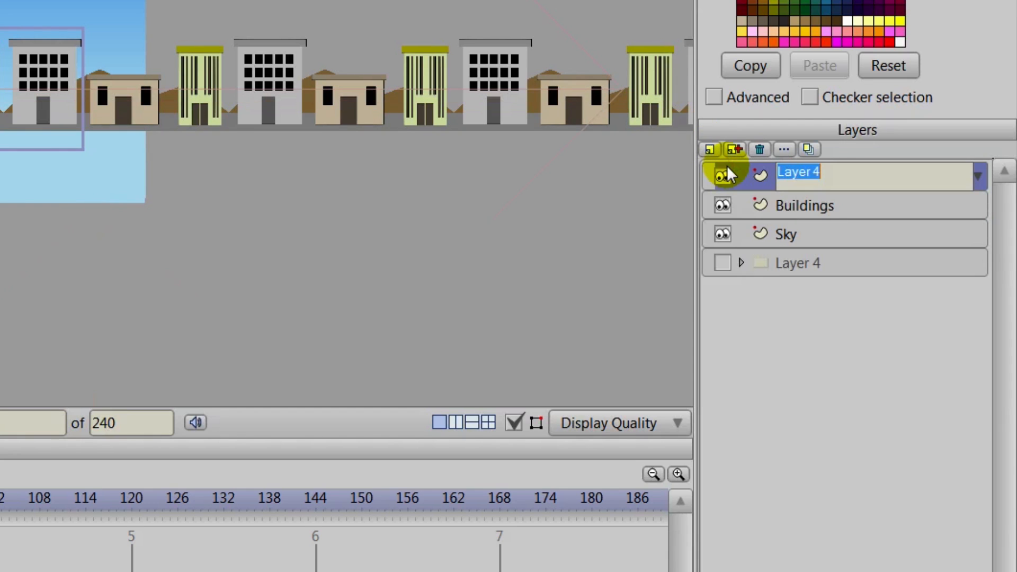
Name the layer Ground and draw a brown-filled rectangle beneath the buildings
text(Groun)
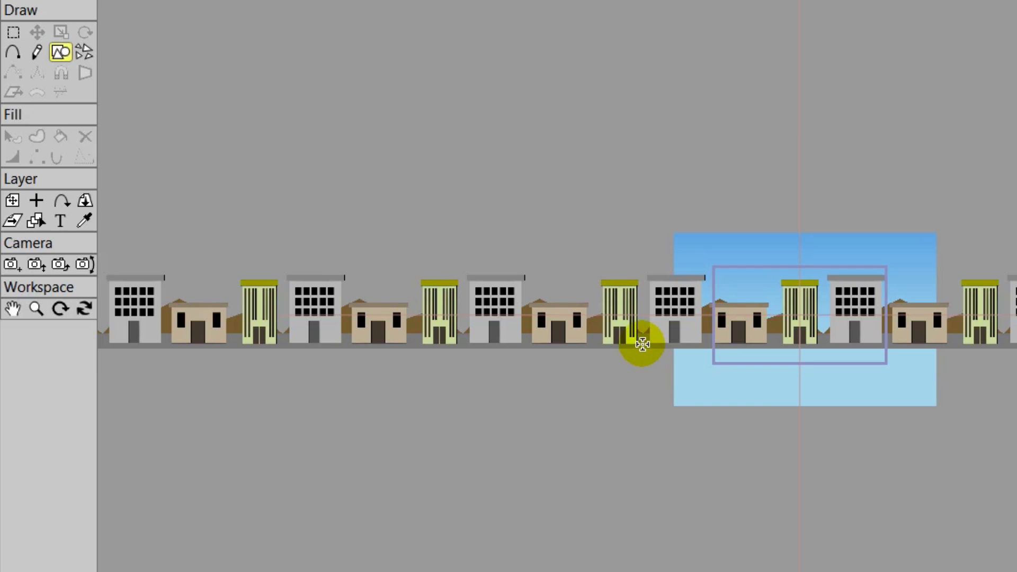
drag(643, 343, 963, 432)
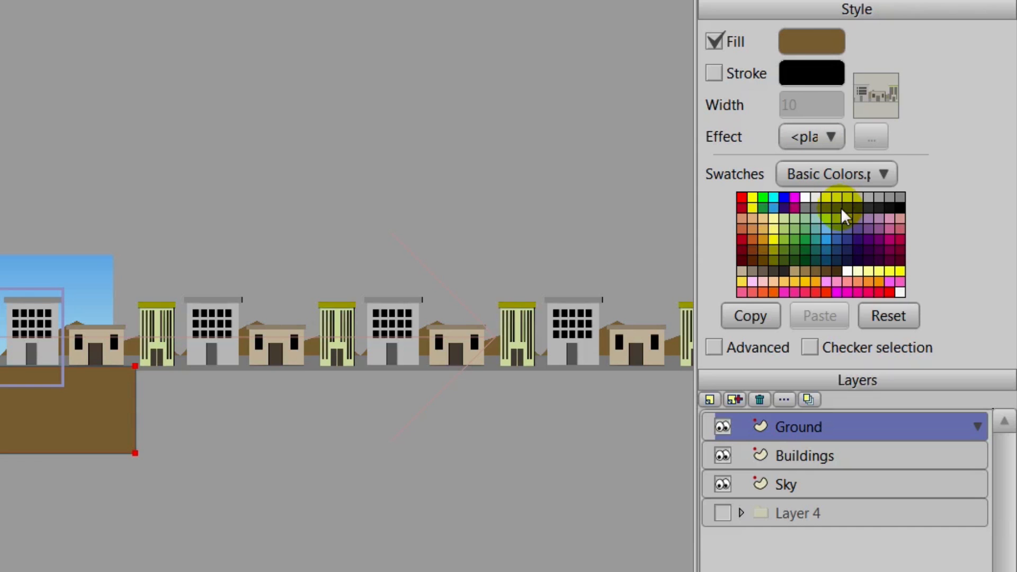
click(837, 201)
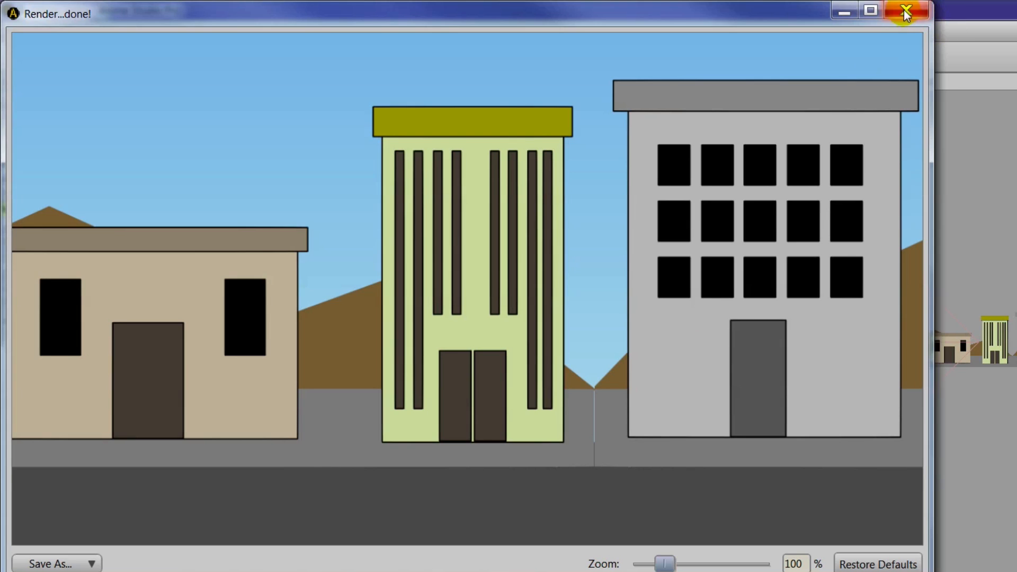
click(903, 10)
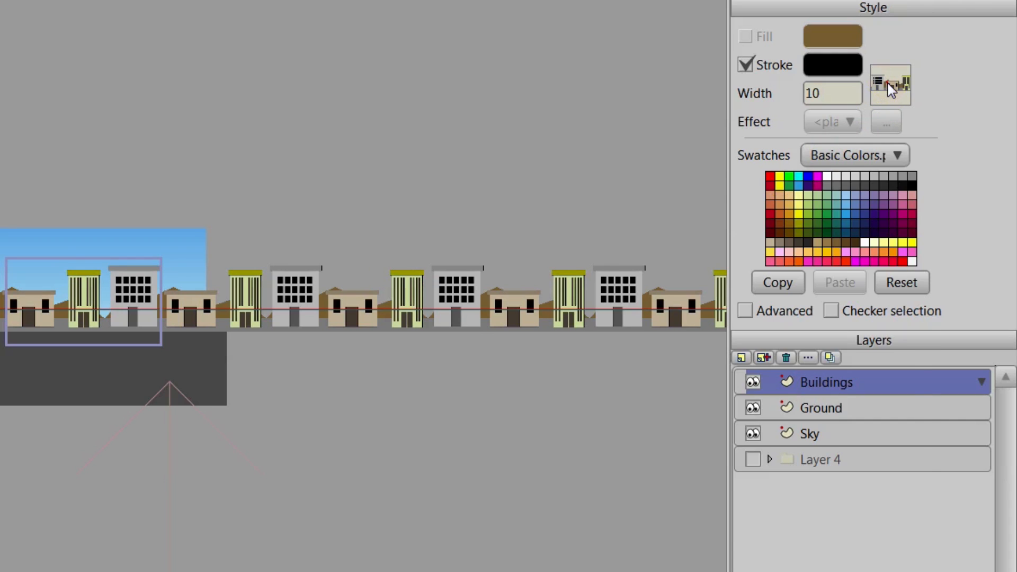
Enable Minimize frame-to-frame randomness in the Buildings brush settings
click(890, 84)
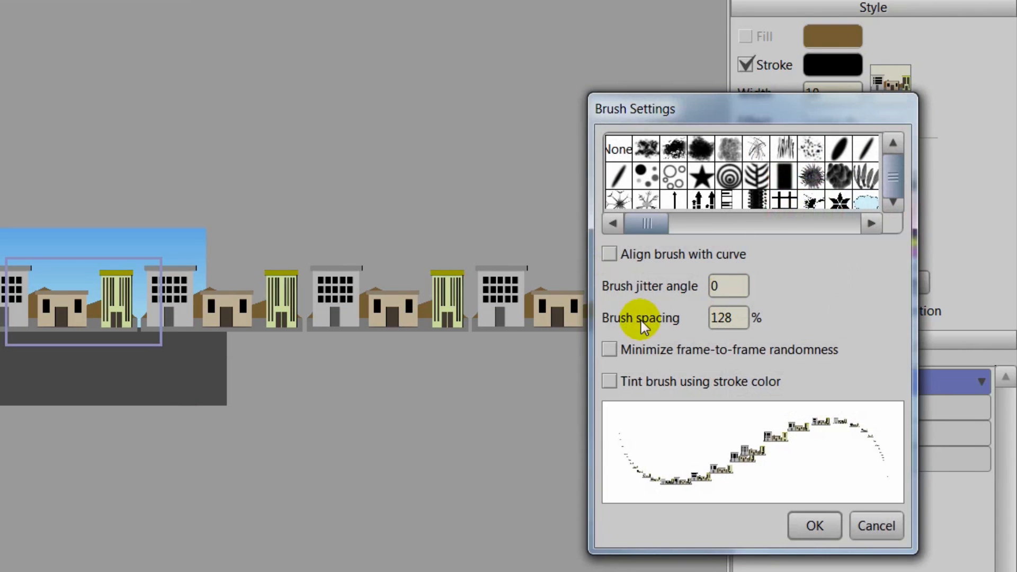
click(610, 350)
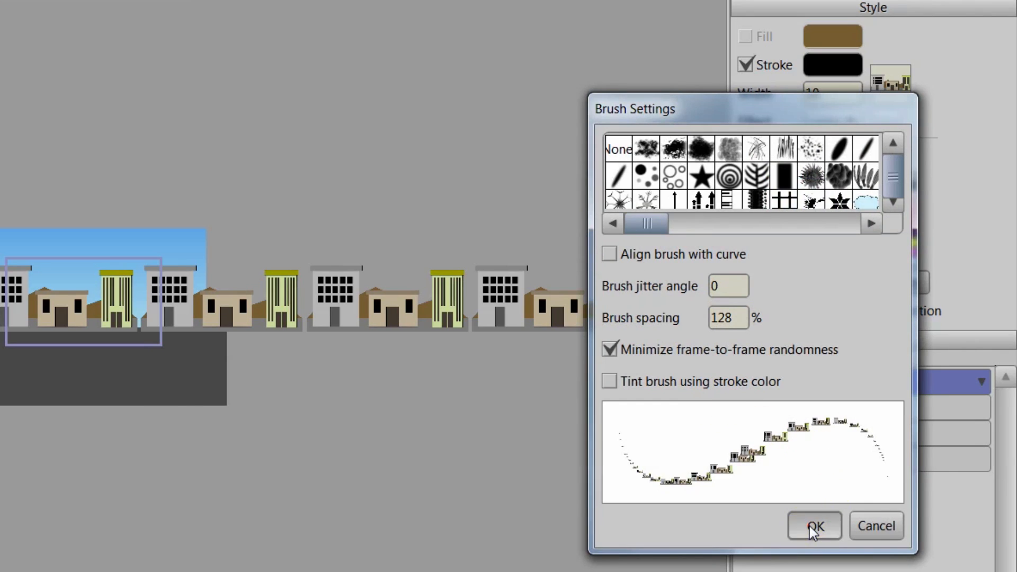
click(814, 526)
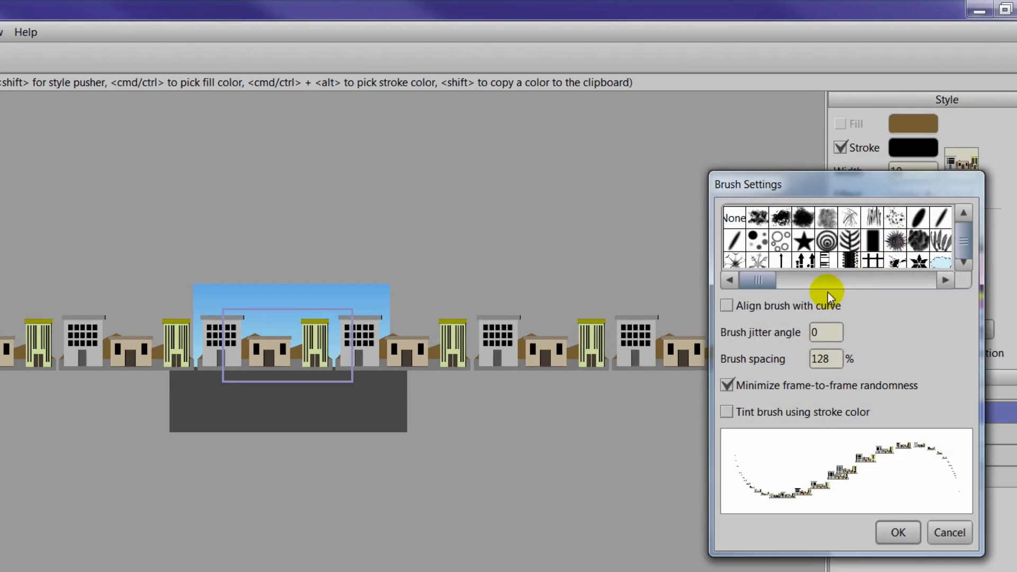
click(825, 359)
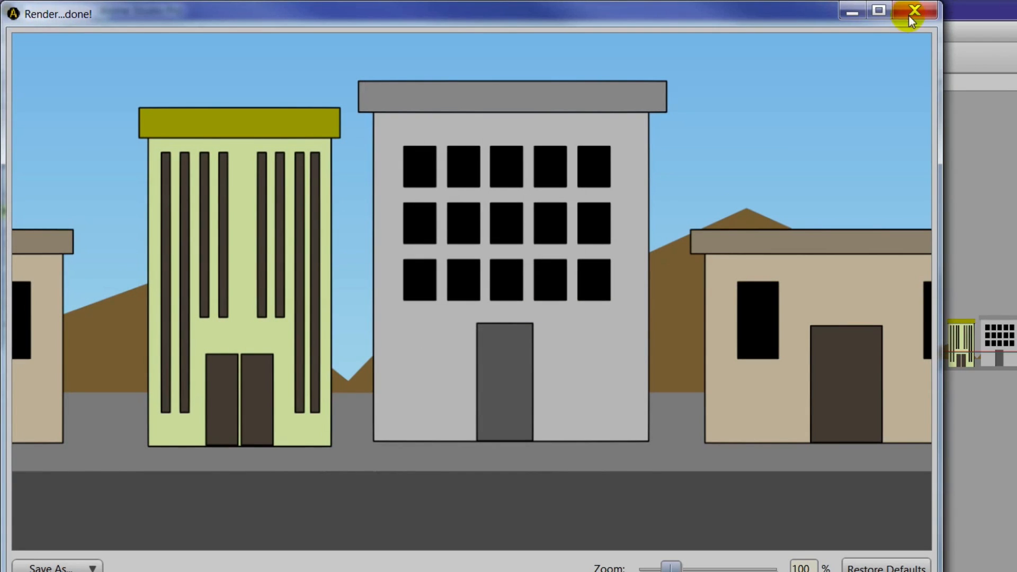
click(911, 10)
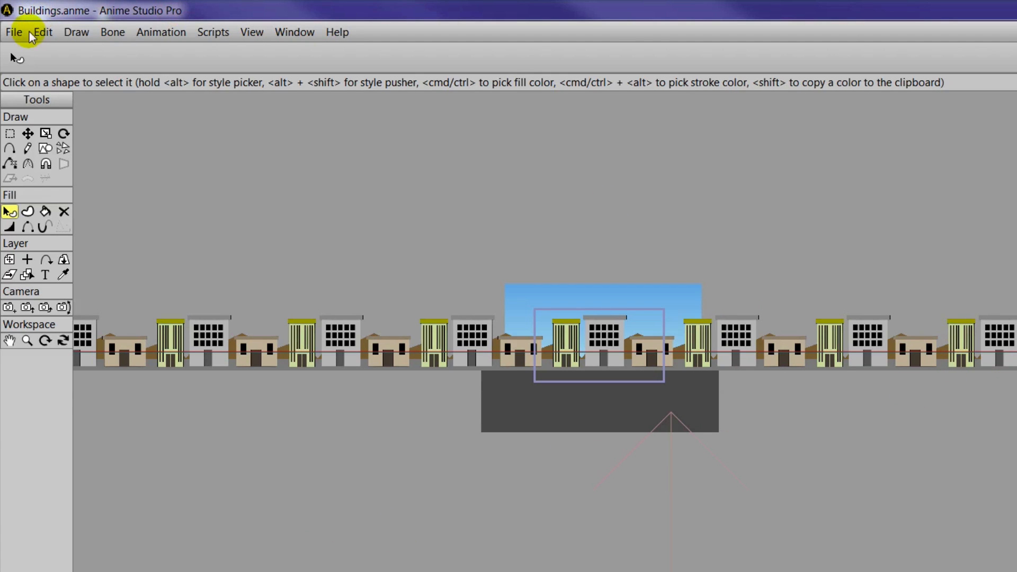
Import Run_Cycle.anme as an Anime Studio object into the street scene
click(15, 32)
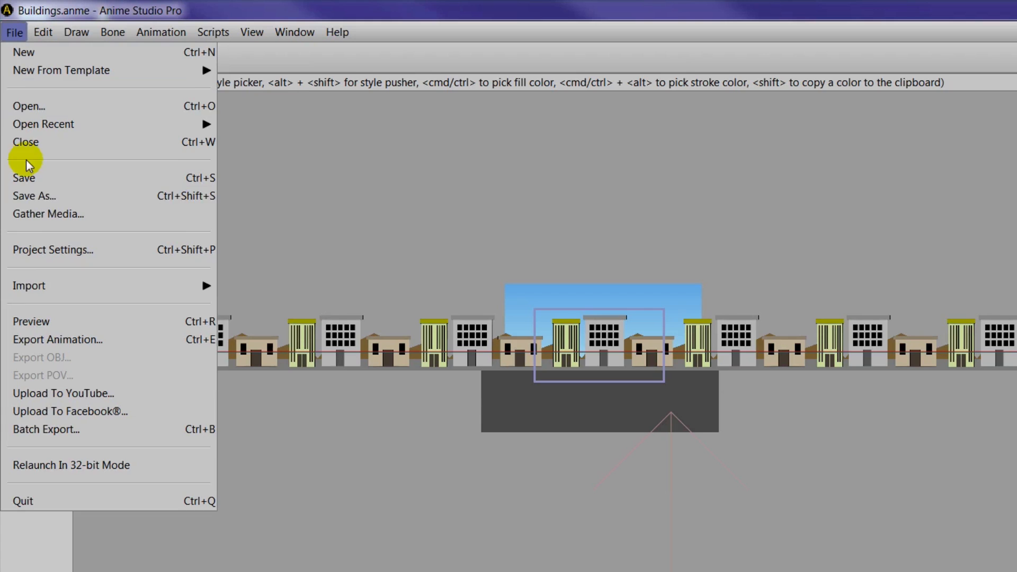
mouse_move(36, 326)
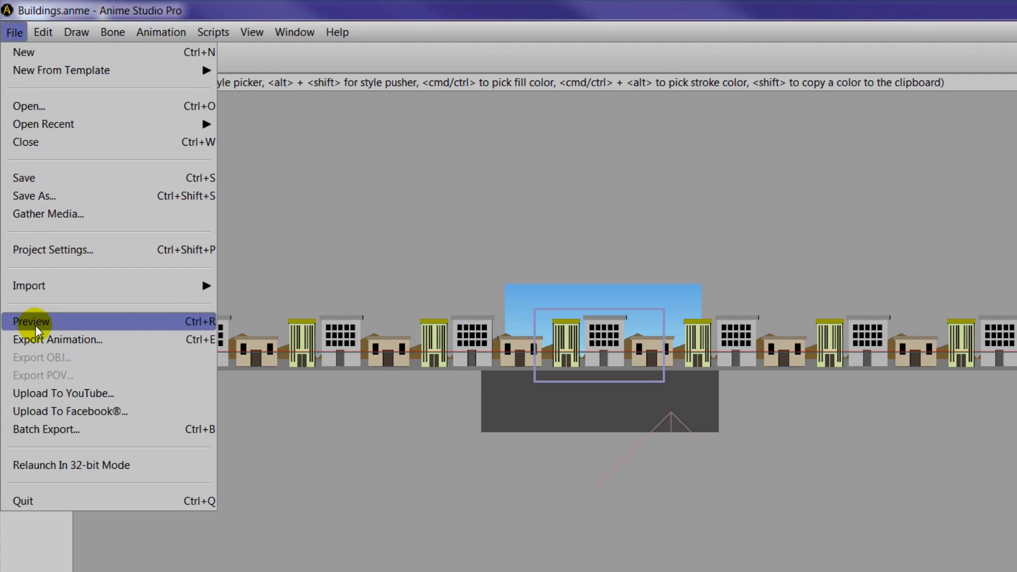
click(29, 286)
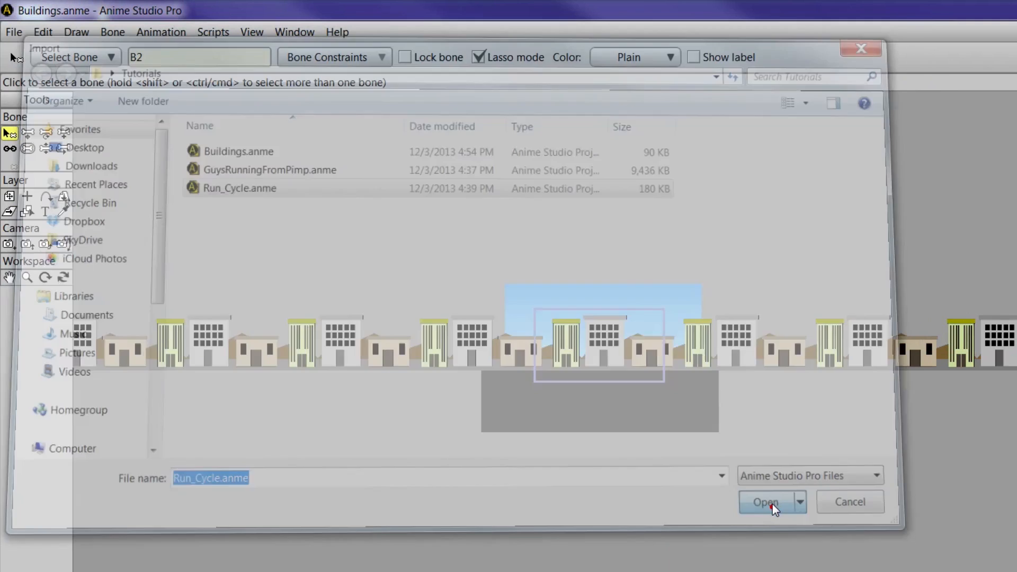
click(766, 503)
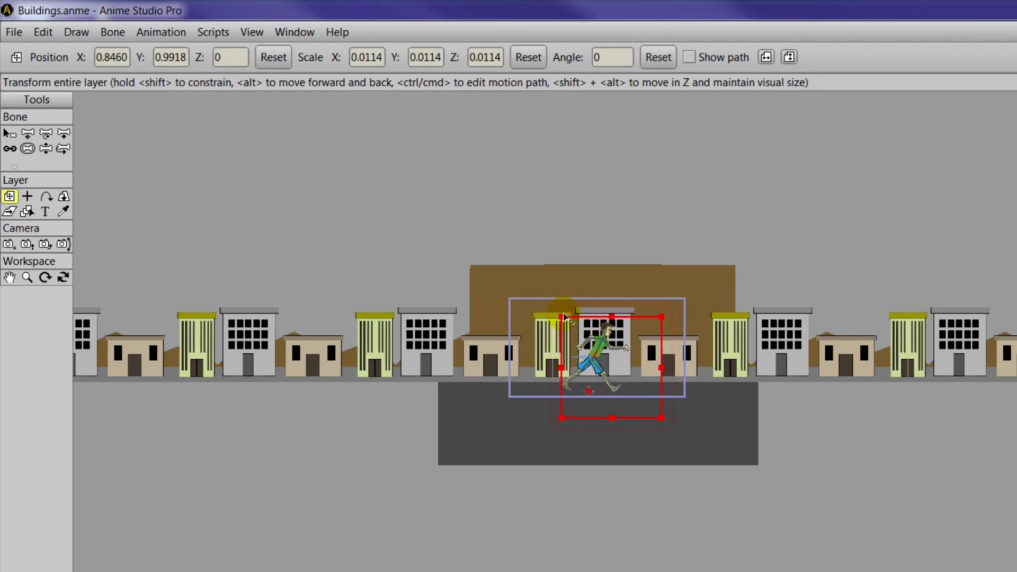
Scale the Run Cycle character down slightly to fit in front of the buildings
drag(659, 316, 656, 323)
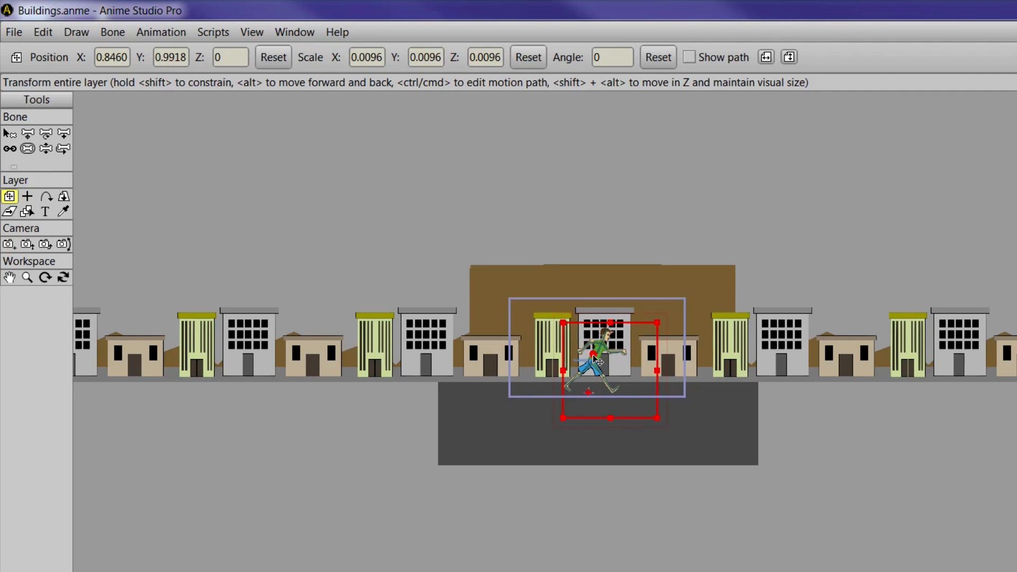
click(765, 56)
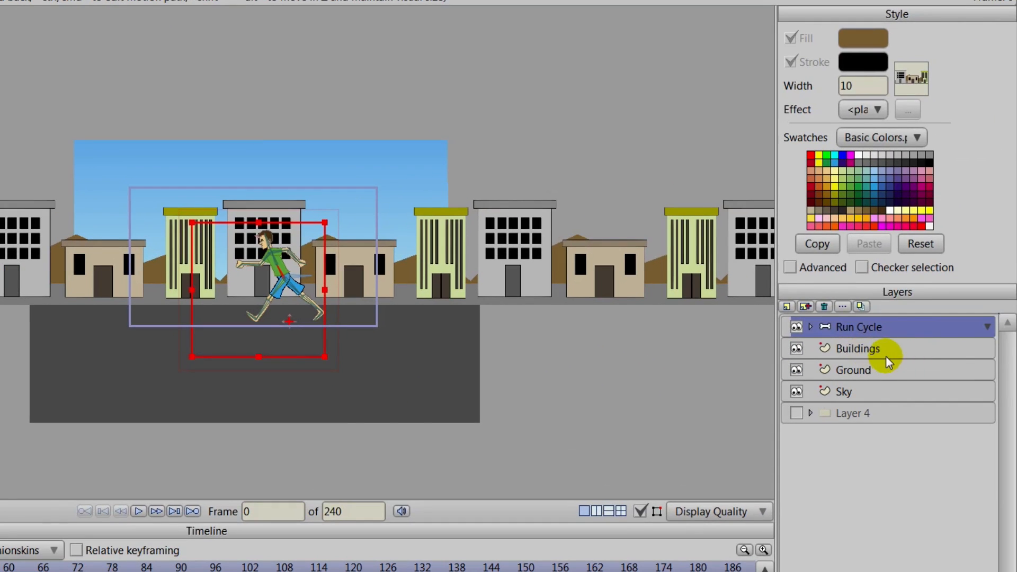
Keyframe the Buildings layer sliding sideways from frame 0 to frame 96 behind the runner
click(859, 349)
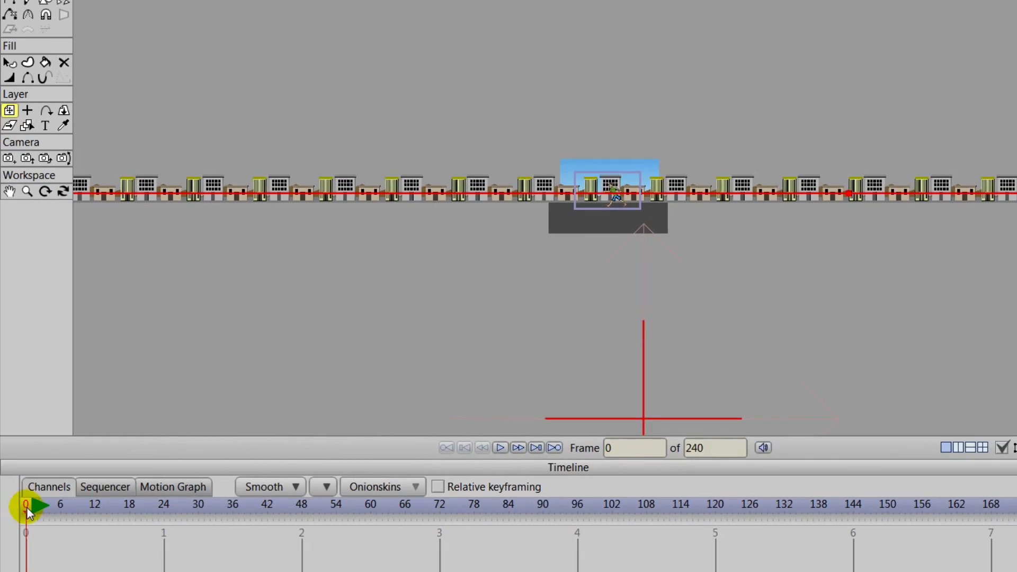
click(518, 447)
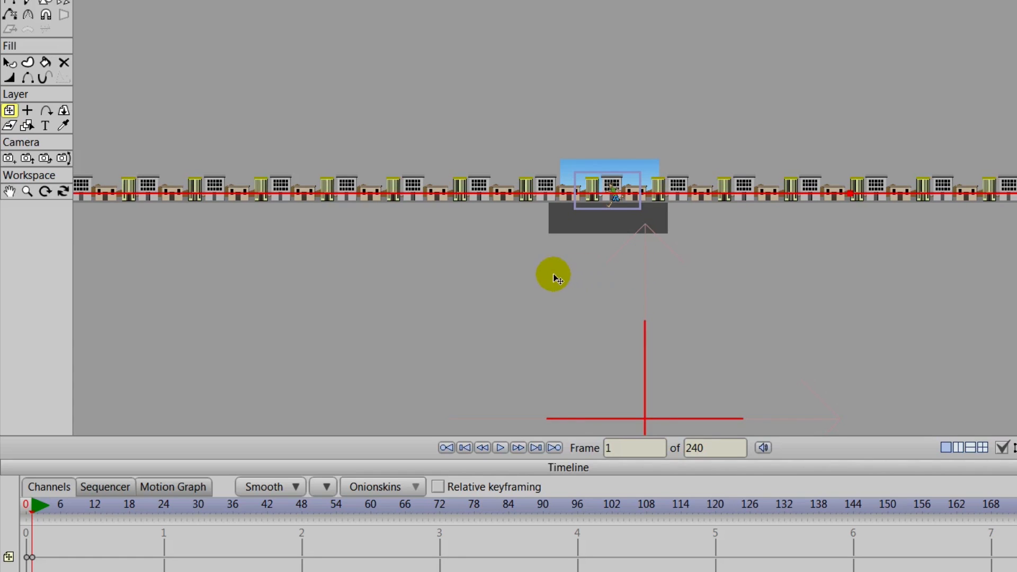
click(233, 507)
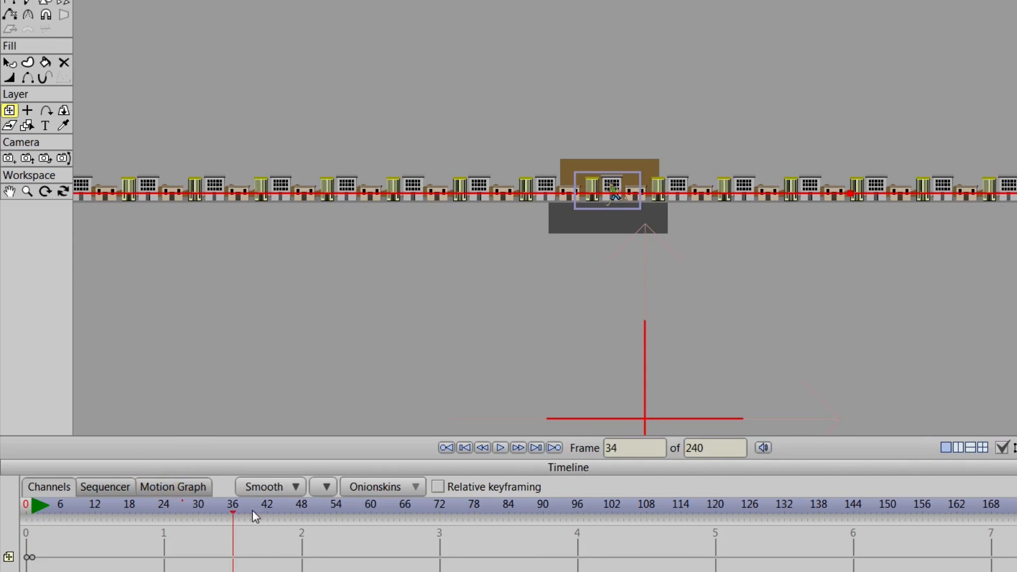
click(578, 513)
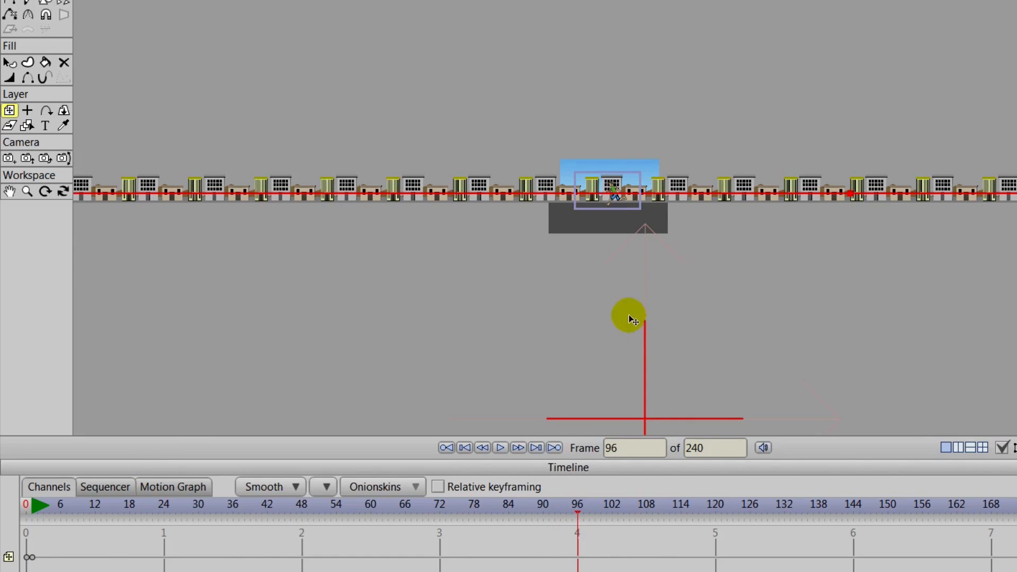
drag(629, 316, 208, 292)
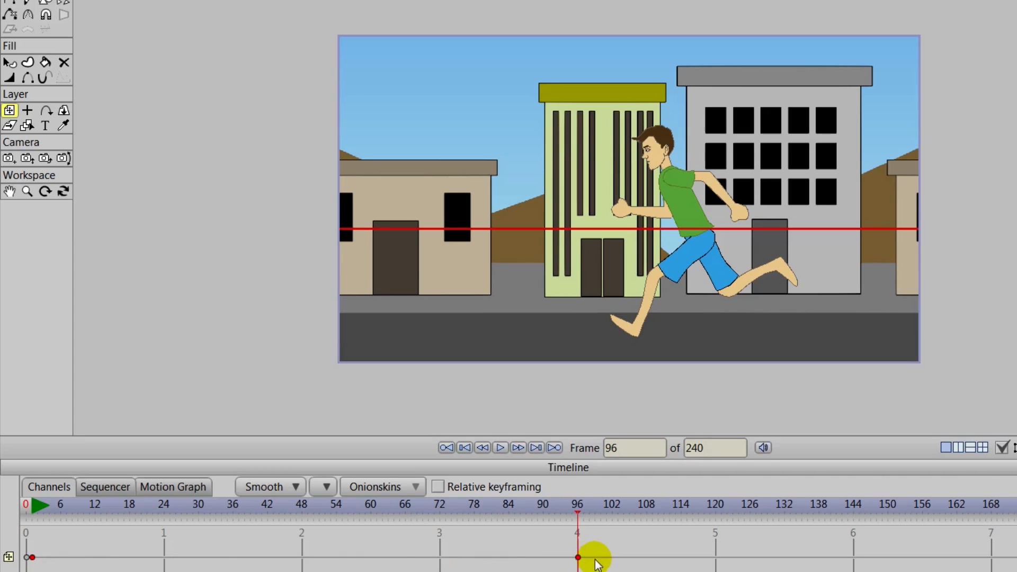
right_click(577, 558)
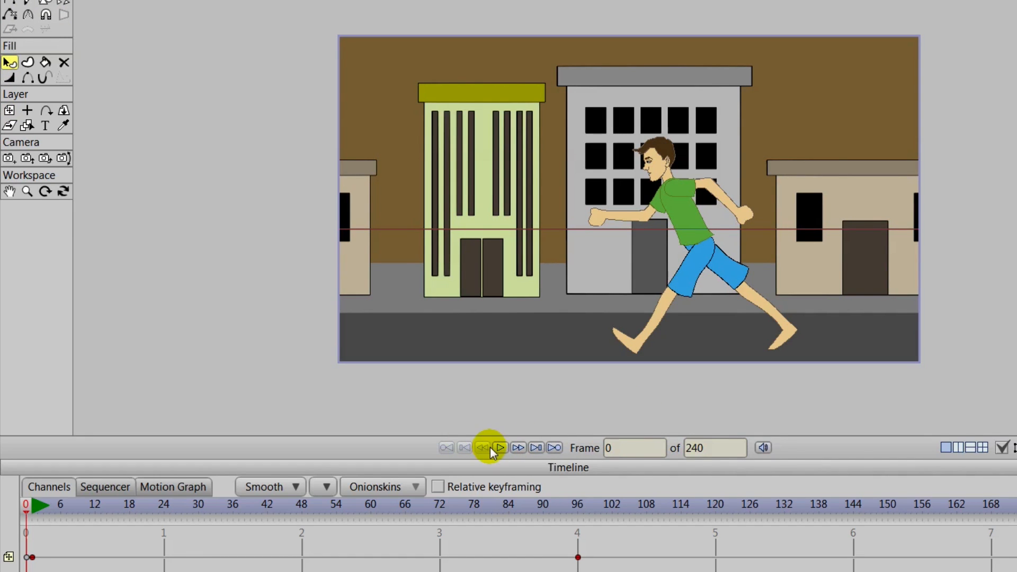
click(500, 447)
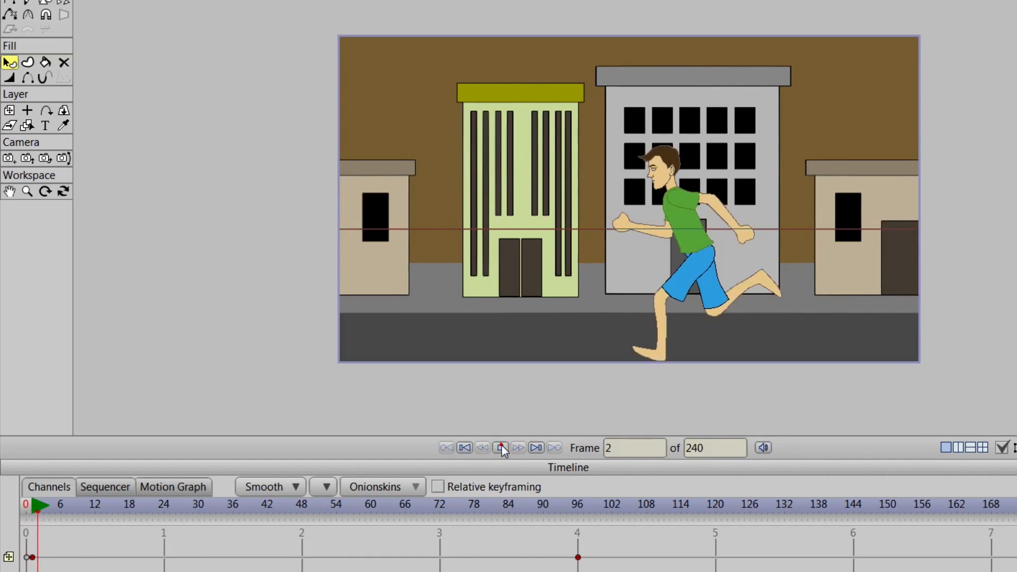
click(500, 447)
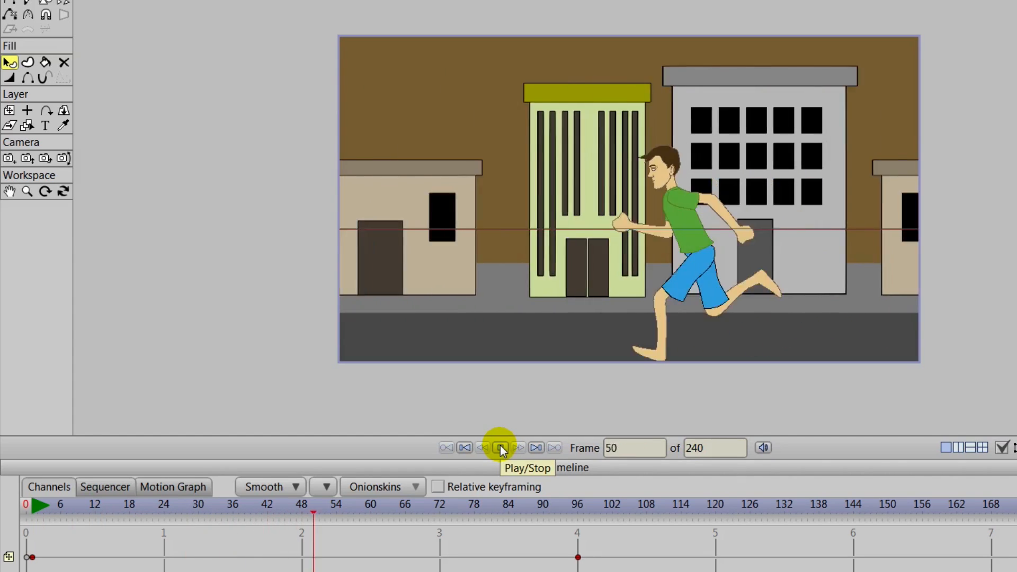
click(501, 447)
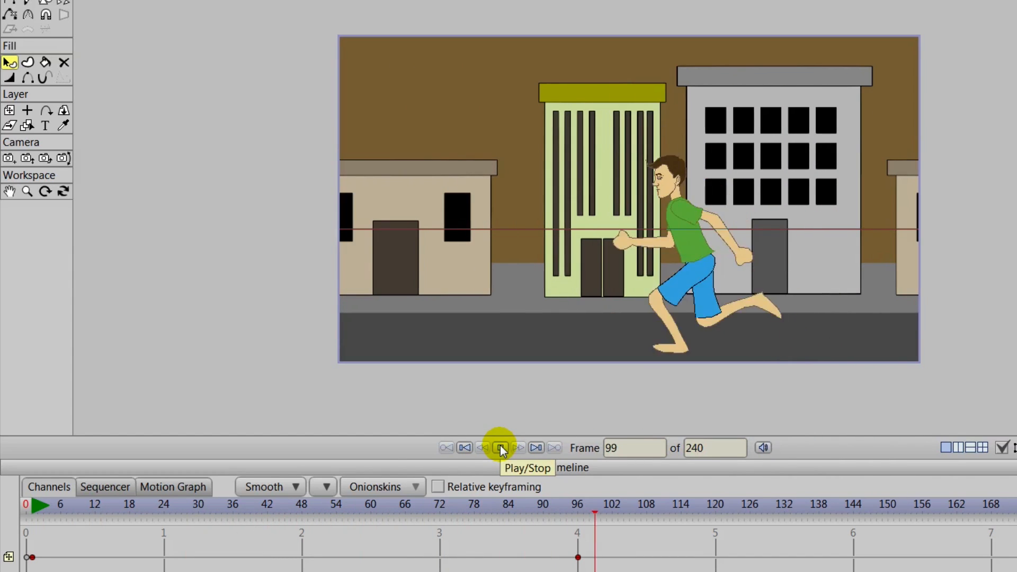
click(500, 448)
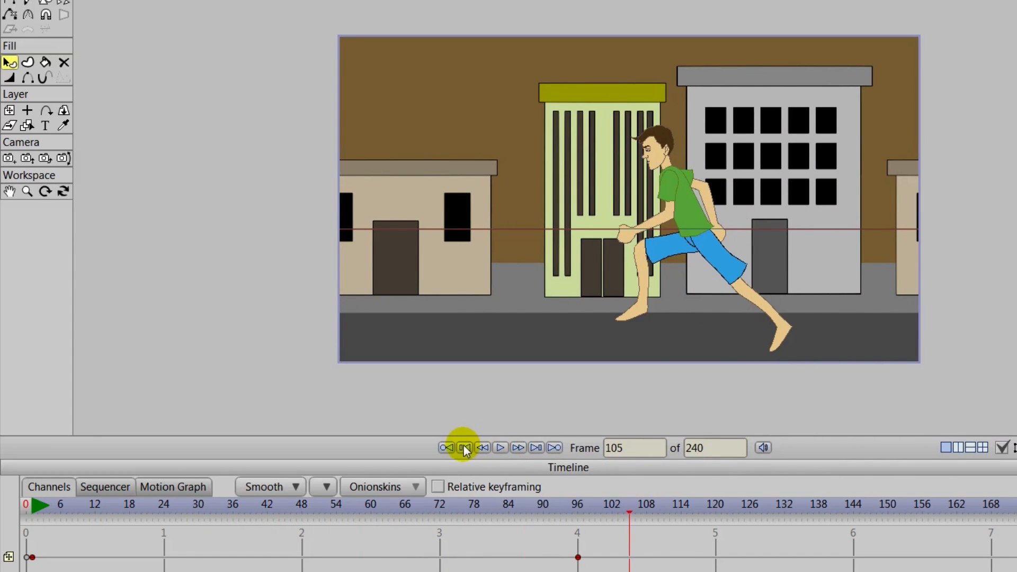
click(464, 447)
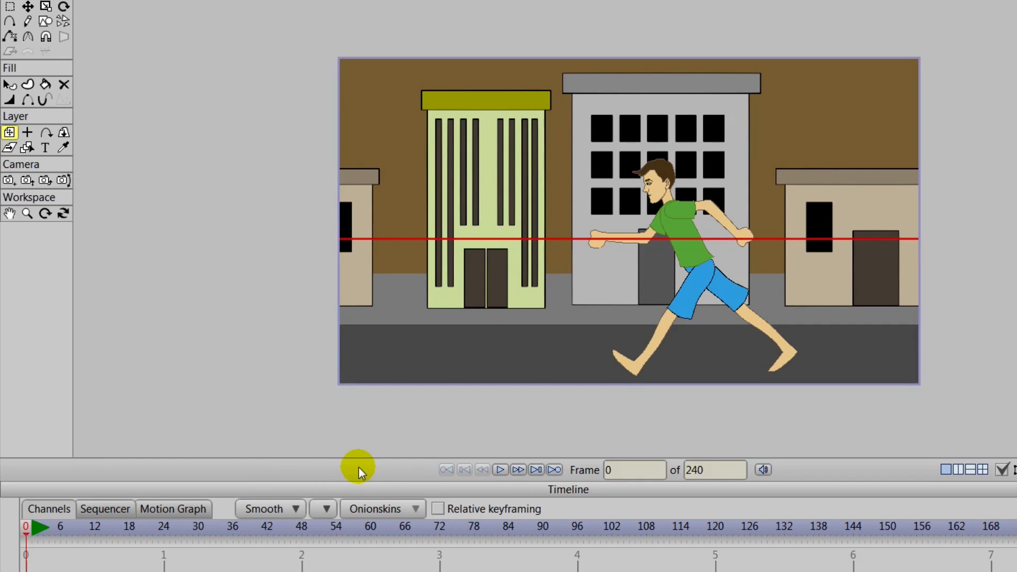
click(500, 471)
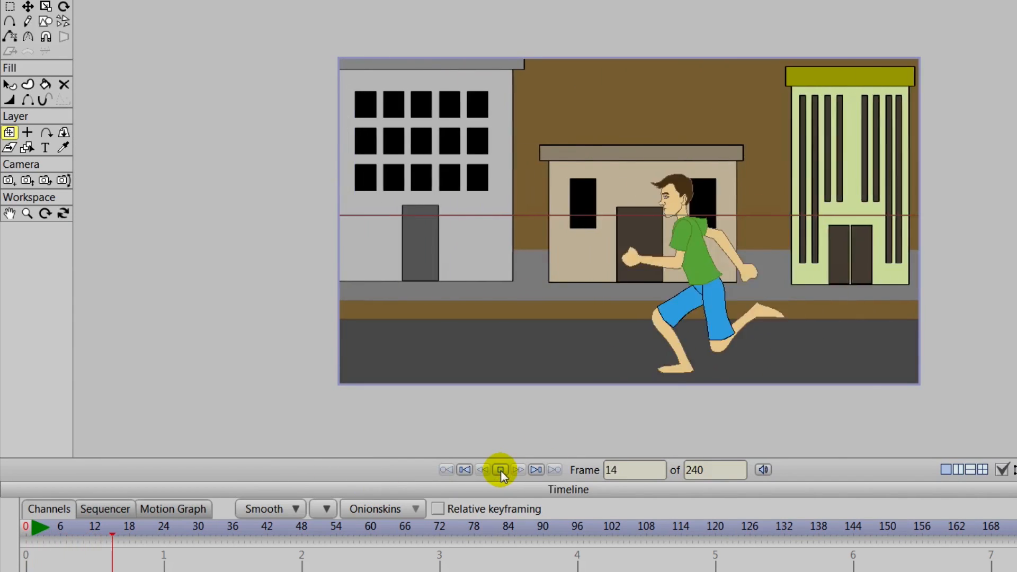
click(500, 470)
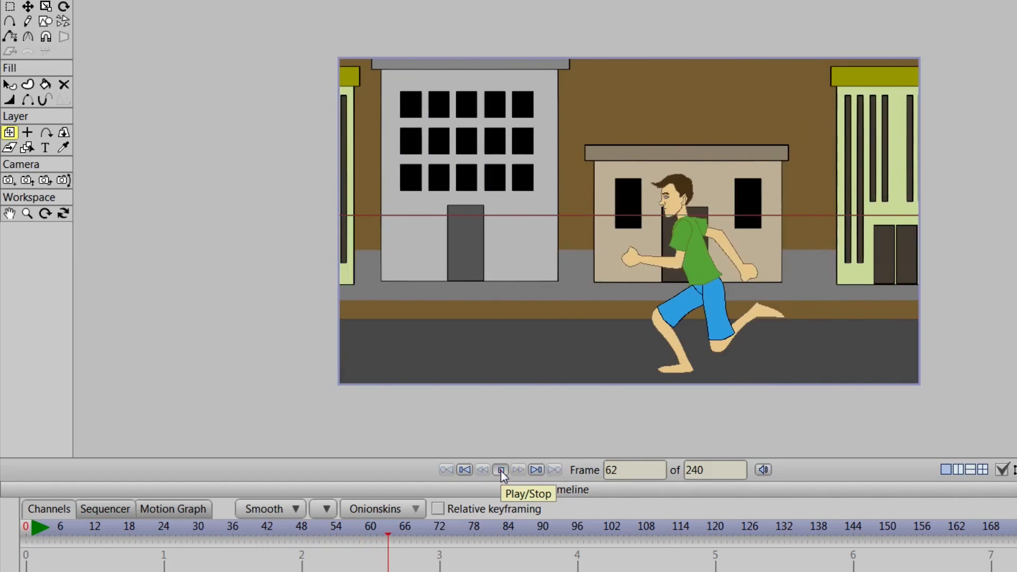
click(501, 471)
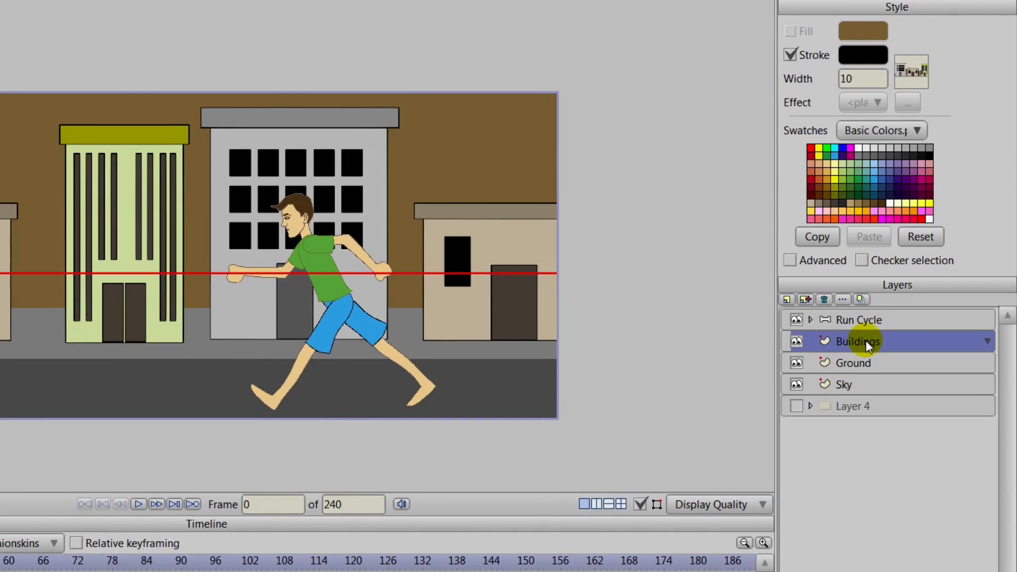
Set the Buildings layer's blur radius to 1 in Layer Settings and apply it
double_click(857, 342)
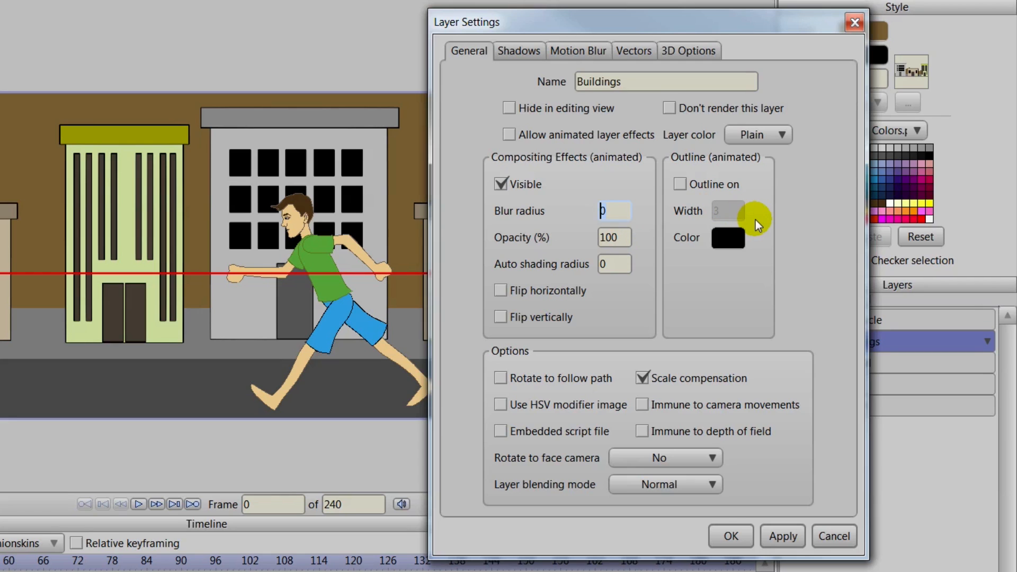
text(1)
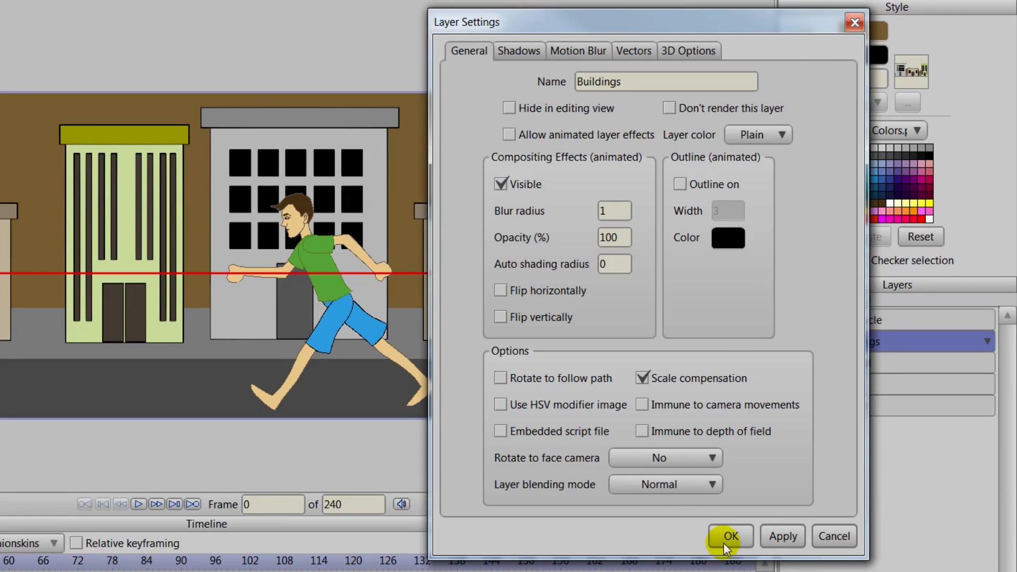
click(731, 536)
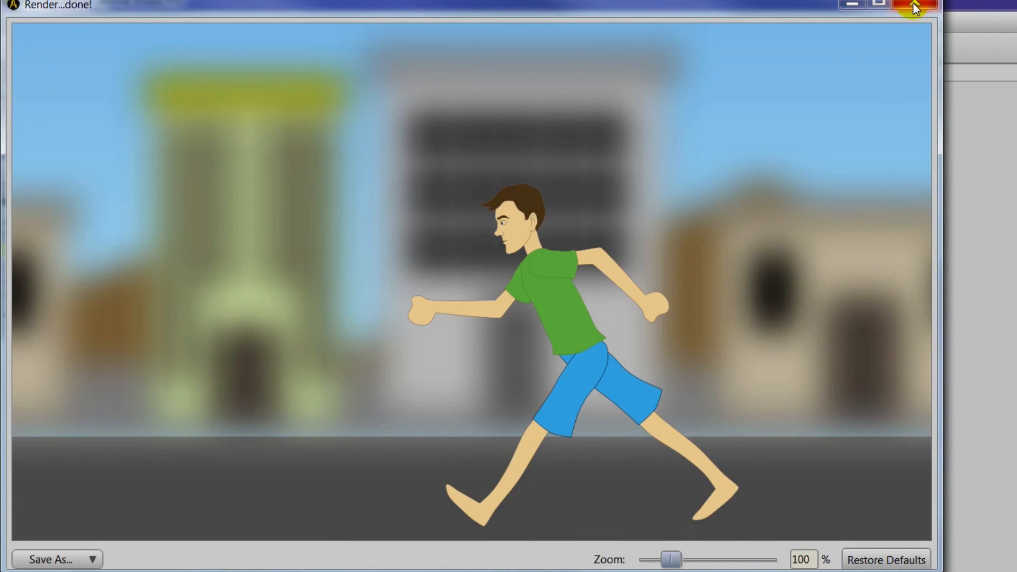
Close the render, hide the scene layers and show only Layer 4's three building drawings
click(910, 6)
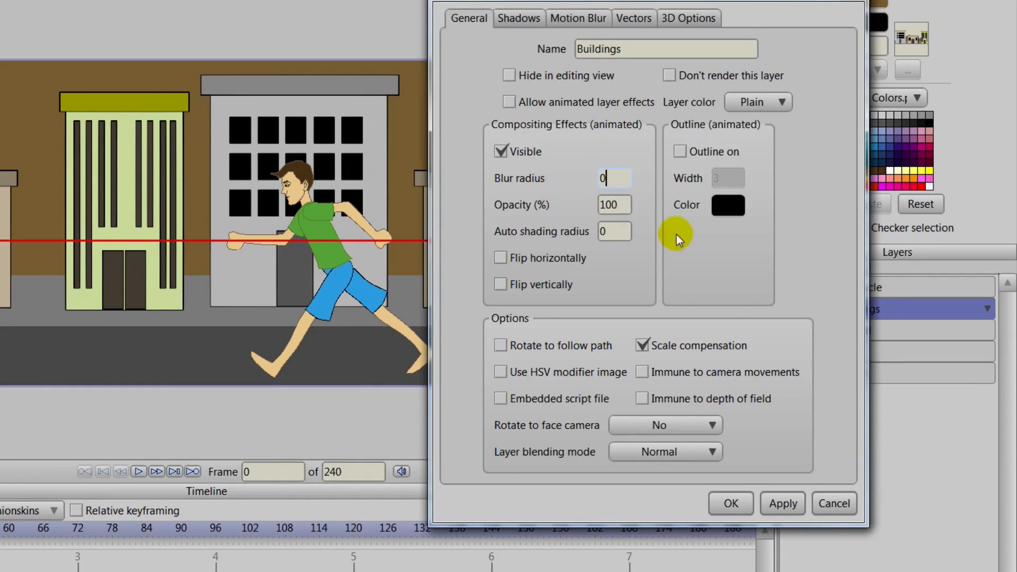
click(732, 503)
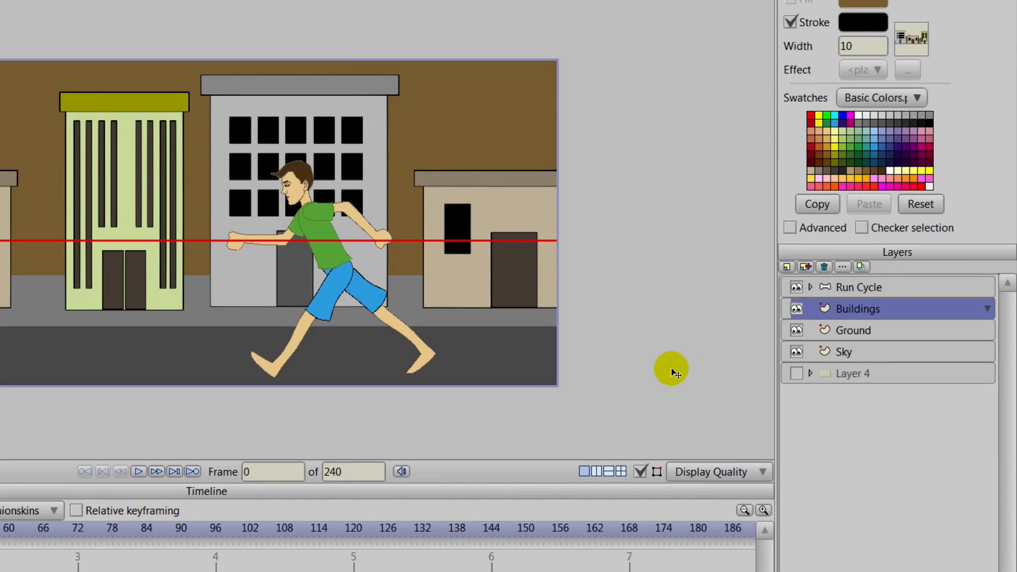
mouse_move(670, 369)
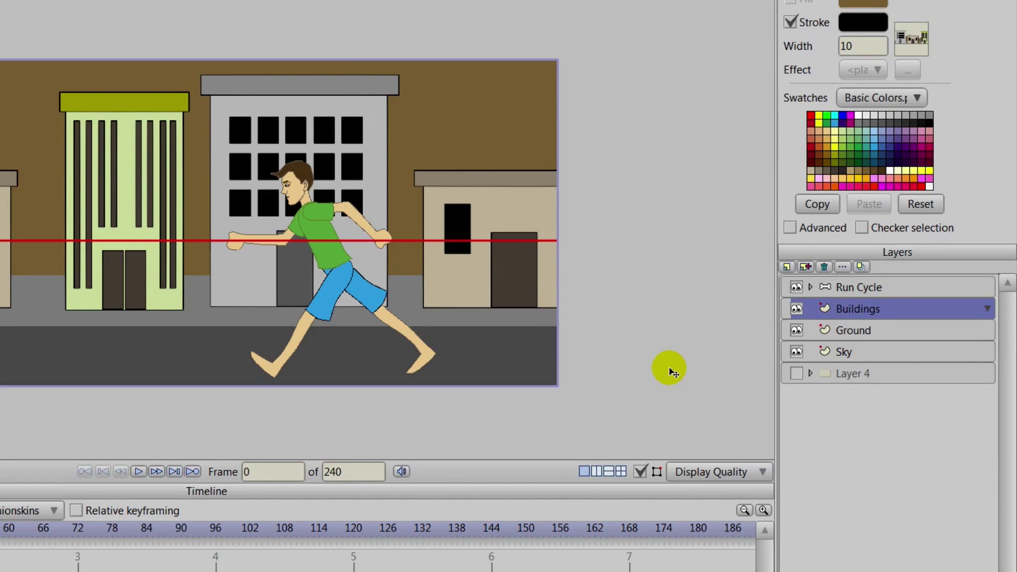
click(796, 287)
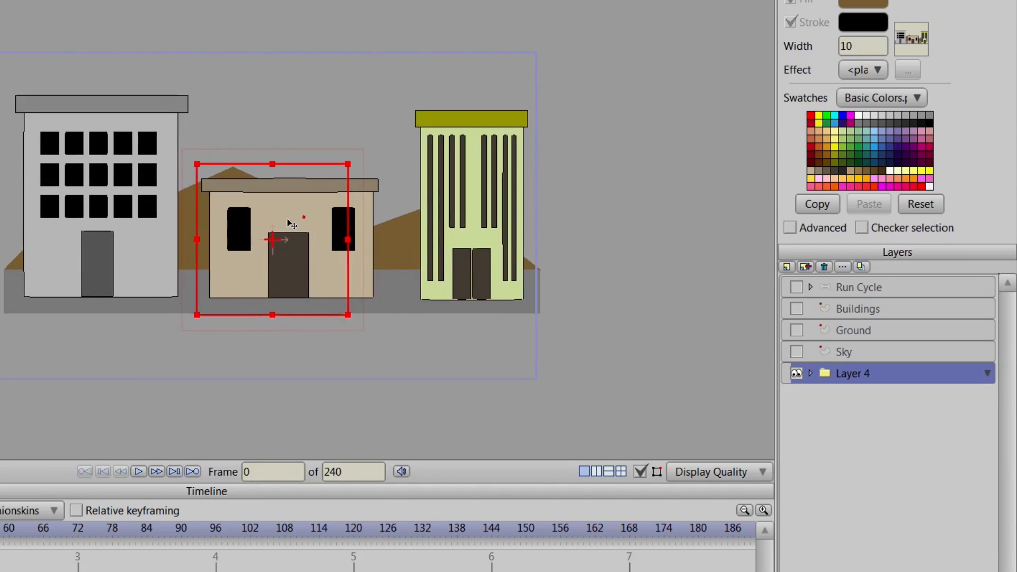
click(15, 32)
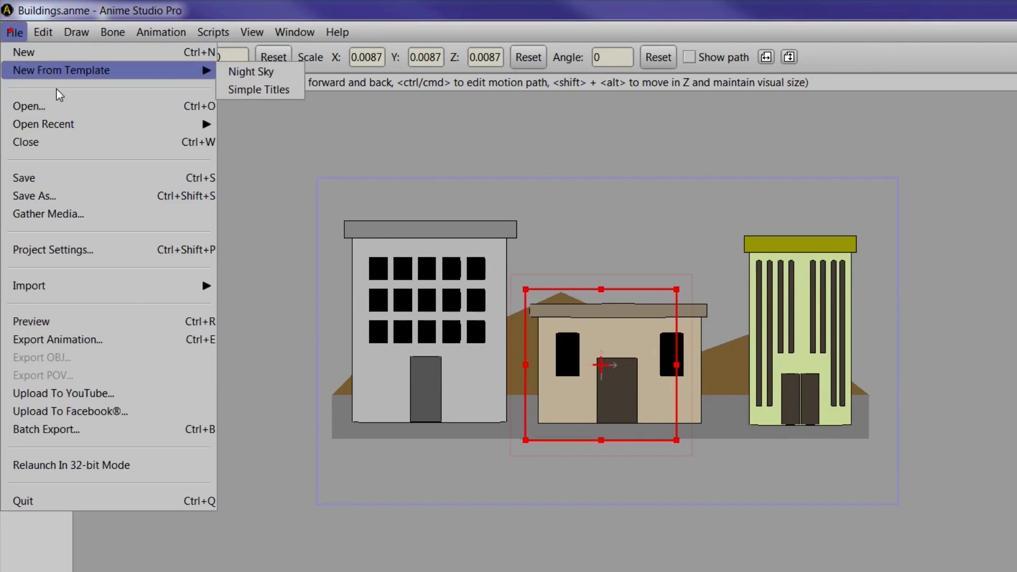
mouse_move(53, 249)
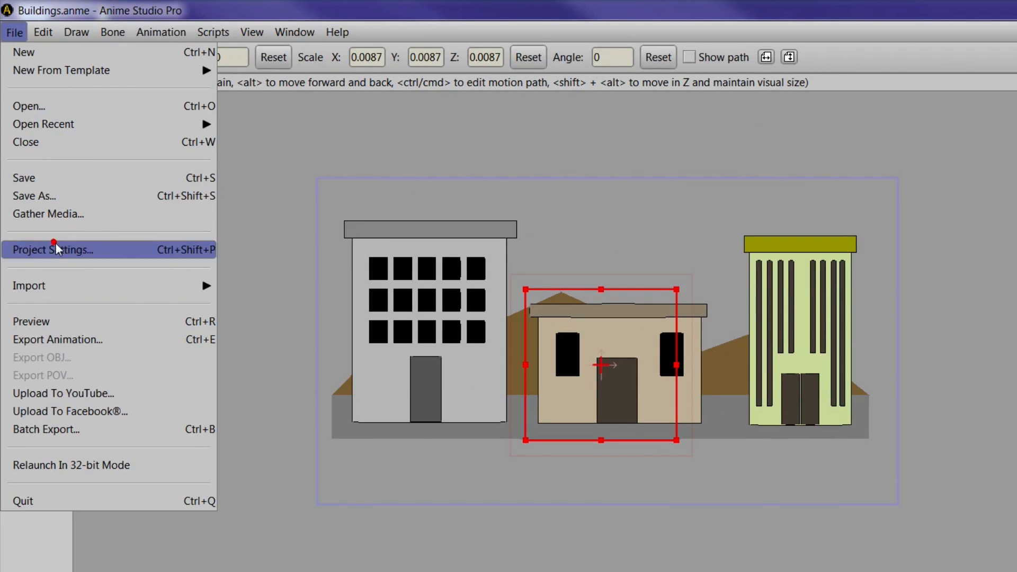
Change the project height from 720 to 1280 in Project Settings for a square canvas
click(52, 249)
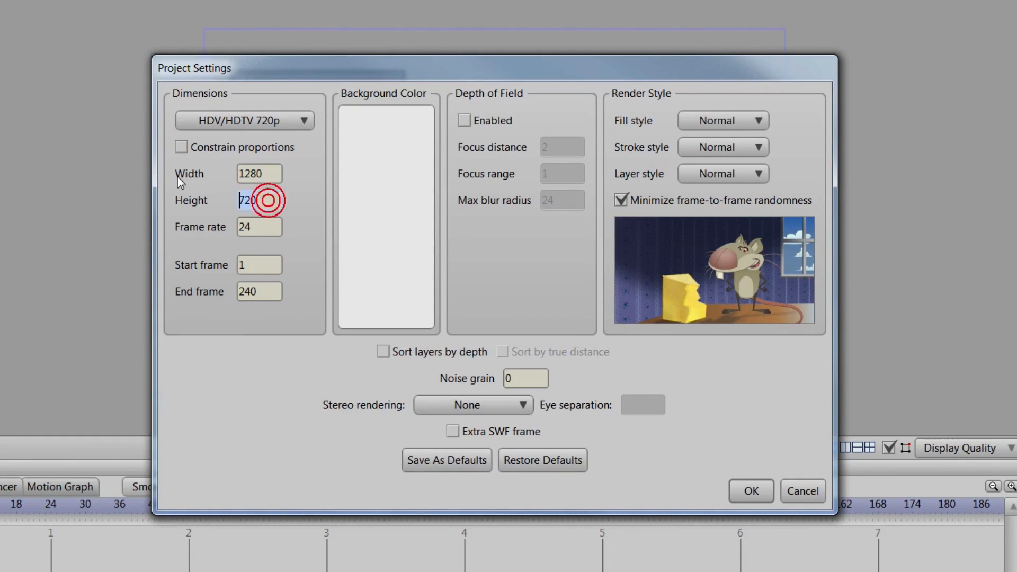
text(1280)
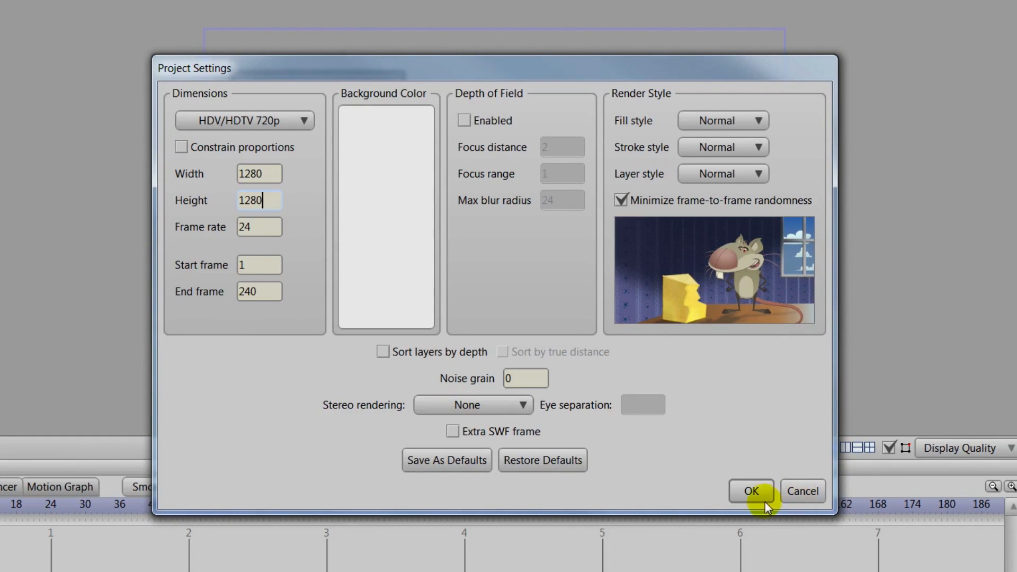
click(750, 492)
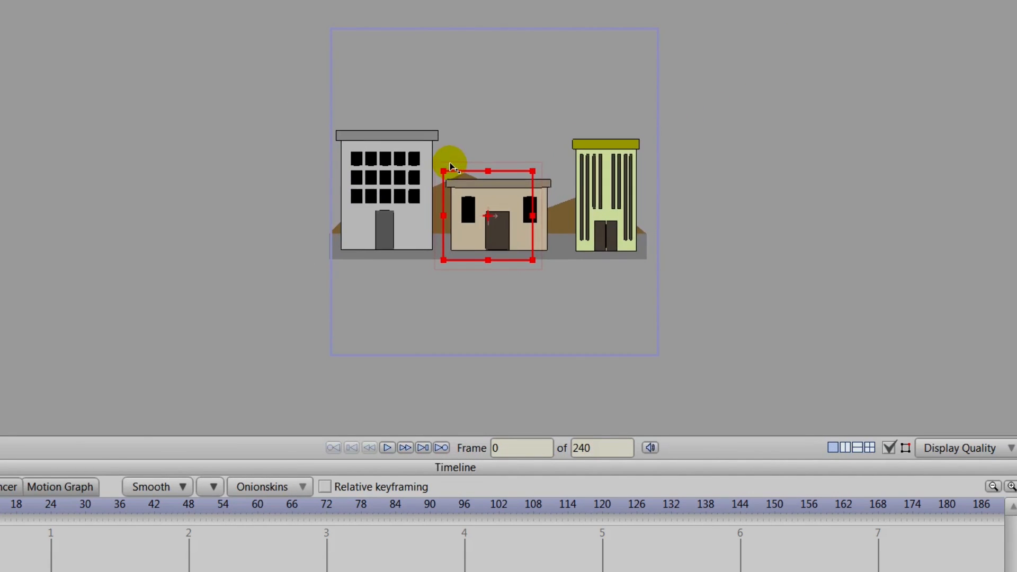
drag(487, 216, 496, 225)
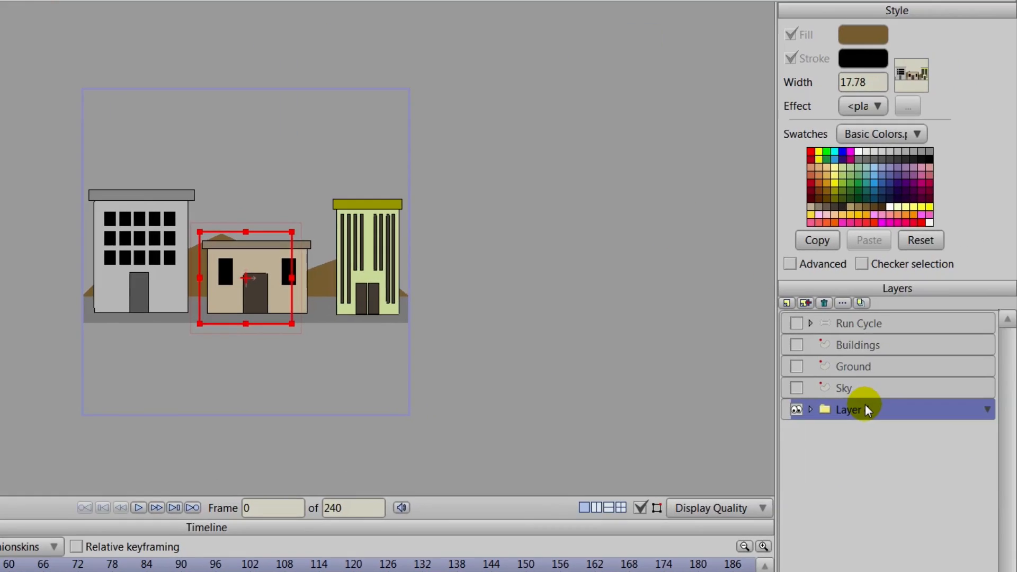
Set Layer 4's blur radius to 20 and render an enlarged preview of the blurred buildings
double_click(852, 409)
text(1)
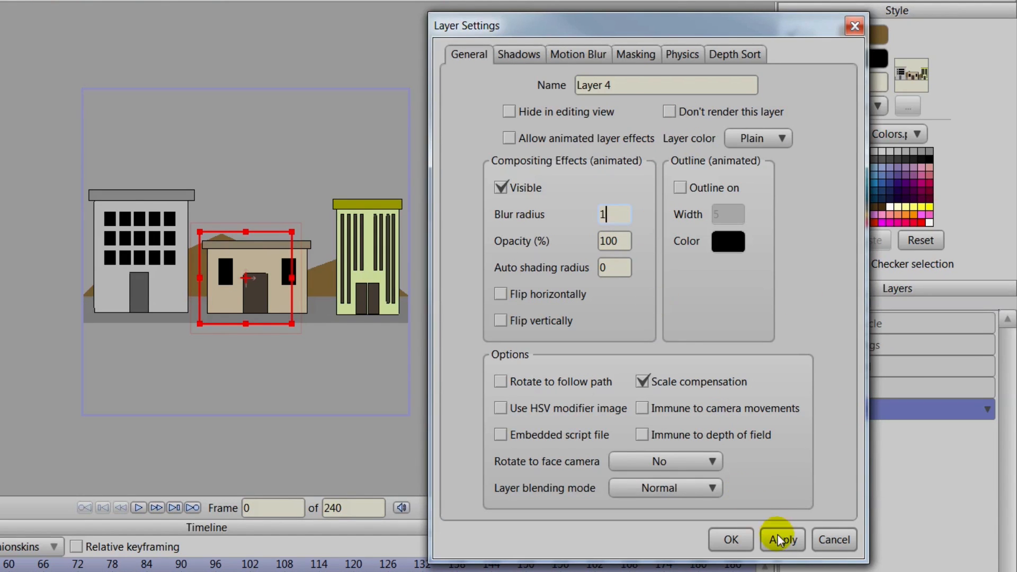
click(782, 539)
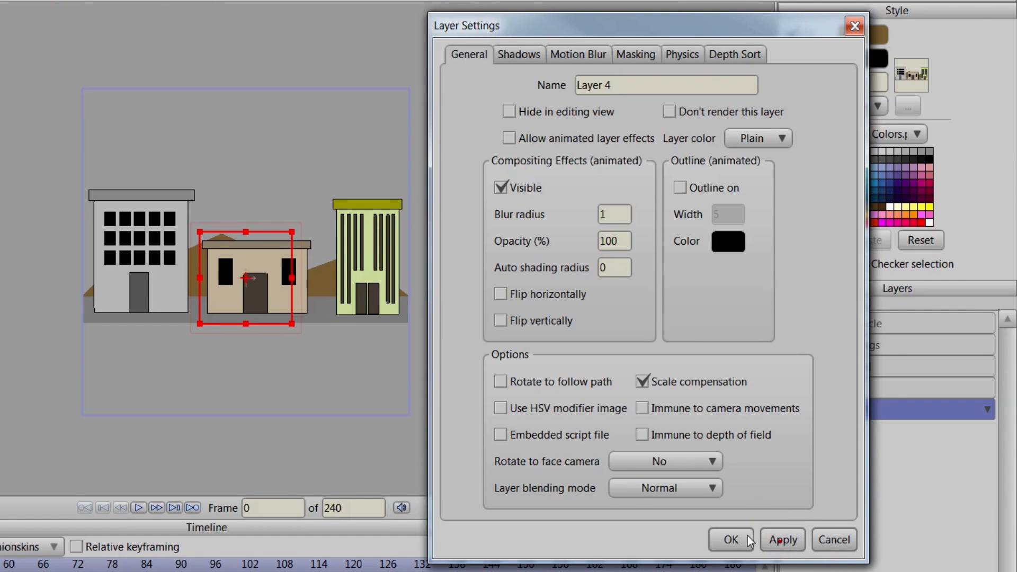
click(732, 539)
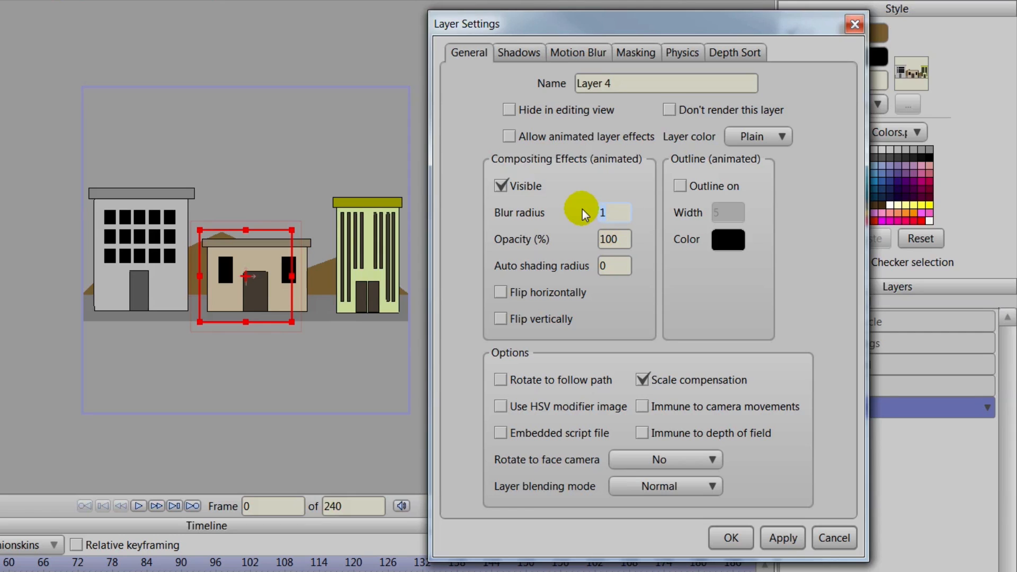
click(614, 212)
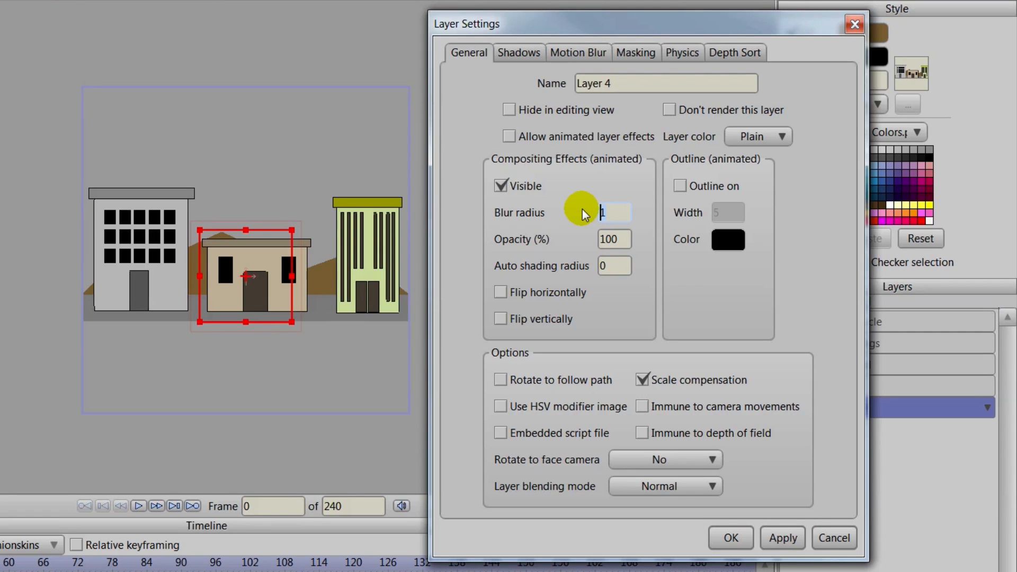
text(20)
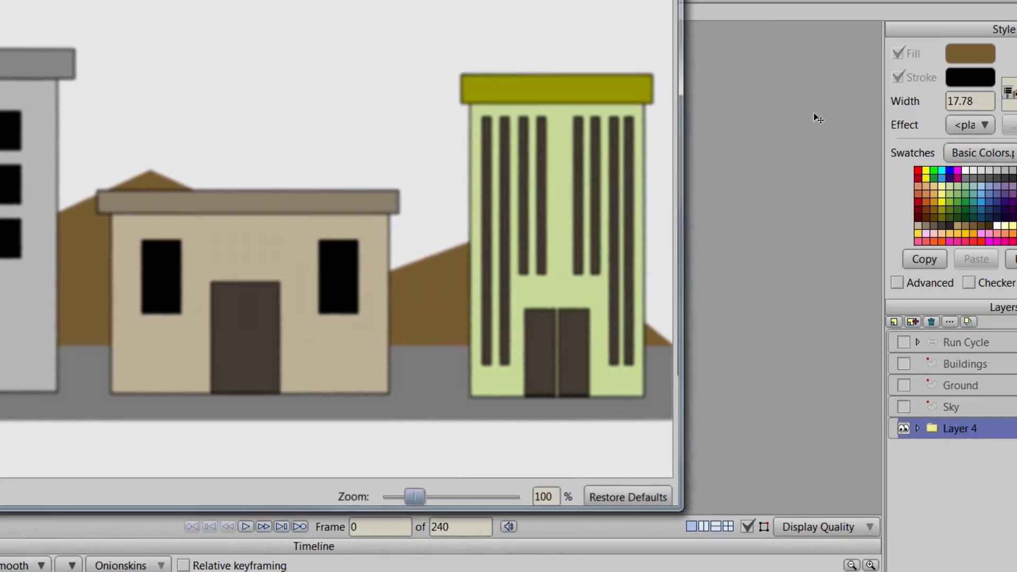
double_click(964, 428)
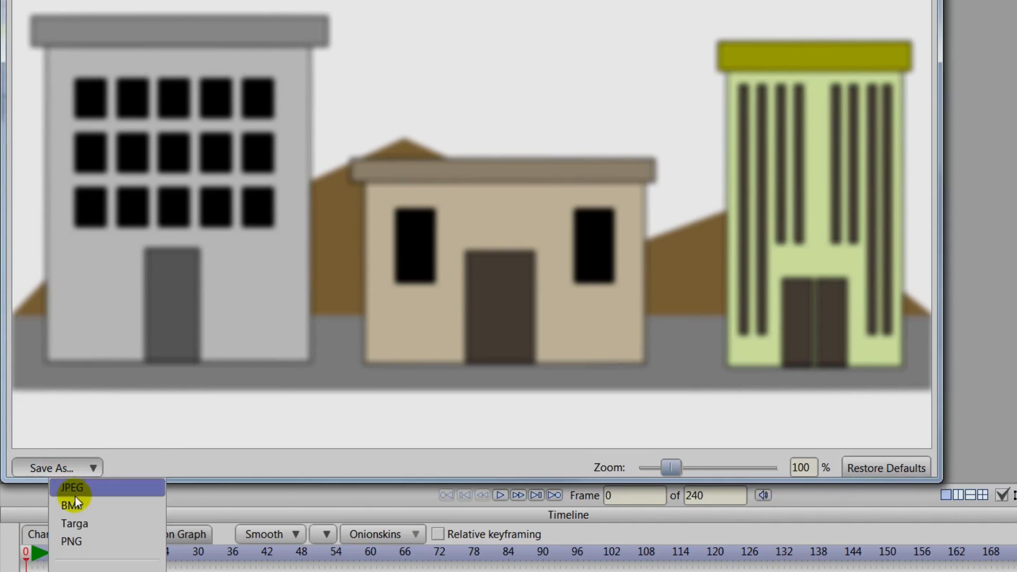
mouse_move(73, 545)
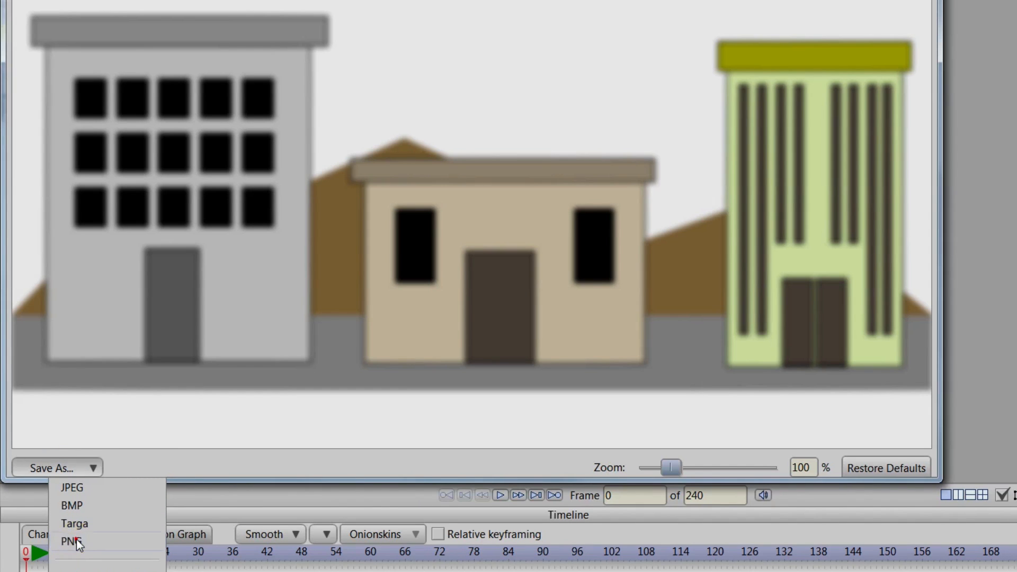
Save the render as PNG and browse to Anime Studio Pro 9.5\Resources\Support\brushes
click(72, 539)
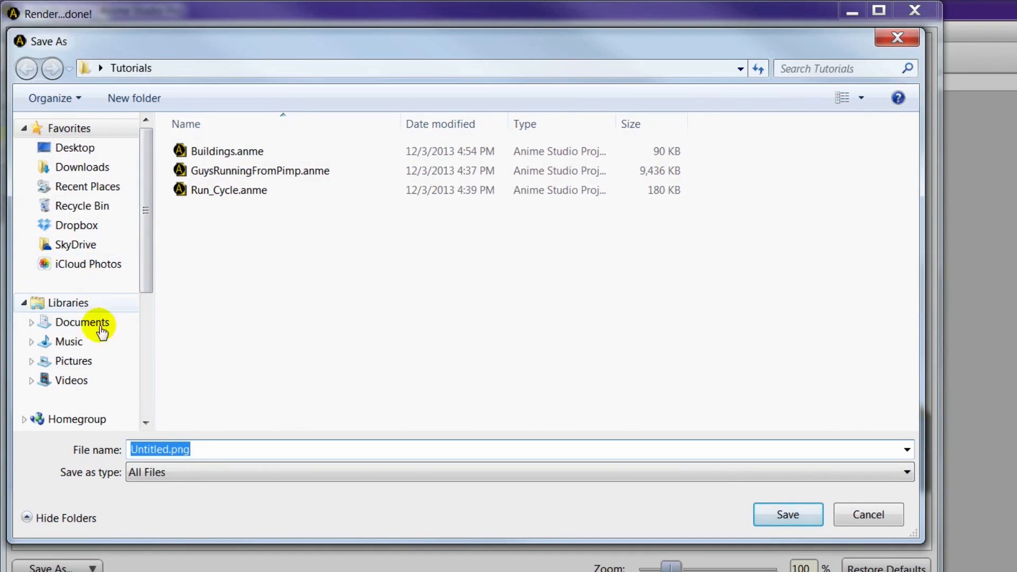
scroll(down, 3)
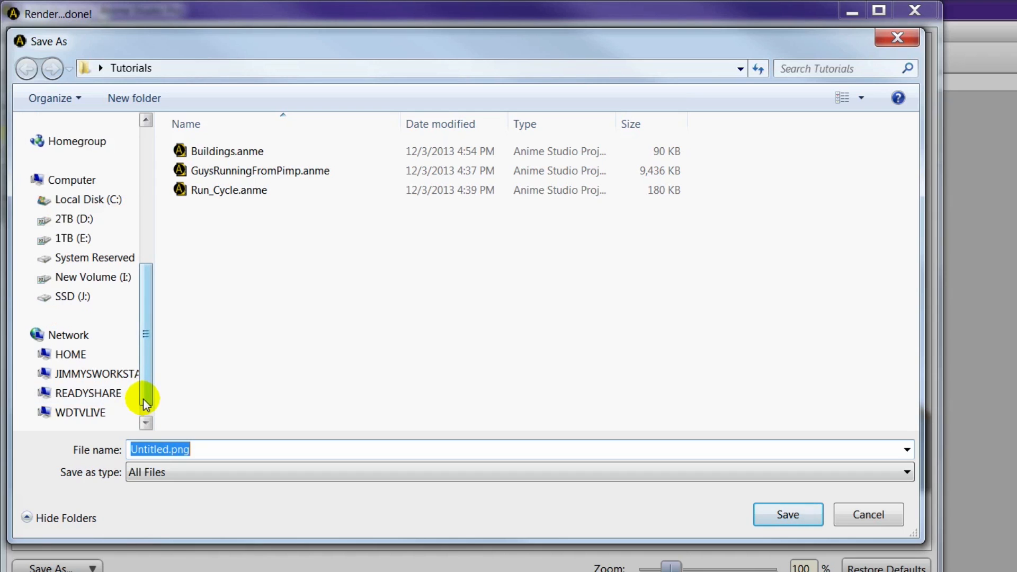
click(88, 199)
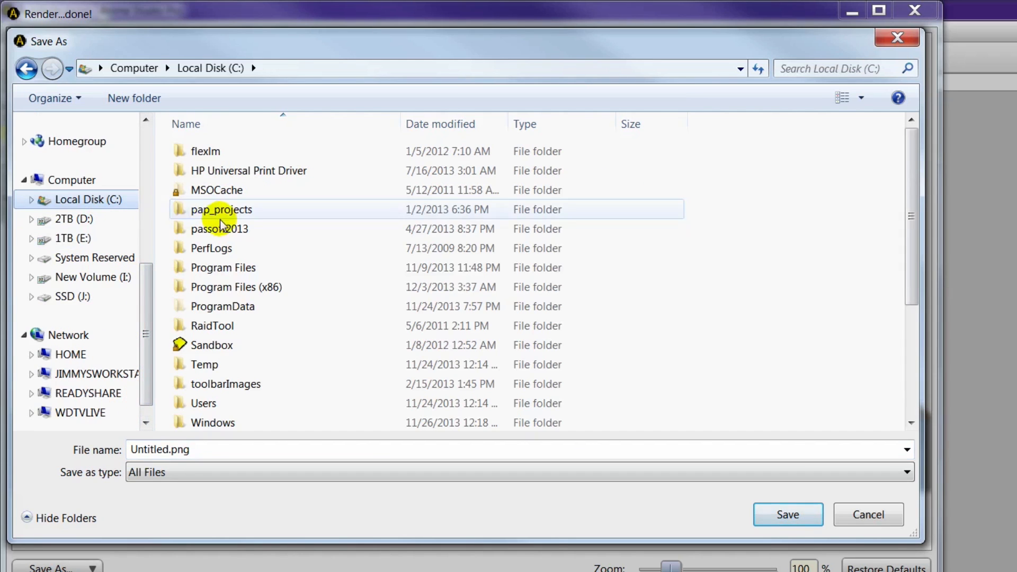
click(222, 267)
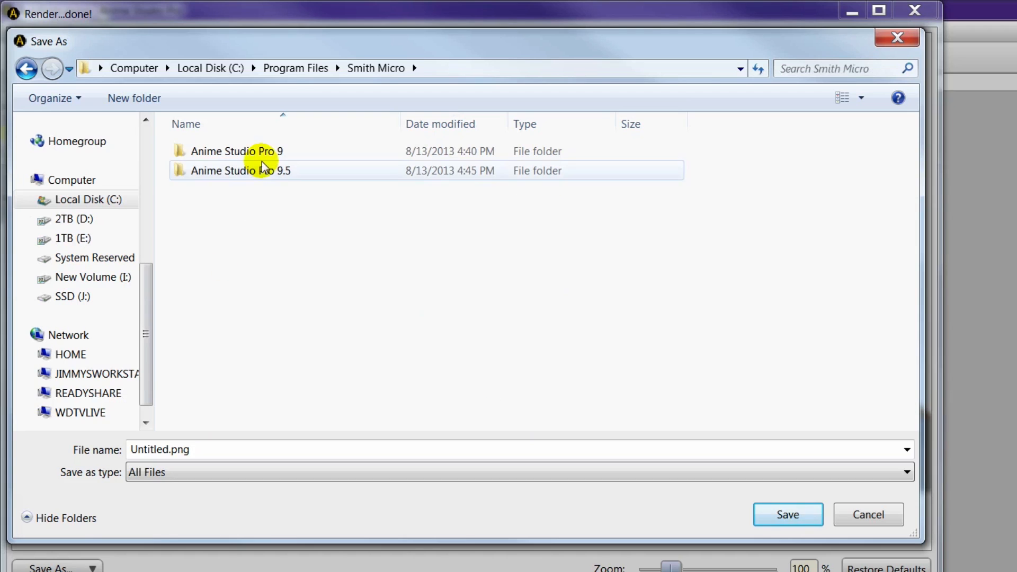
double_click(239, 171)
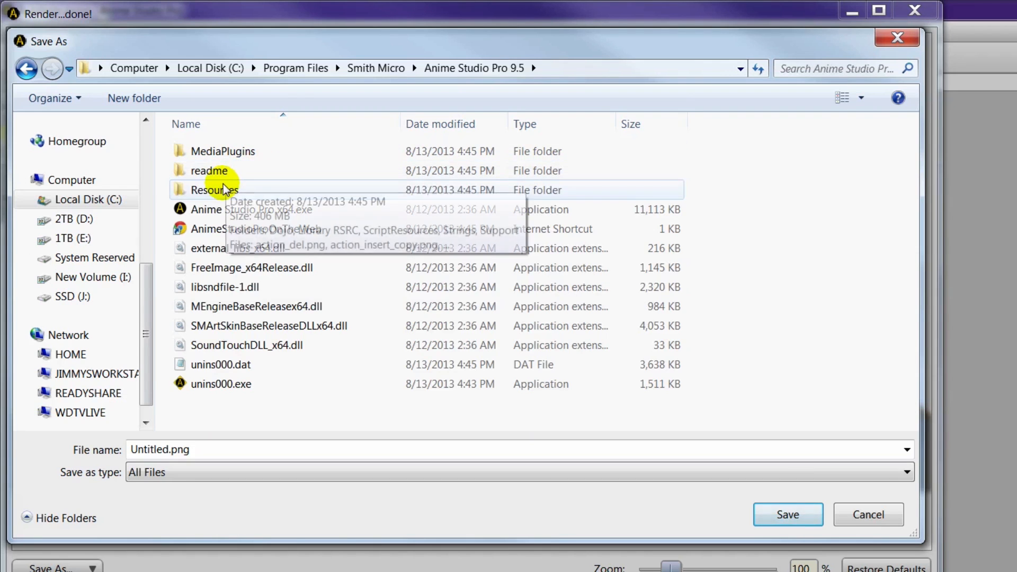
double_click(209, 190)
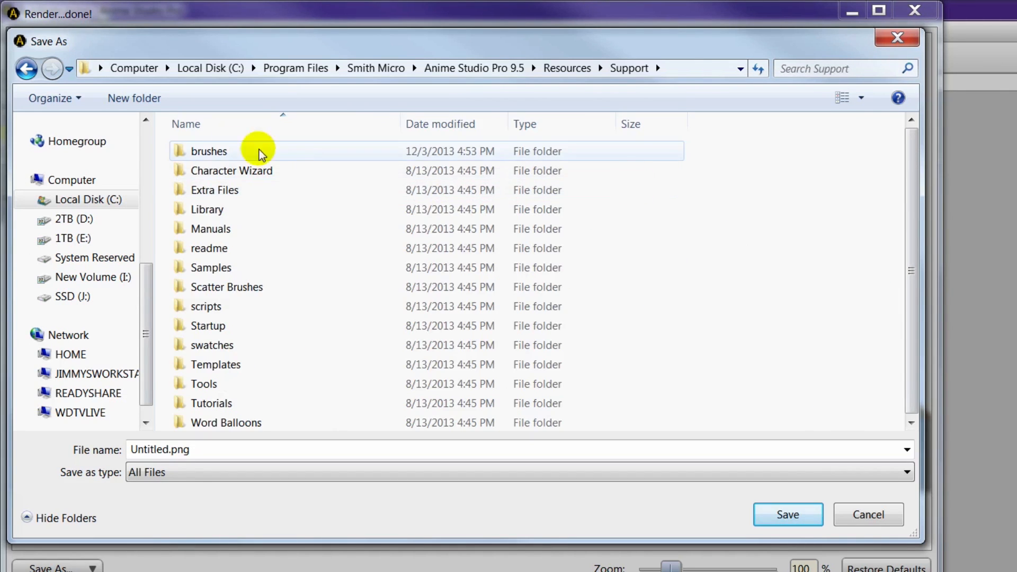
double_click(209, 152)
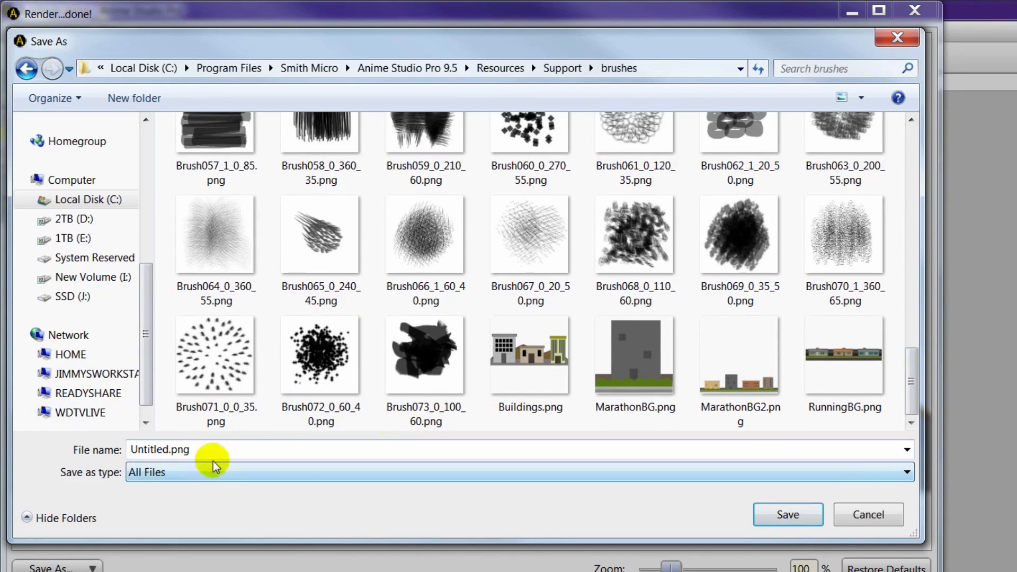
Overwrite the existing Buildings.png in the brushes folder with the blurred render
click(529, 356)
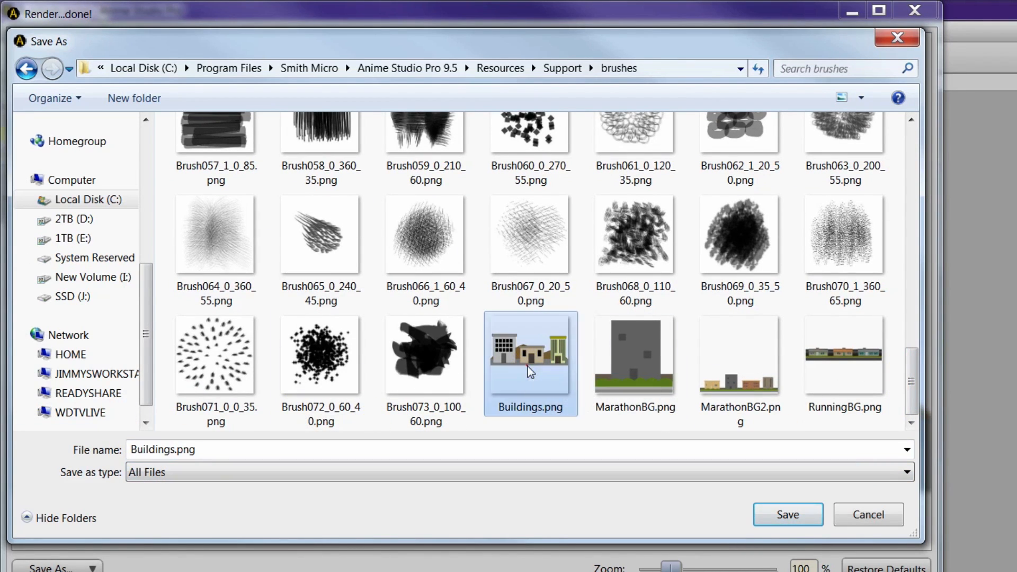
click(787, 515)
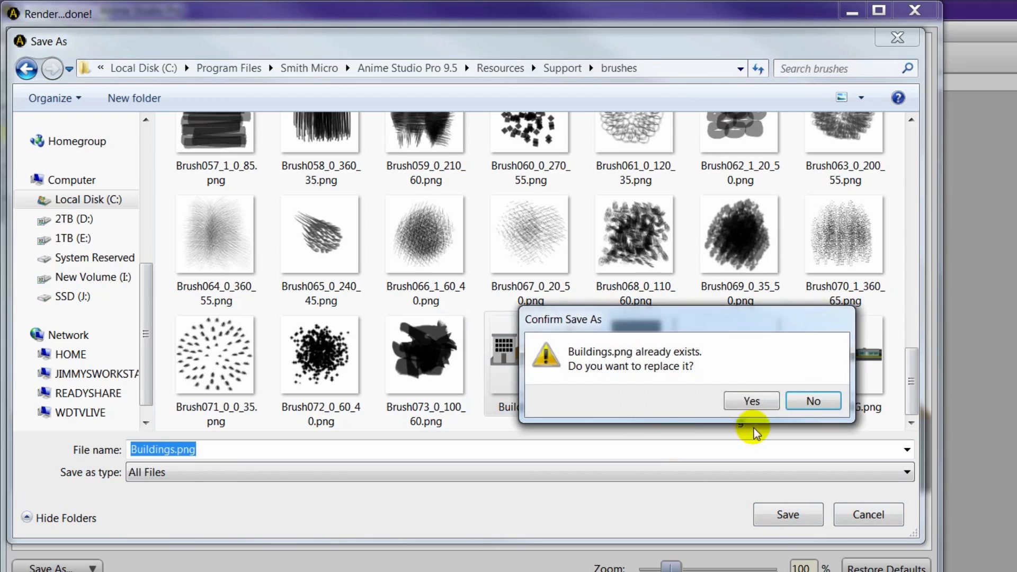
click(750, 400)
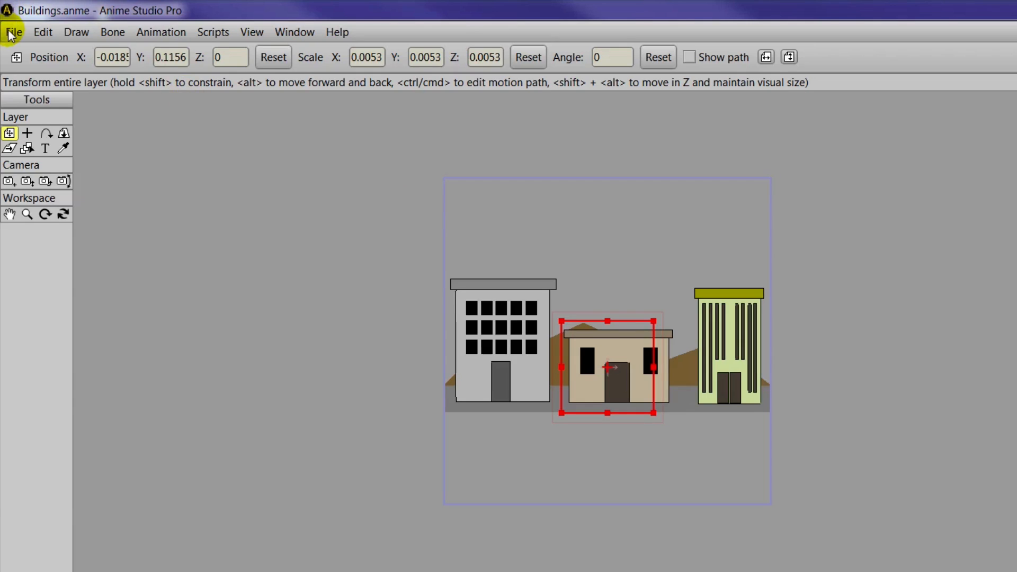
Save the buildings project and open GuysRunningFromPimp.anme from the Tutorials folder
click(15, 32)
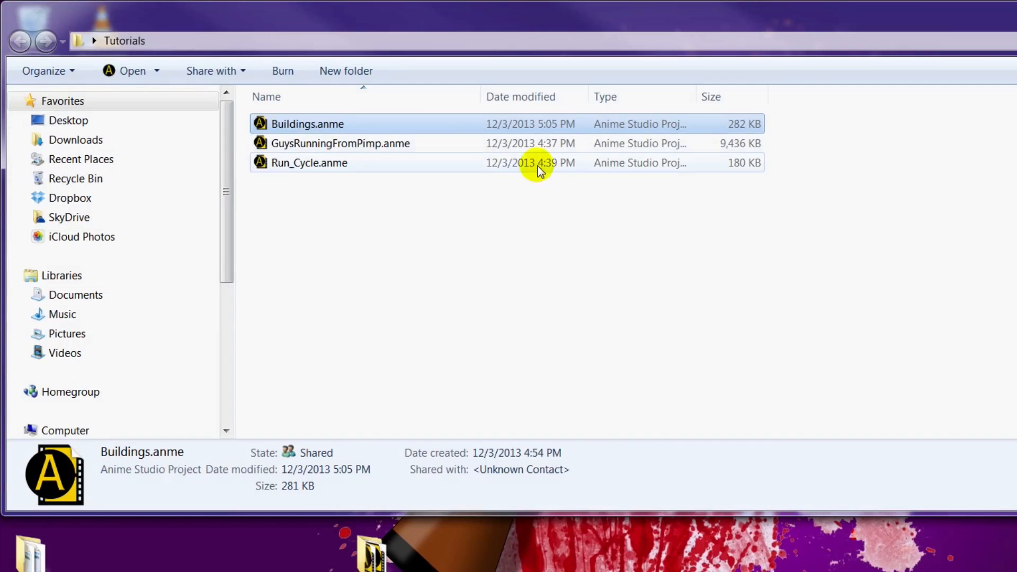
double_click(301, 123)
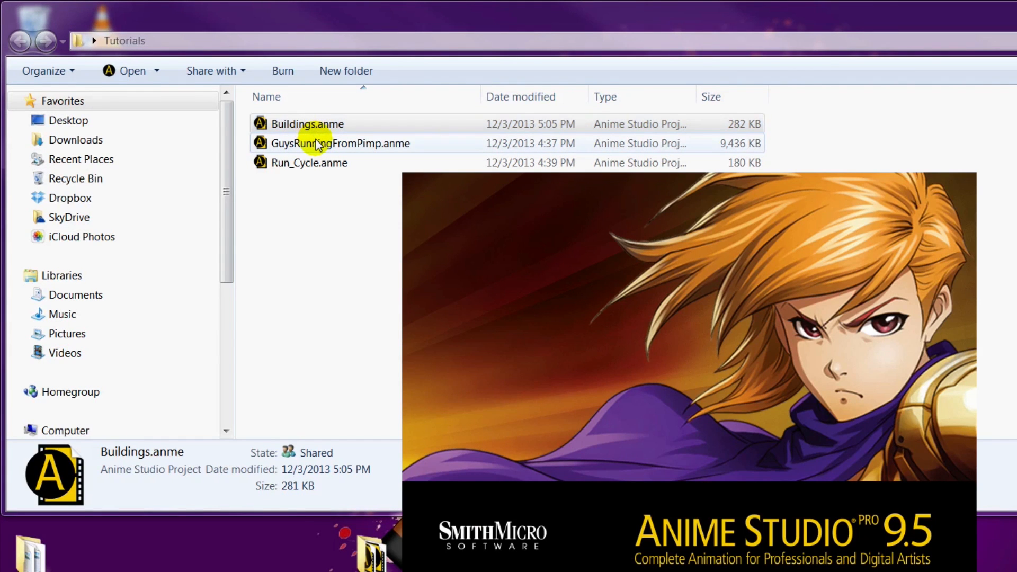
double_click(308, 122)
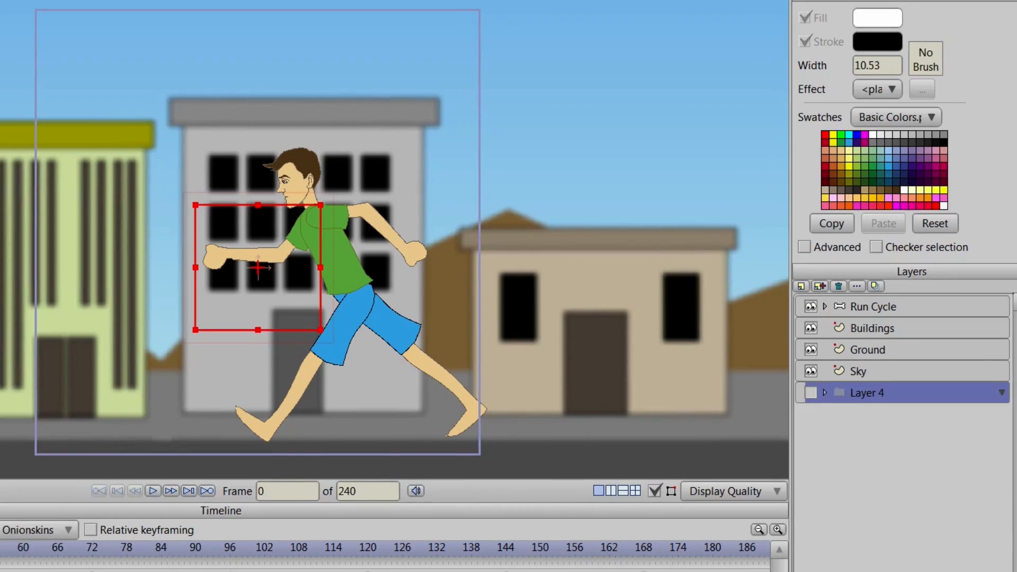
Switch the project dimensions to a widescreen preset in Project Settings
click(15, 17)
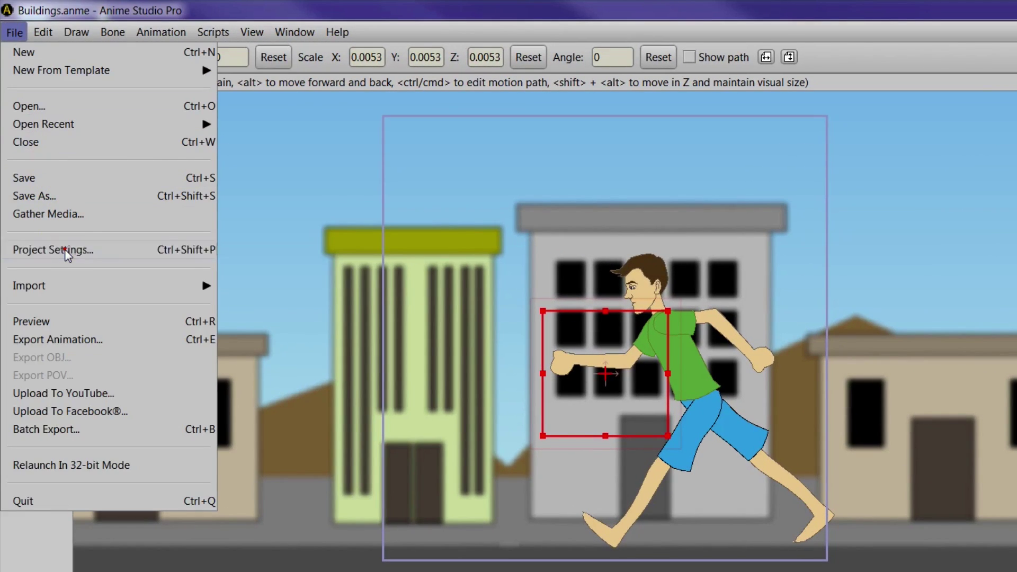
click(57, 250)
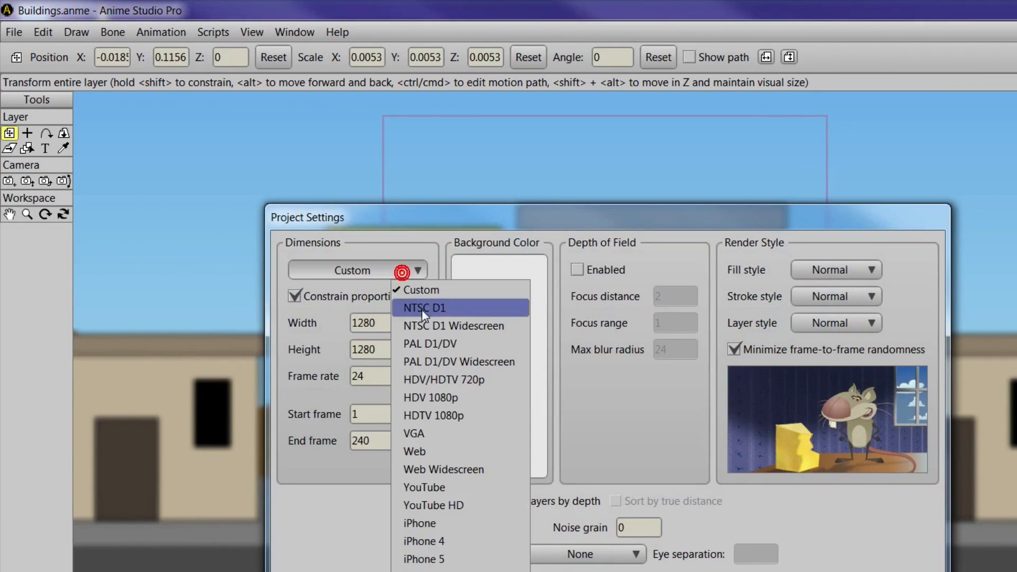
click(443, 380)
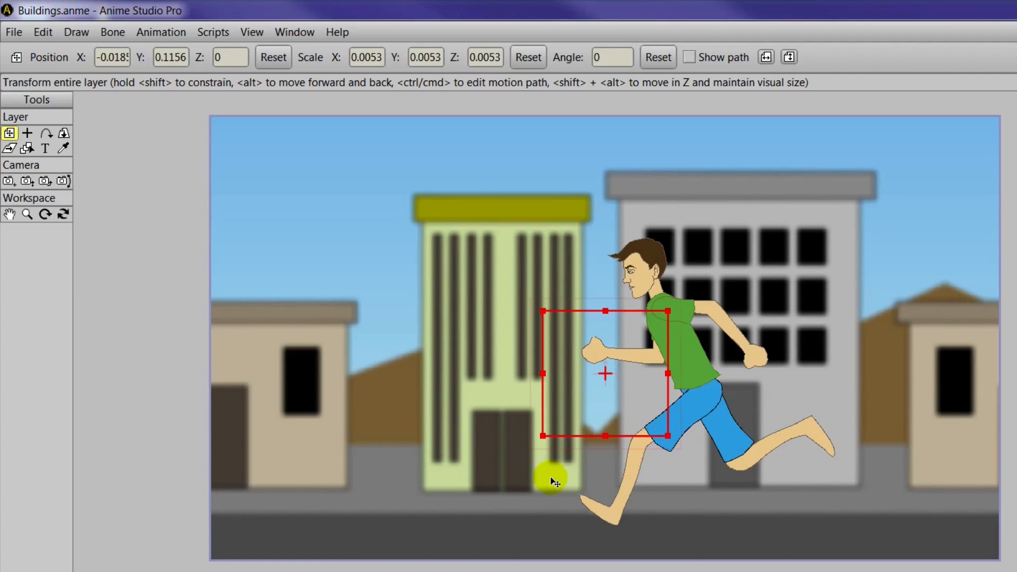
mouse_move(777, 494)
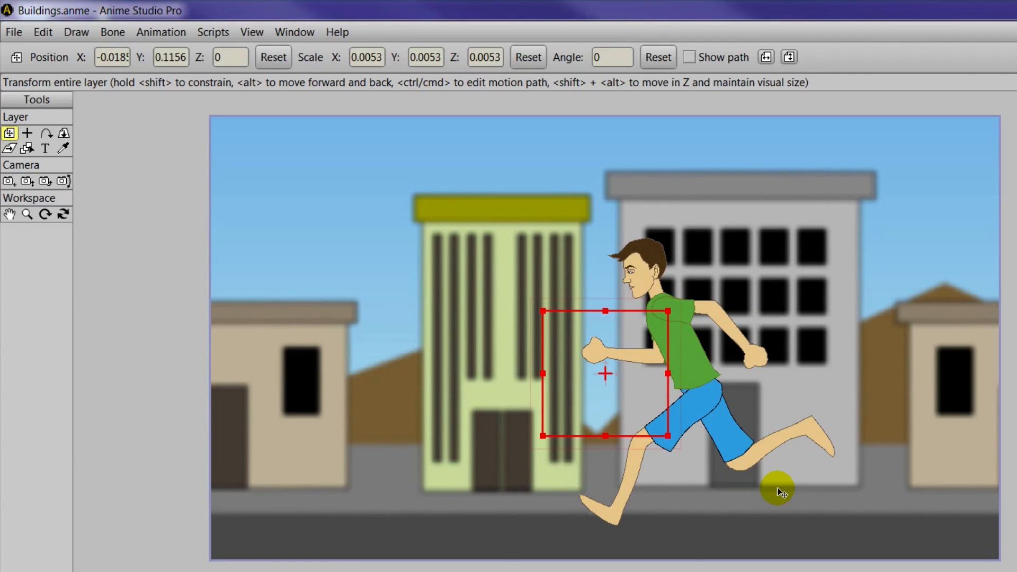
mouse_move(961, 380)
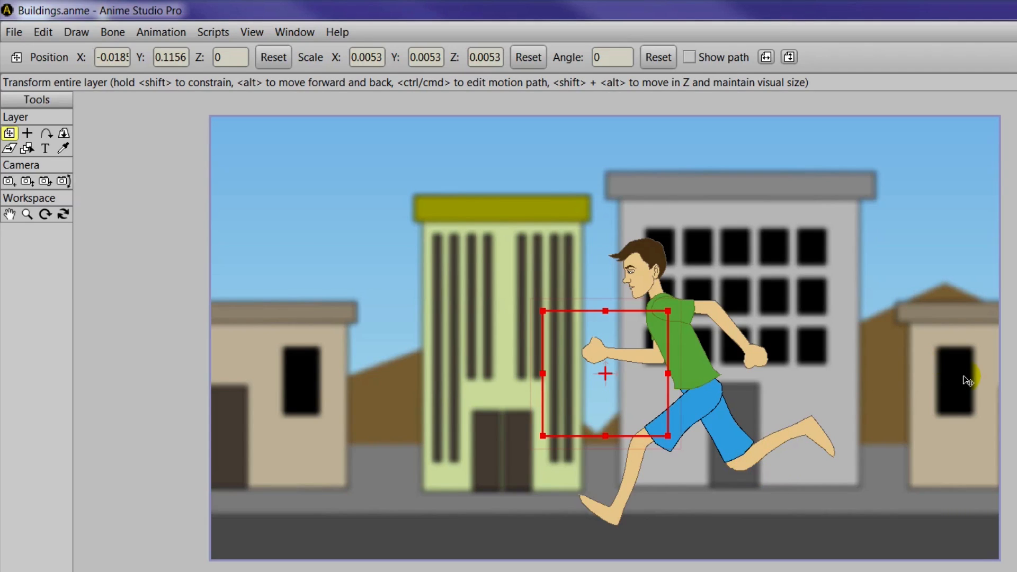